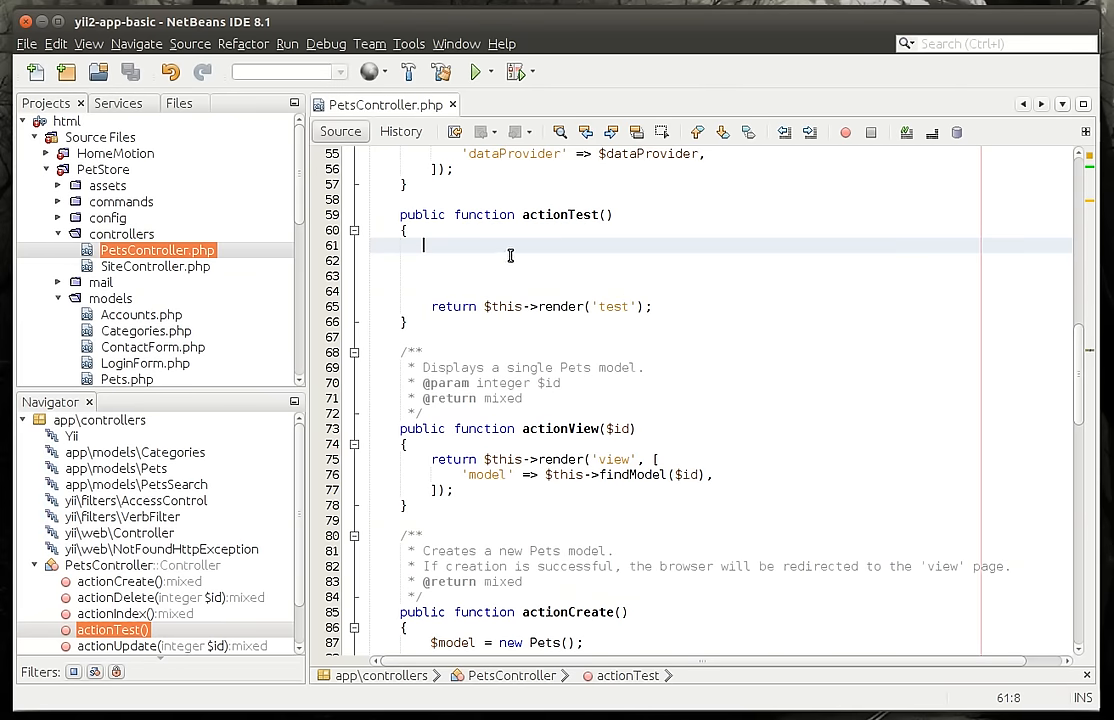
pyautogui.moveTo(524, 274)
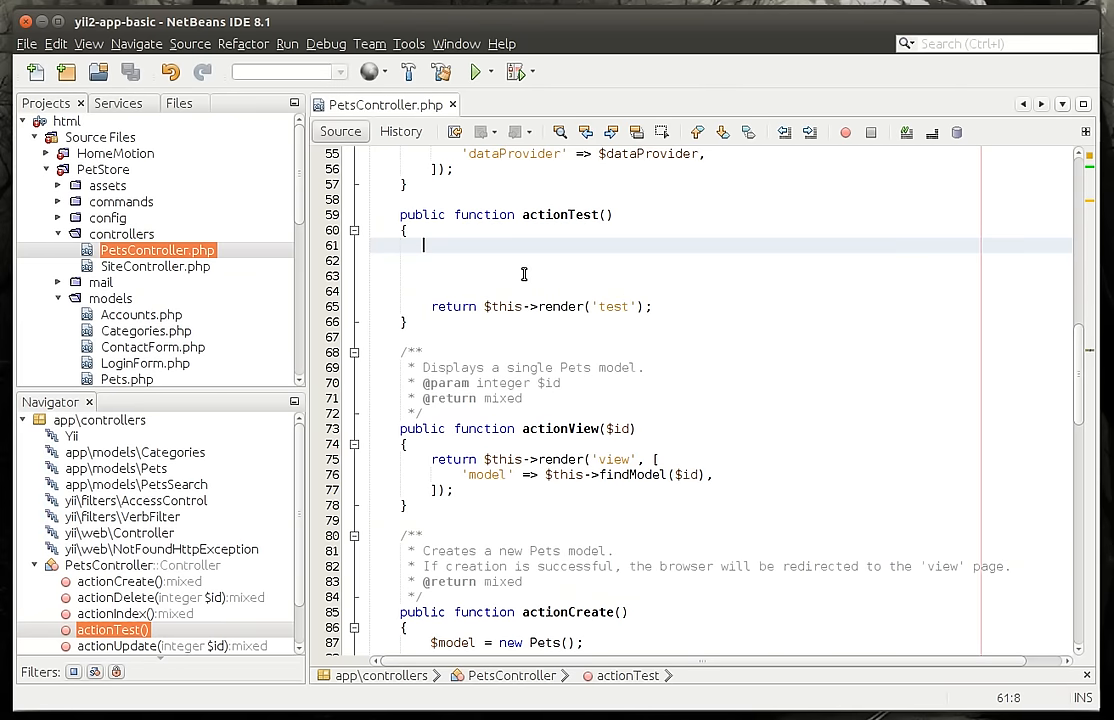
# Step: Write $pets = Pets::find()->where('Name=:name', ['name' => 'Sparky']) in actionTest
pyautogui.write('$pt')
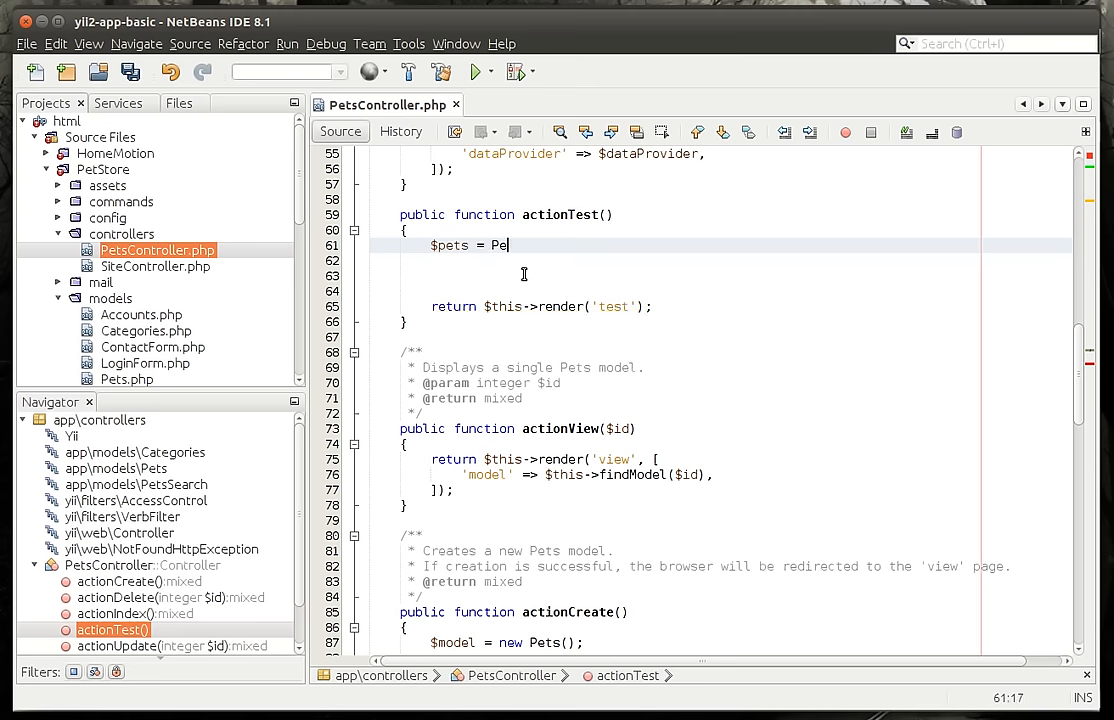
pyautogui.write('ts::find')
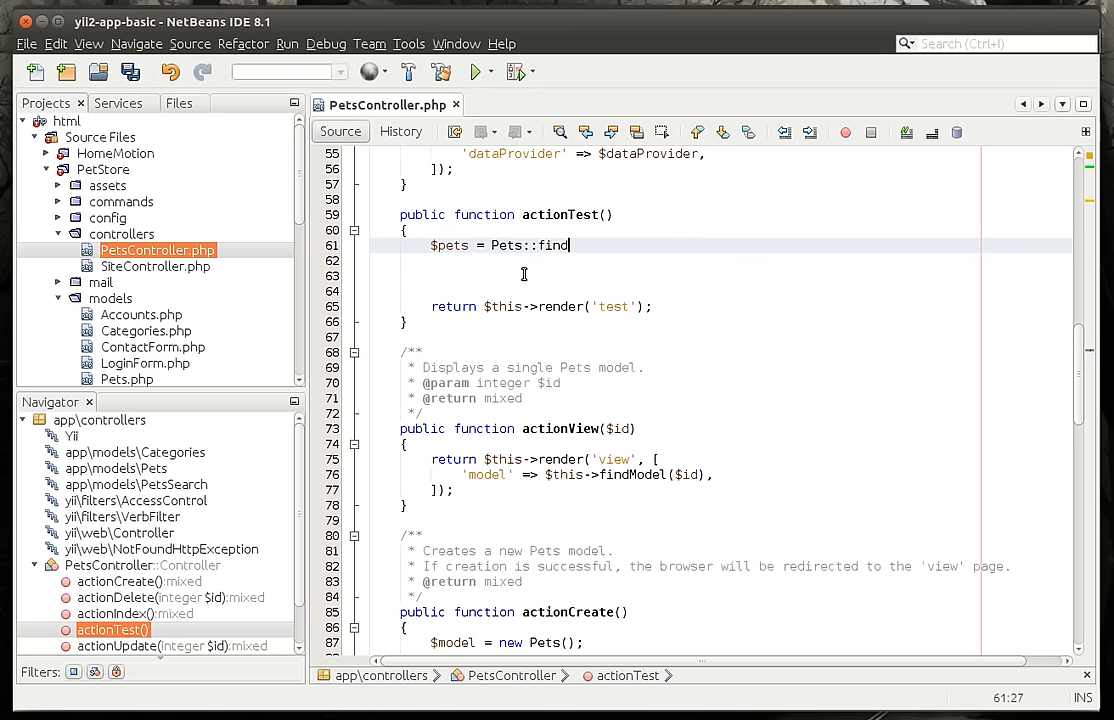
pyautogui.write('()->w')
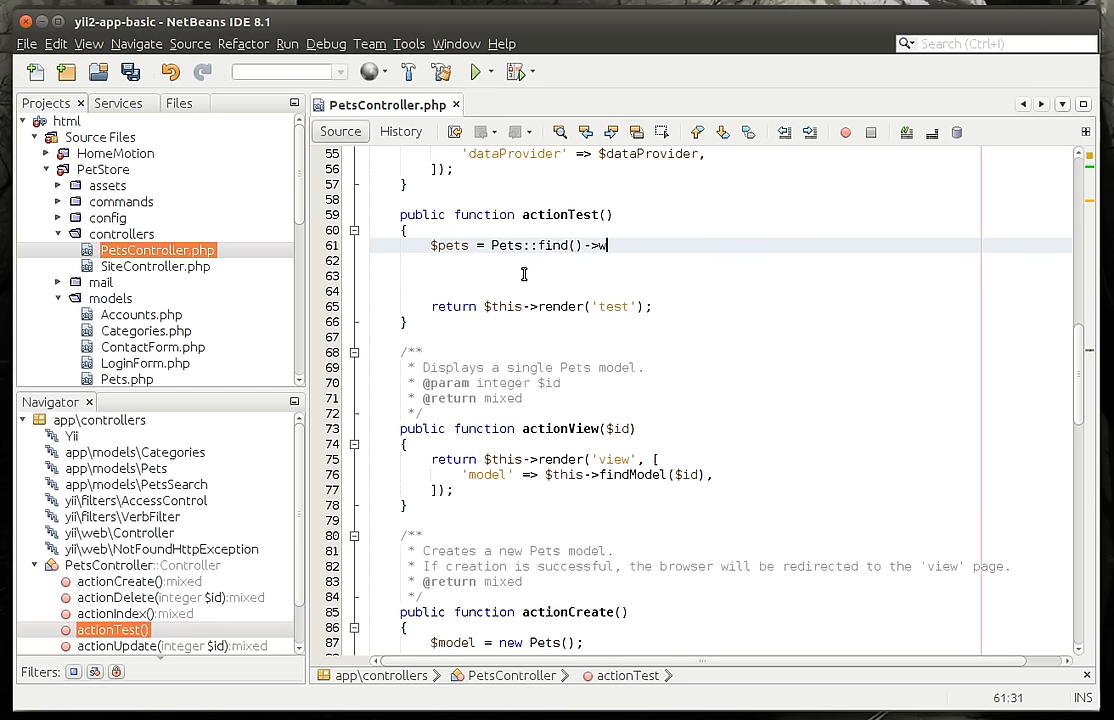
pyautogui.write('here()')
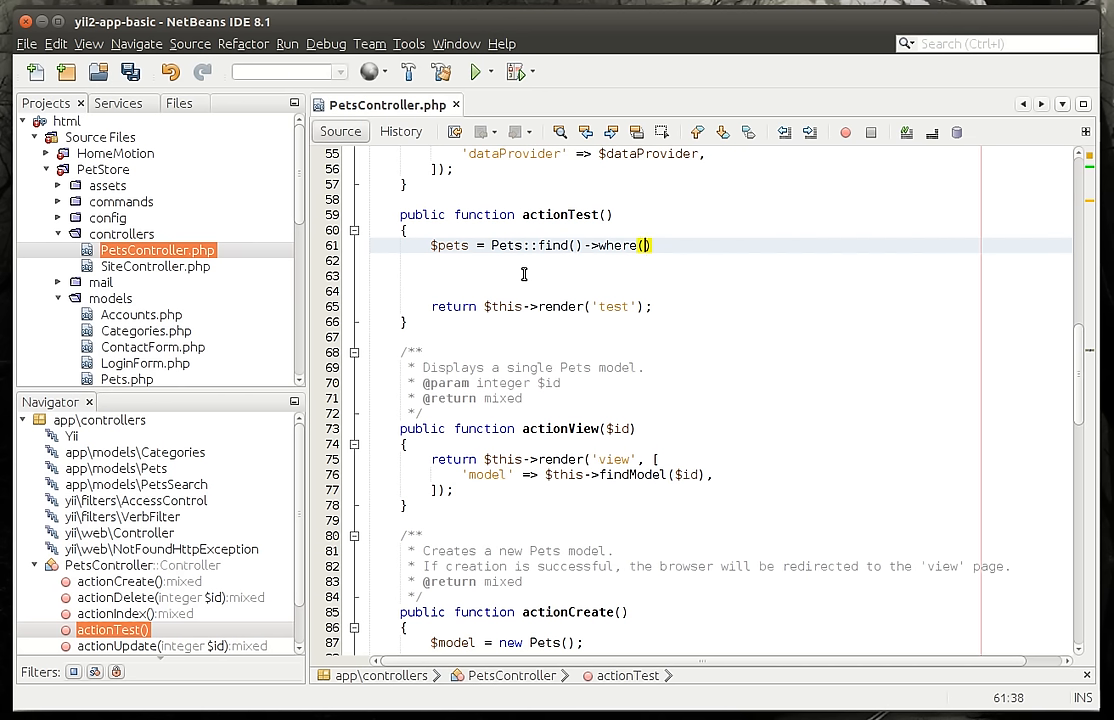
pyautogui.write("'")
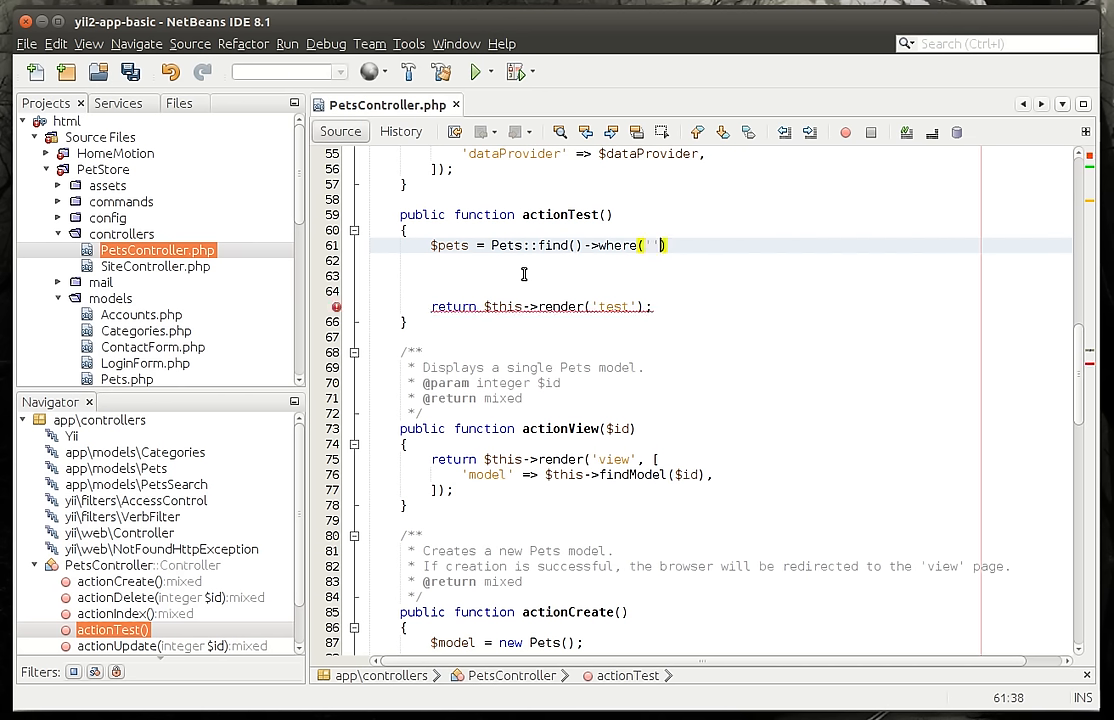
pyautogui.write(', []')
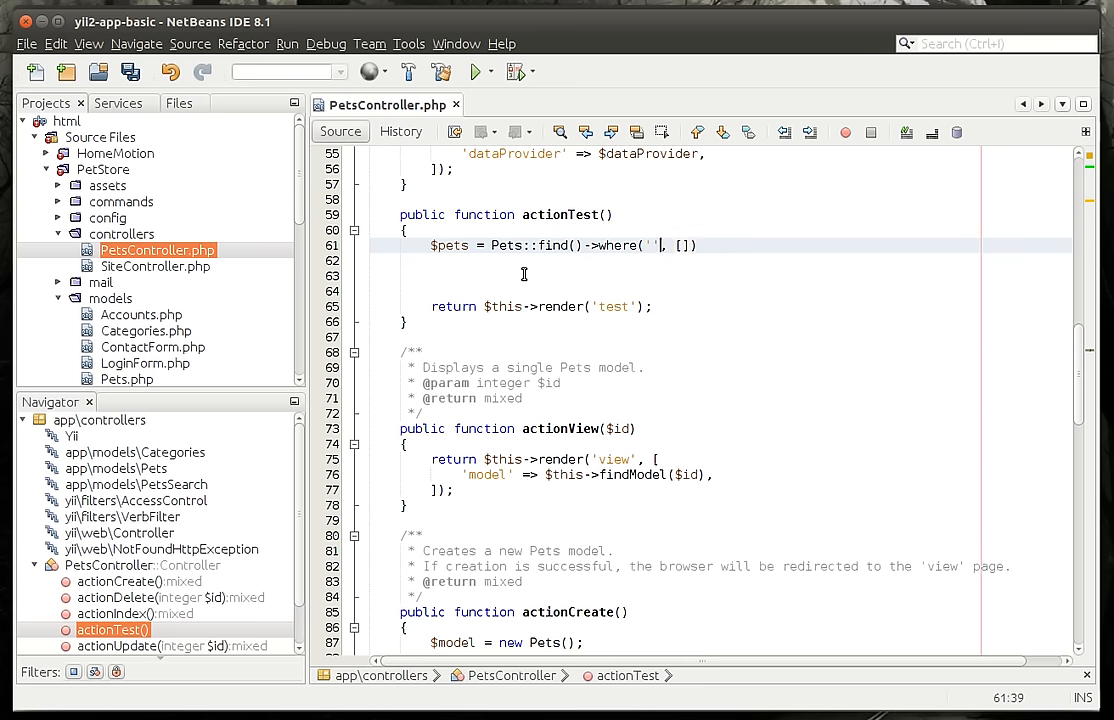
pyautogui.write('Name')
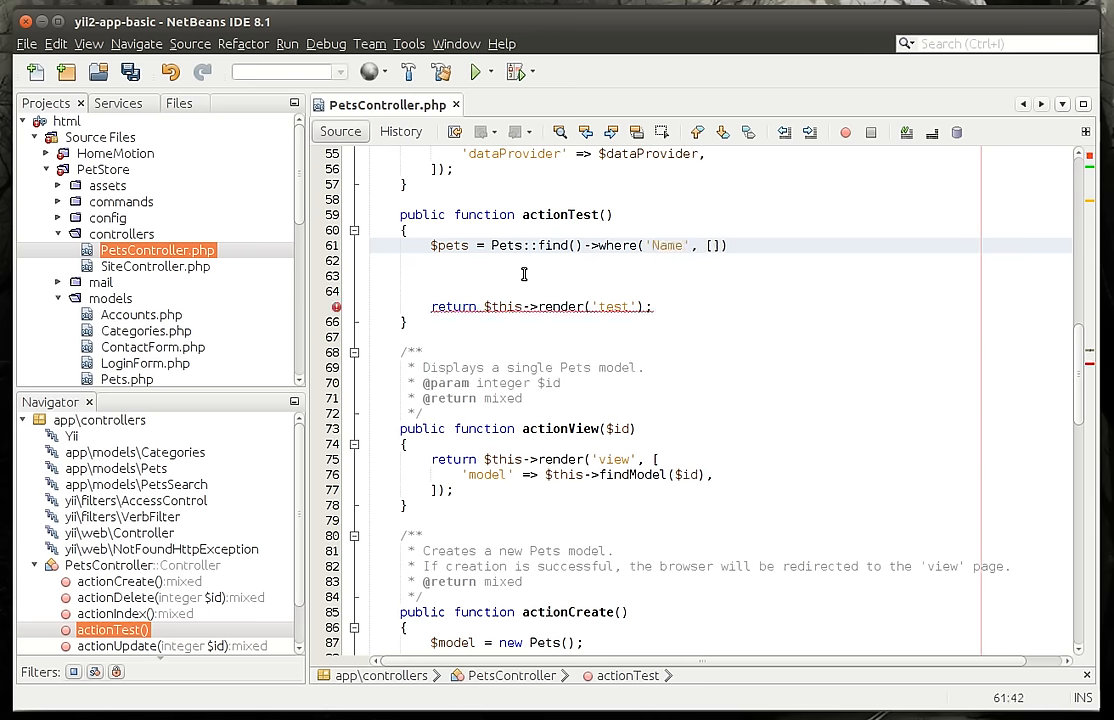
pyautogui.write('=:name')
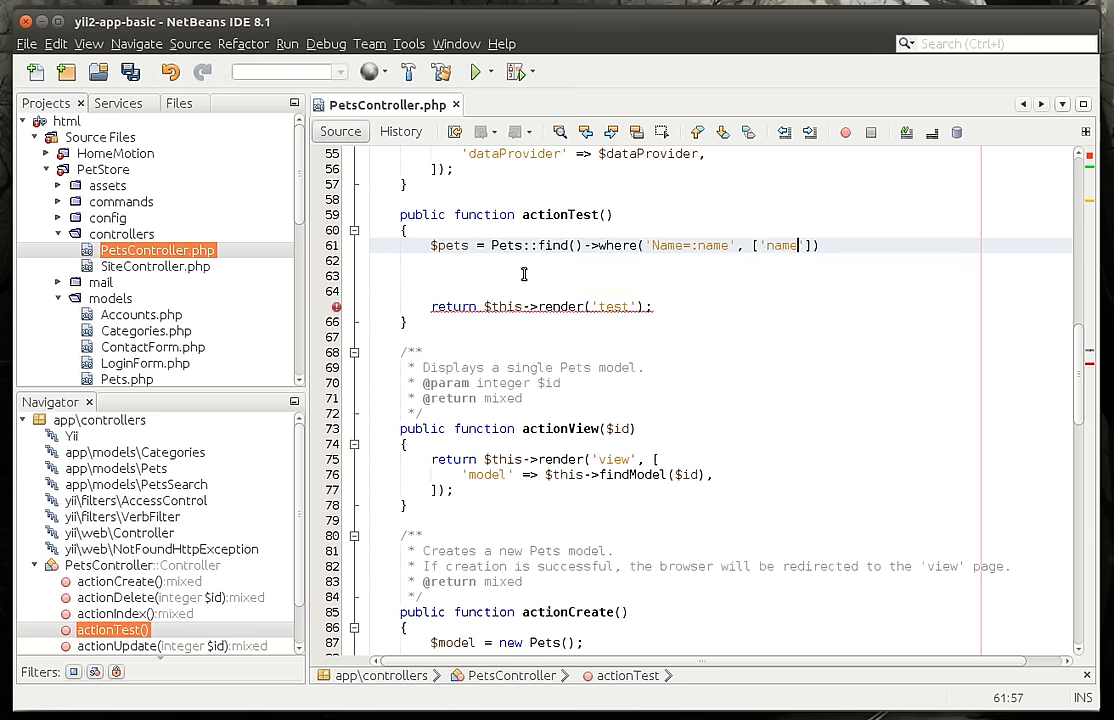
pyautogui.write('=>S')
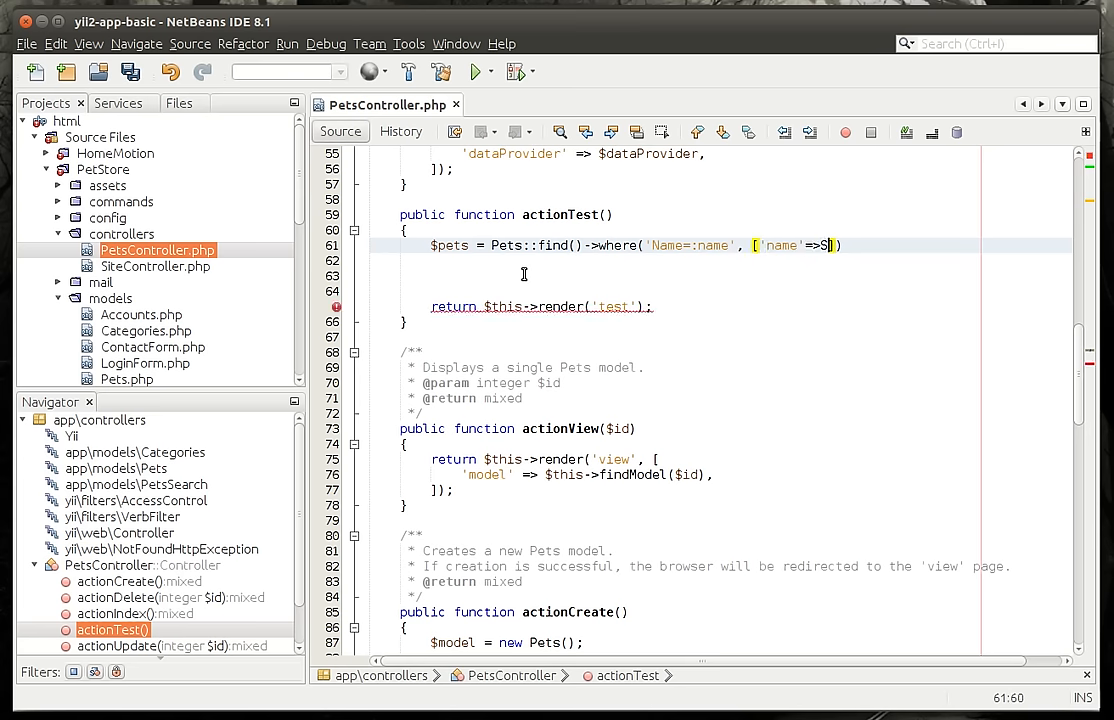
pyautogui.write('parky')
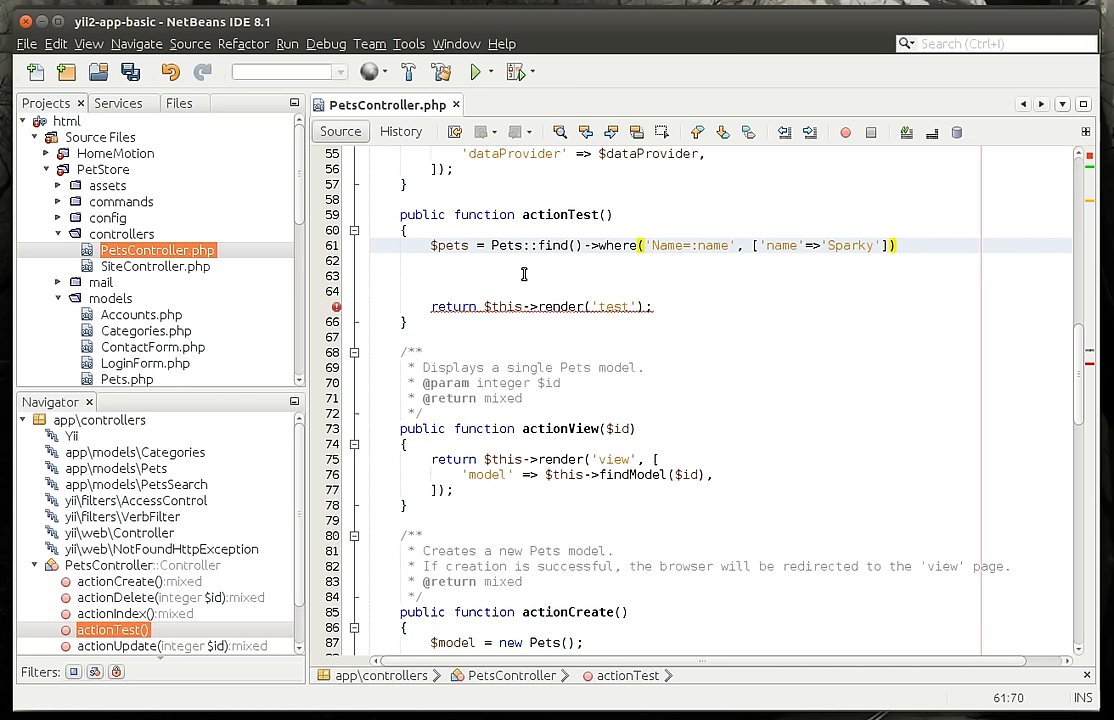
# Step: Chain ->limit(2)->all() onto the query so at most two Sparky rows come back
pyautogui.write('->->all();')
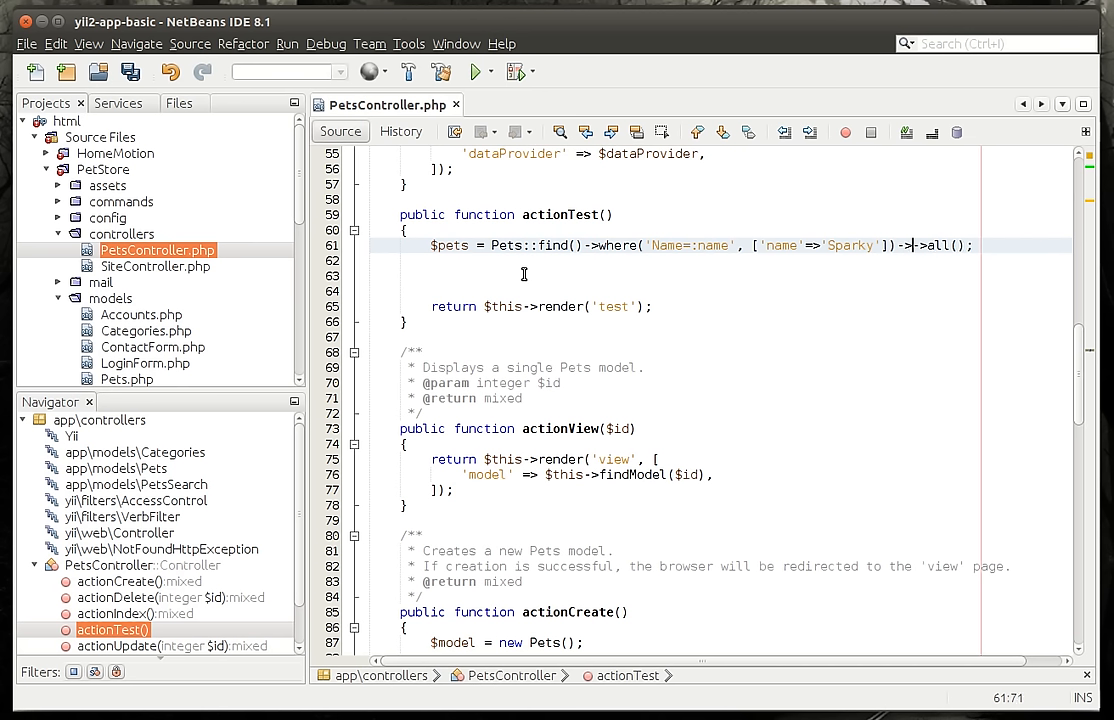
pyautogui.write('limit()')
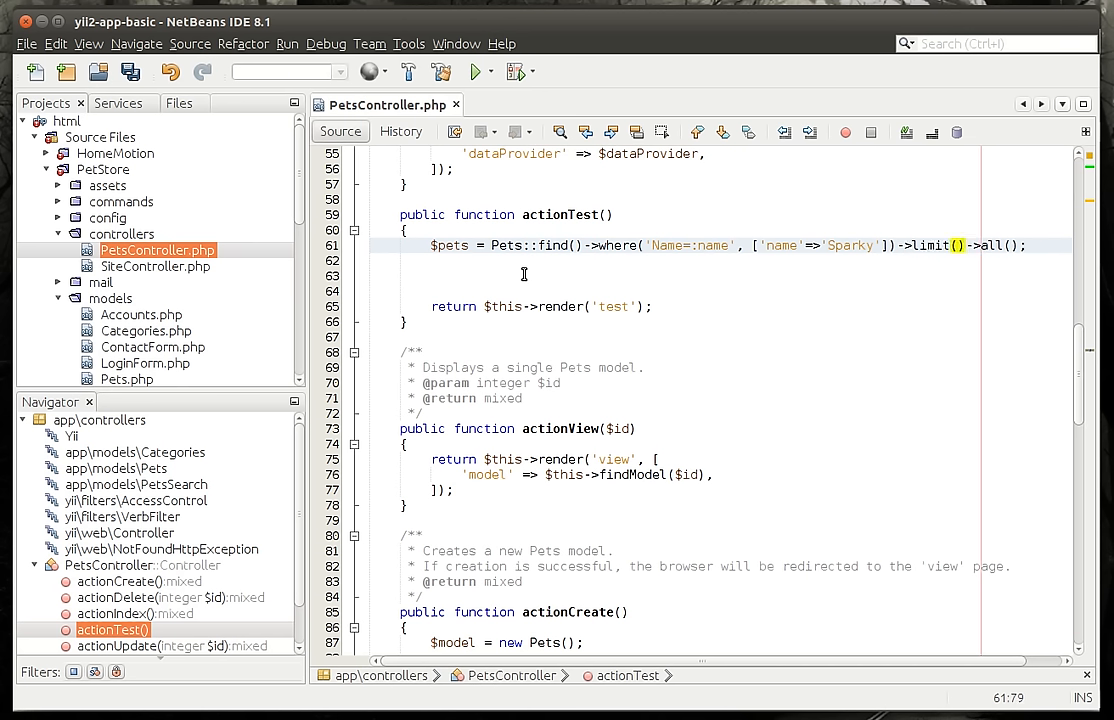
pyautogui.write('2')
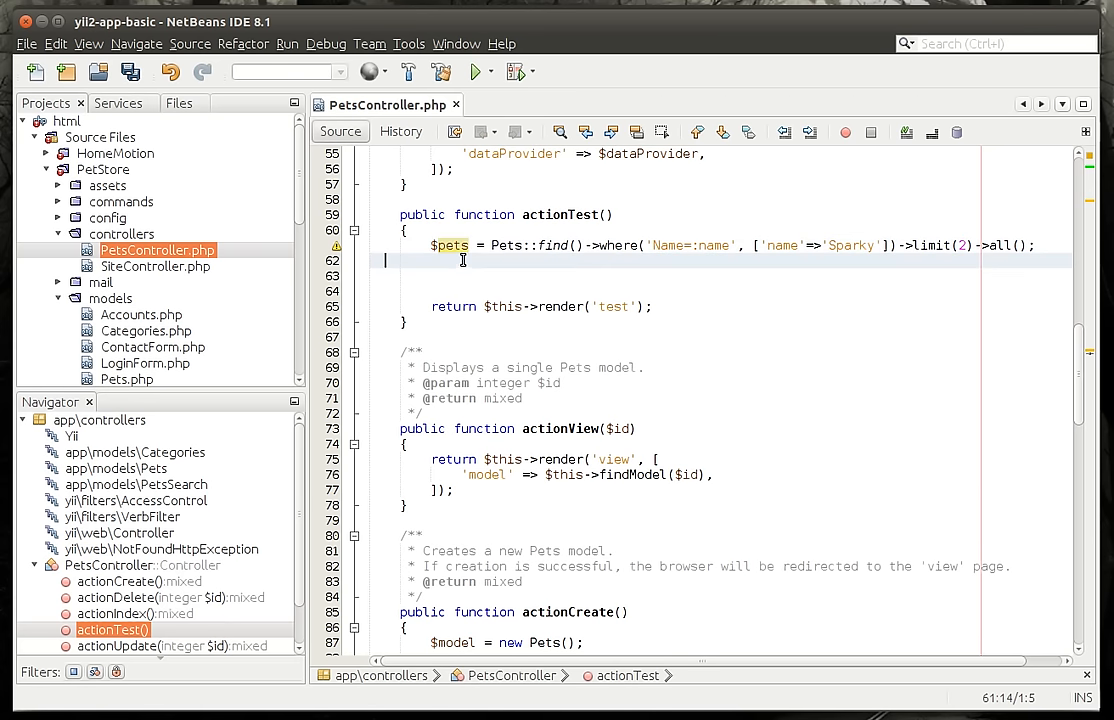
# Step: Add if(isset($pets)) logging Yii::info('Number of dogs found: ' . count($pets))
pyautogui.write('if()')
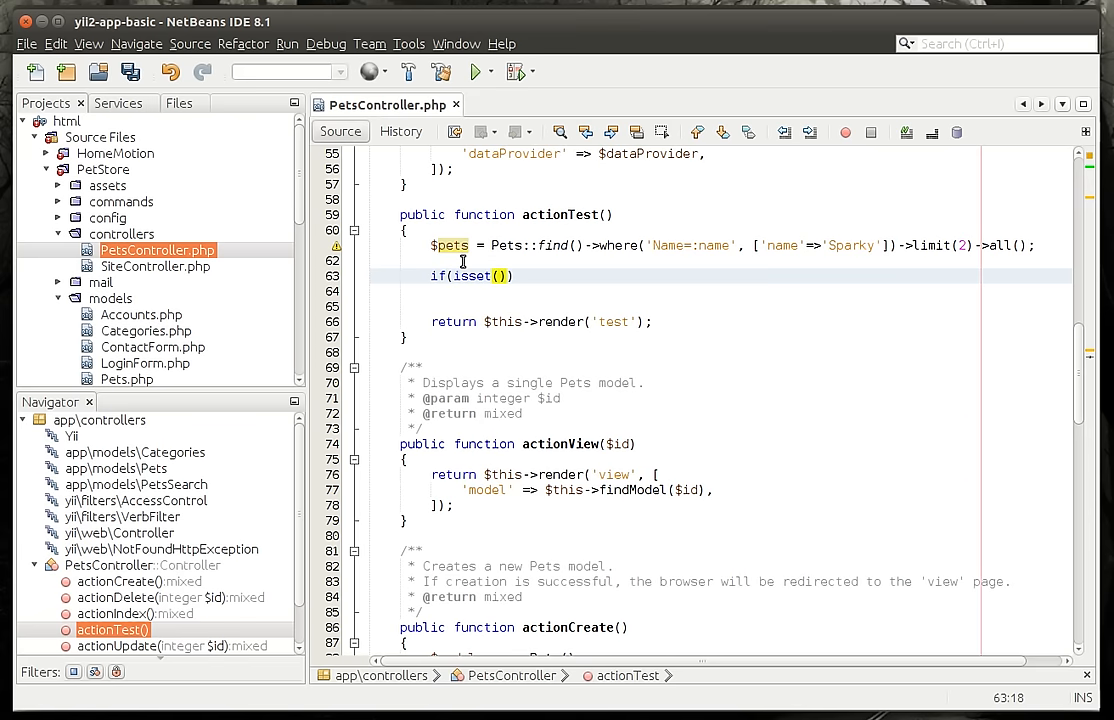
pyautogui.write('$pets')
pyautogui.click(720, 290)
pyautogui.write('{')
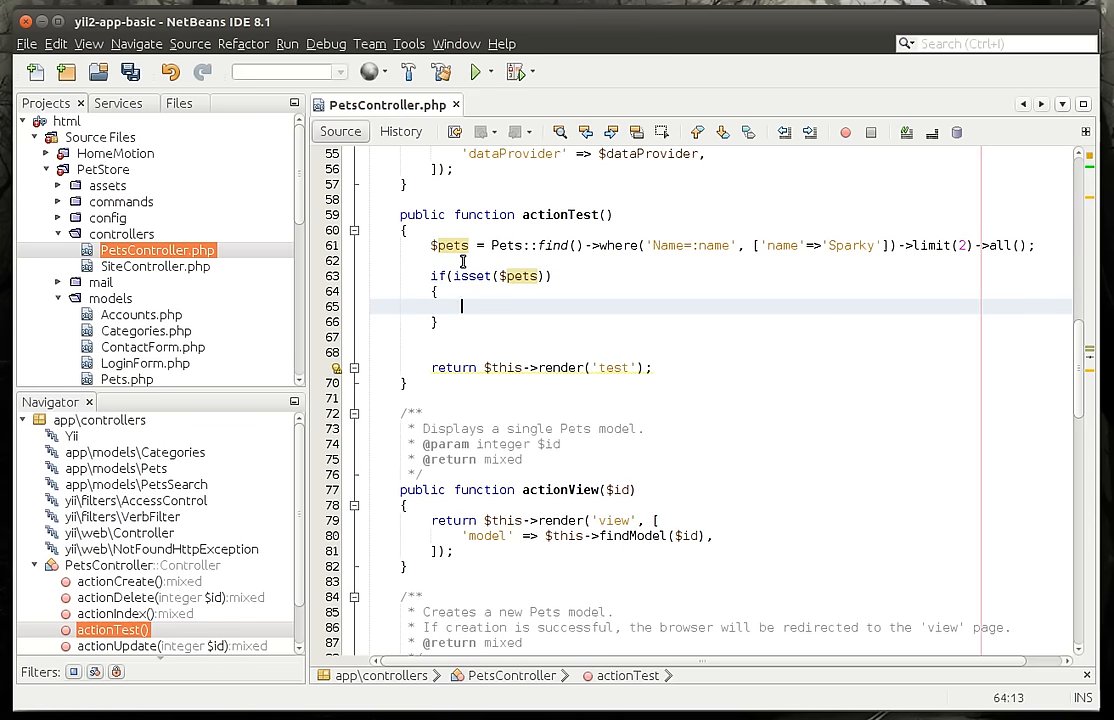
pyautogui.write('else')
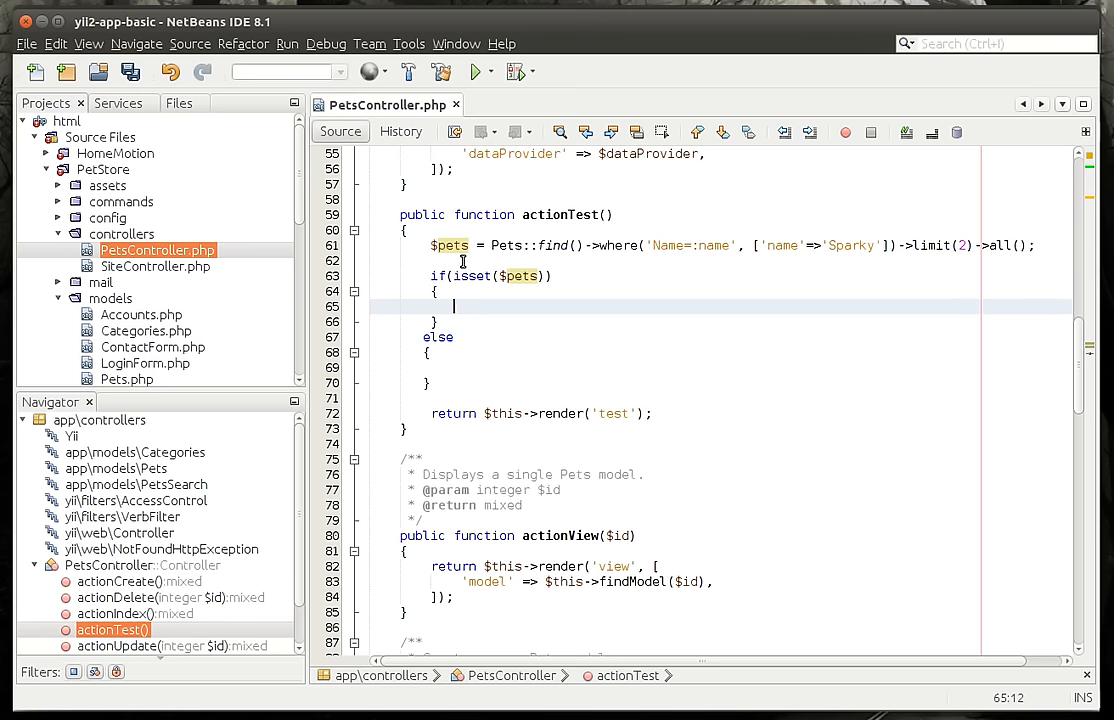
pyautogui.write('Yii:')
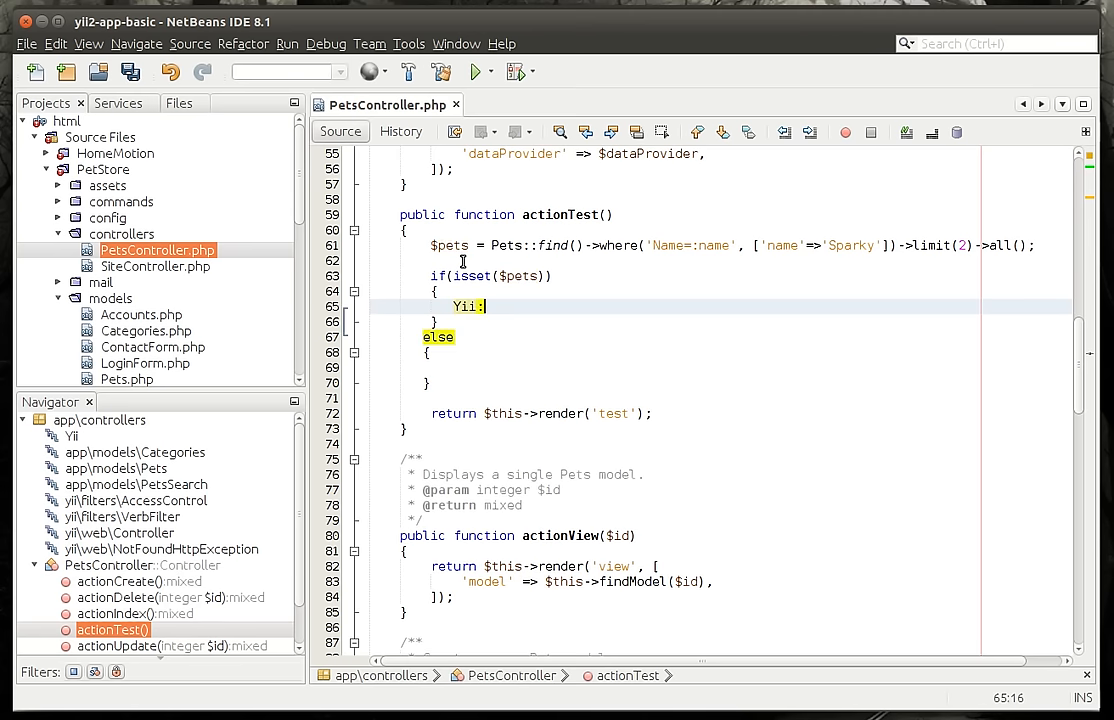
pyautogui.write(':info')
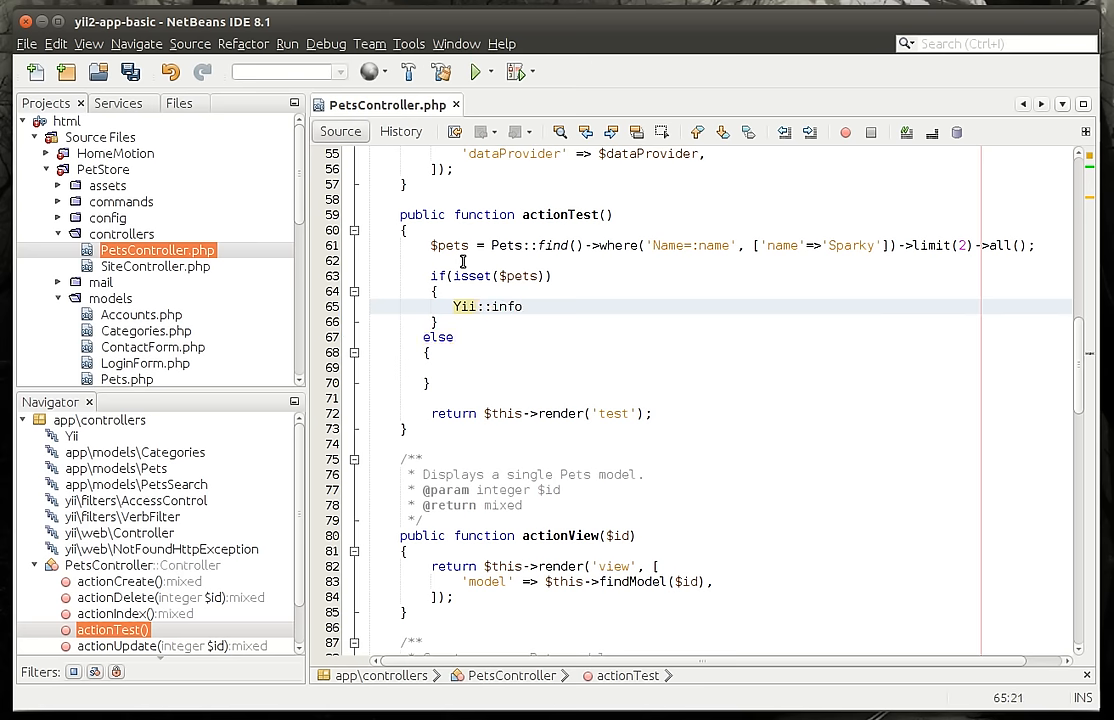
pyautogui.write('();')
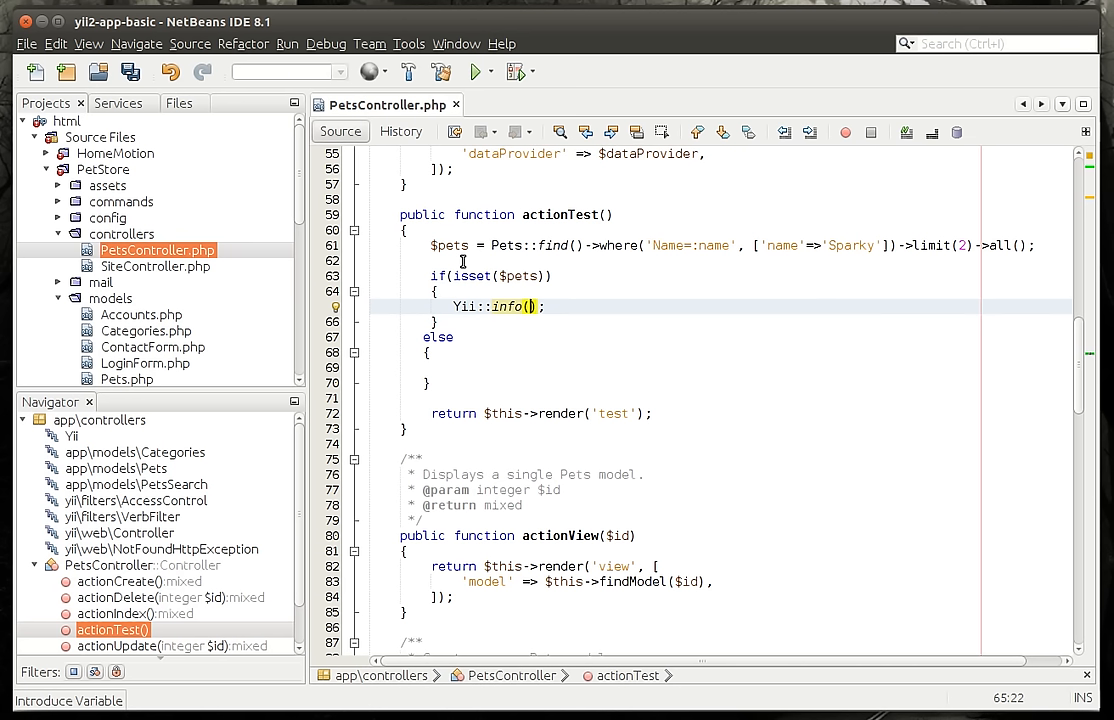
pyautogui.write("'")
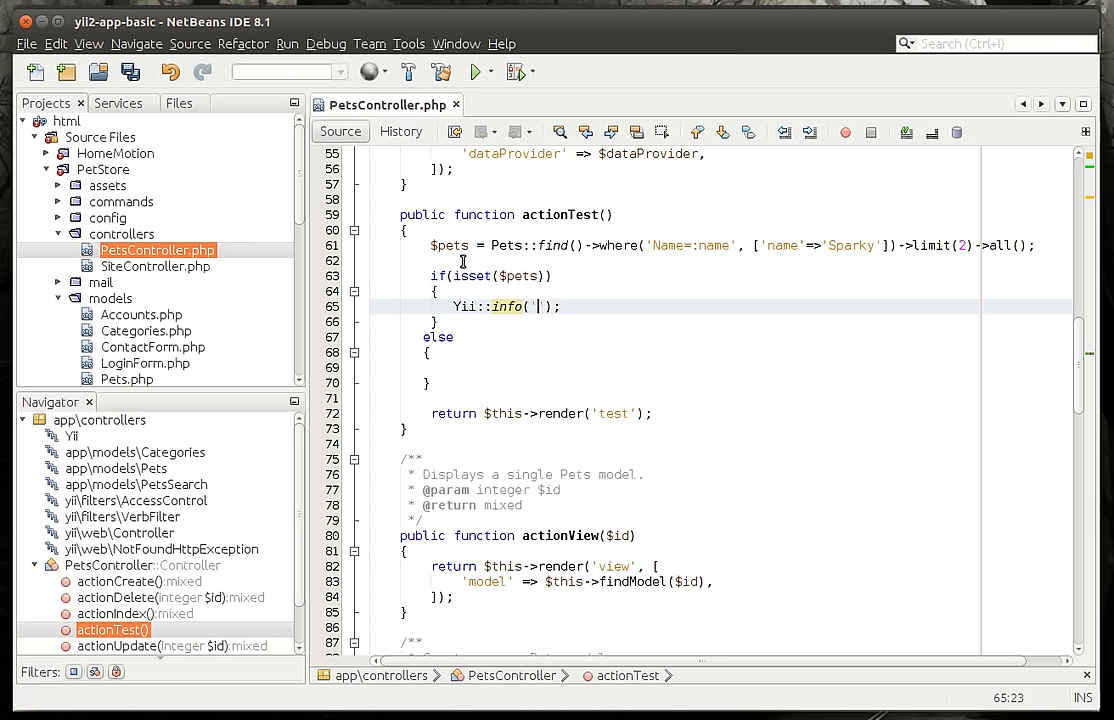
pyautogui.write("'")
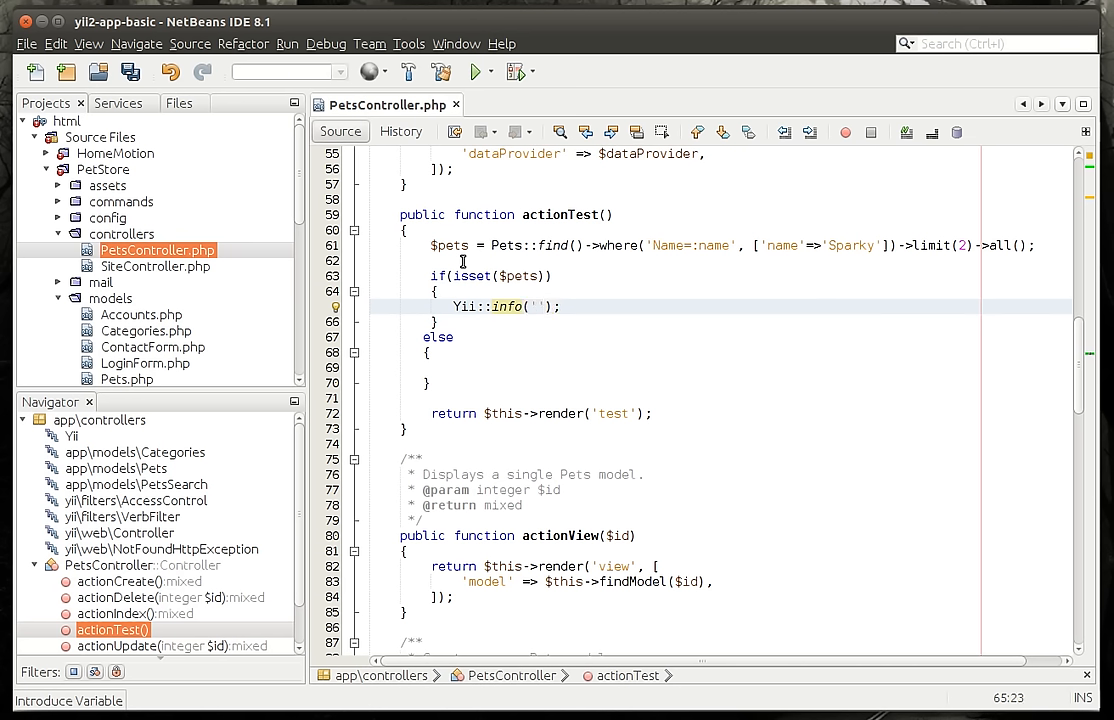
pyautogui.write('Number of dogs')
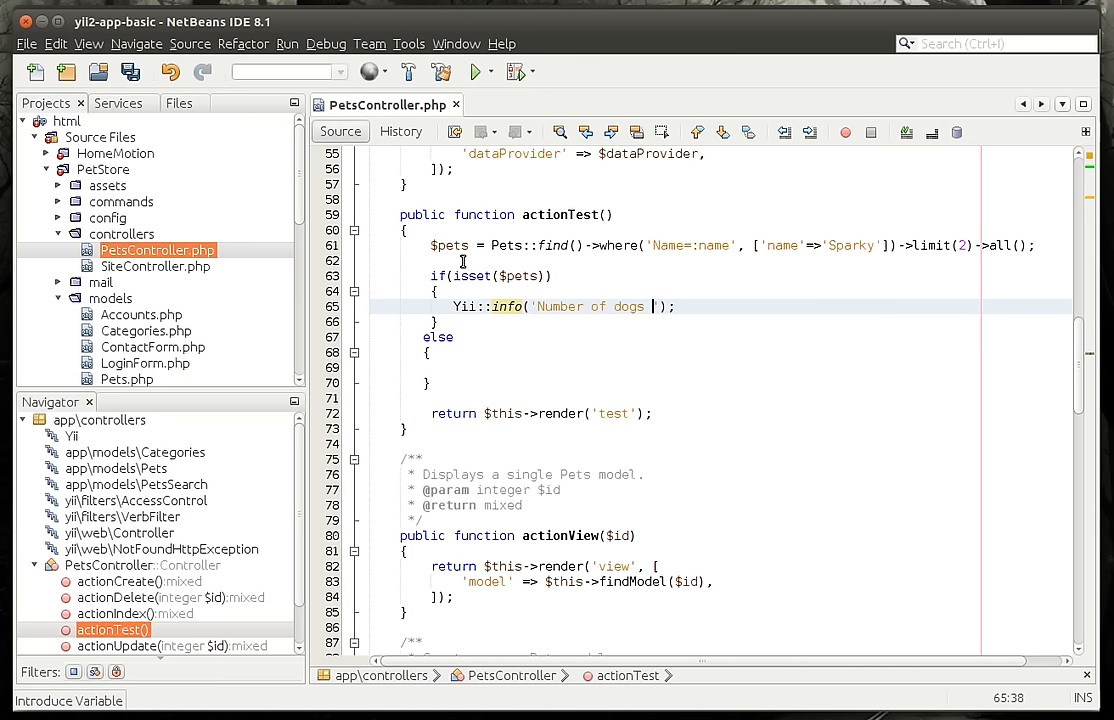
pyautogui.write('found:')
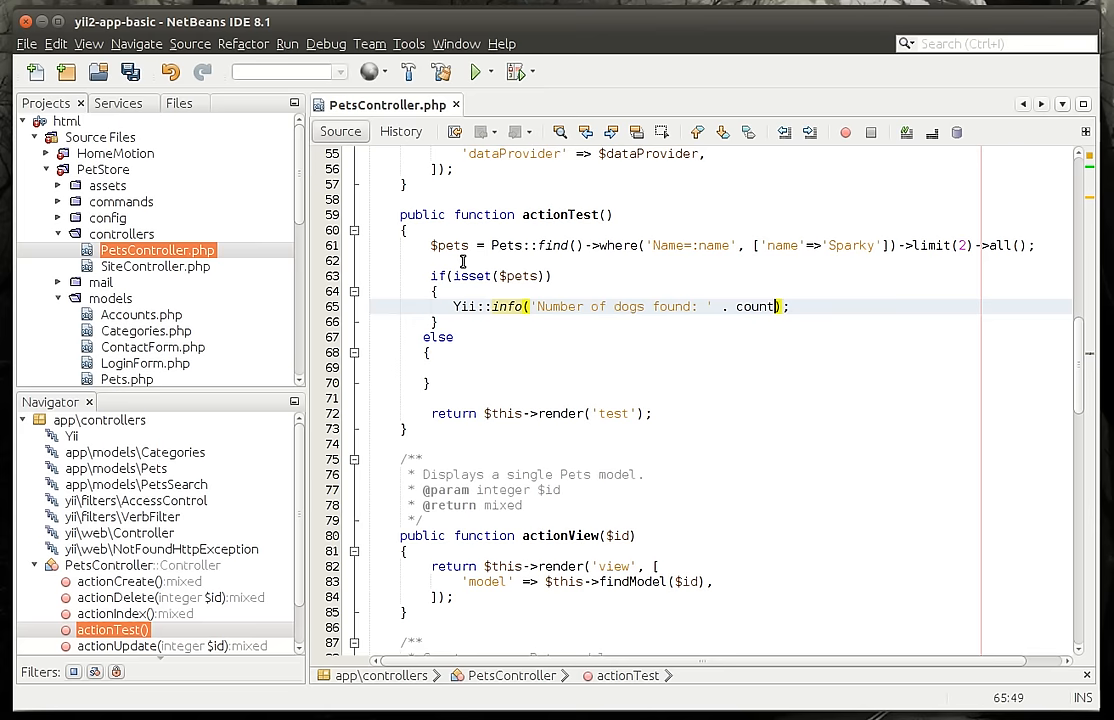
pyautogui.write('4p')
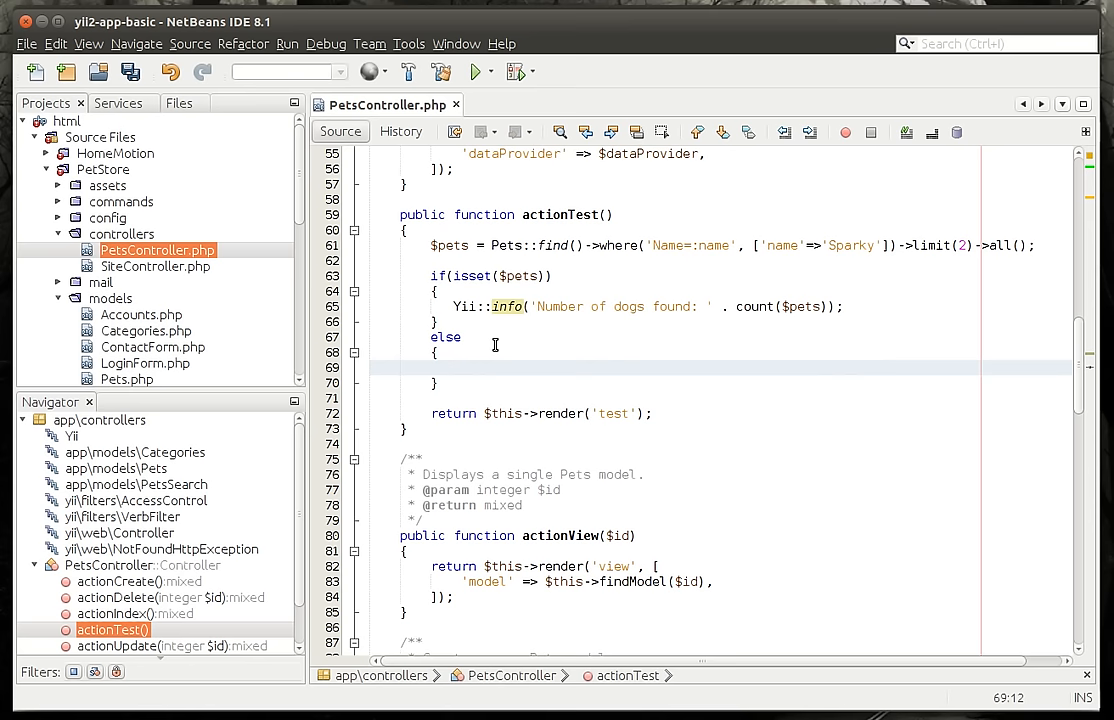
# Step: Add the else branch logging Yii::warning('No dogs found.') and save the file
pyautogui.write('Yii::')
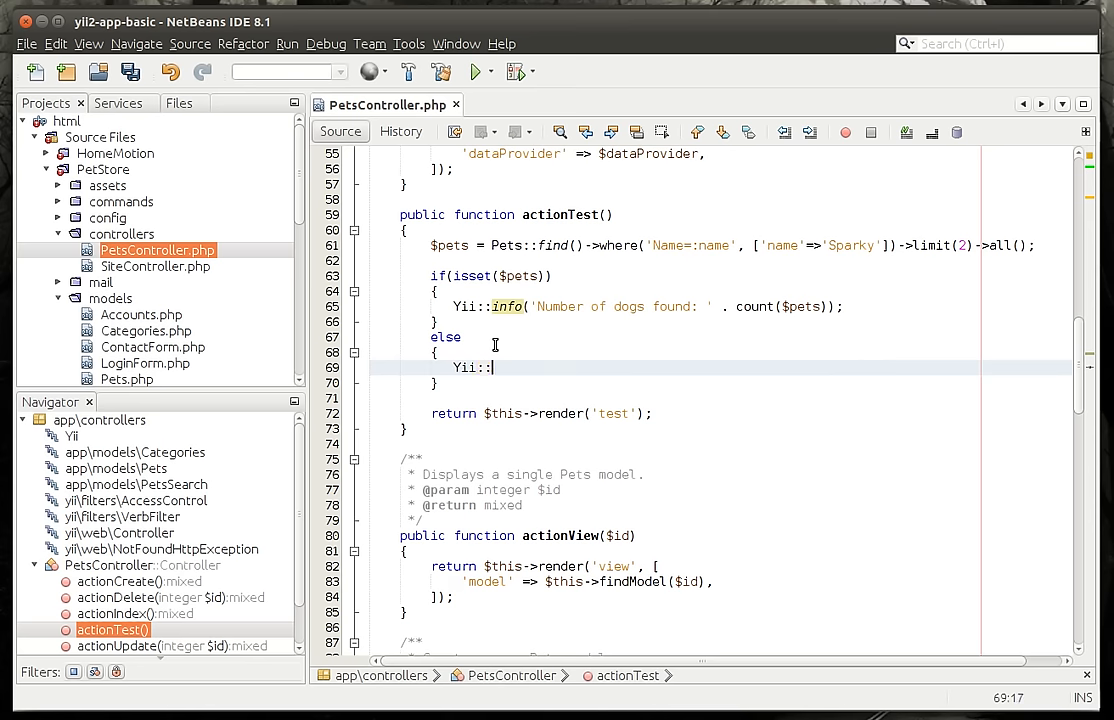
pyautogui.write('warning')
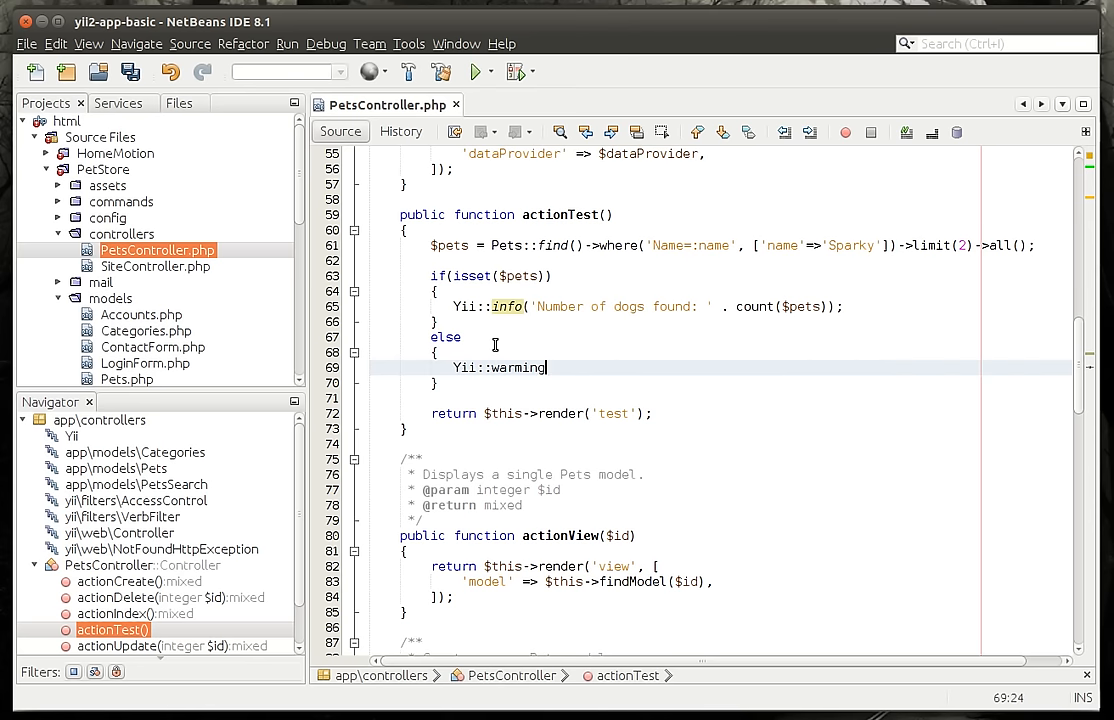
pyautogui.press('BackSpace')
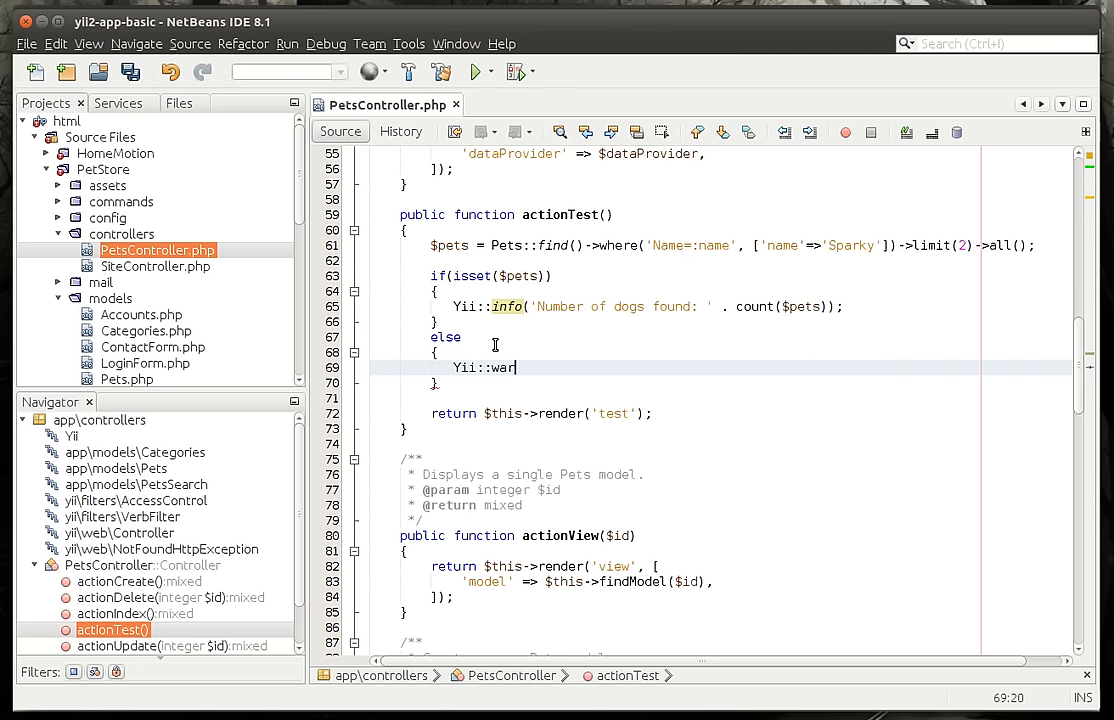
pyautogui.write('ning();')
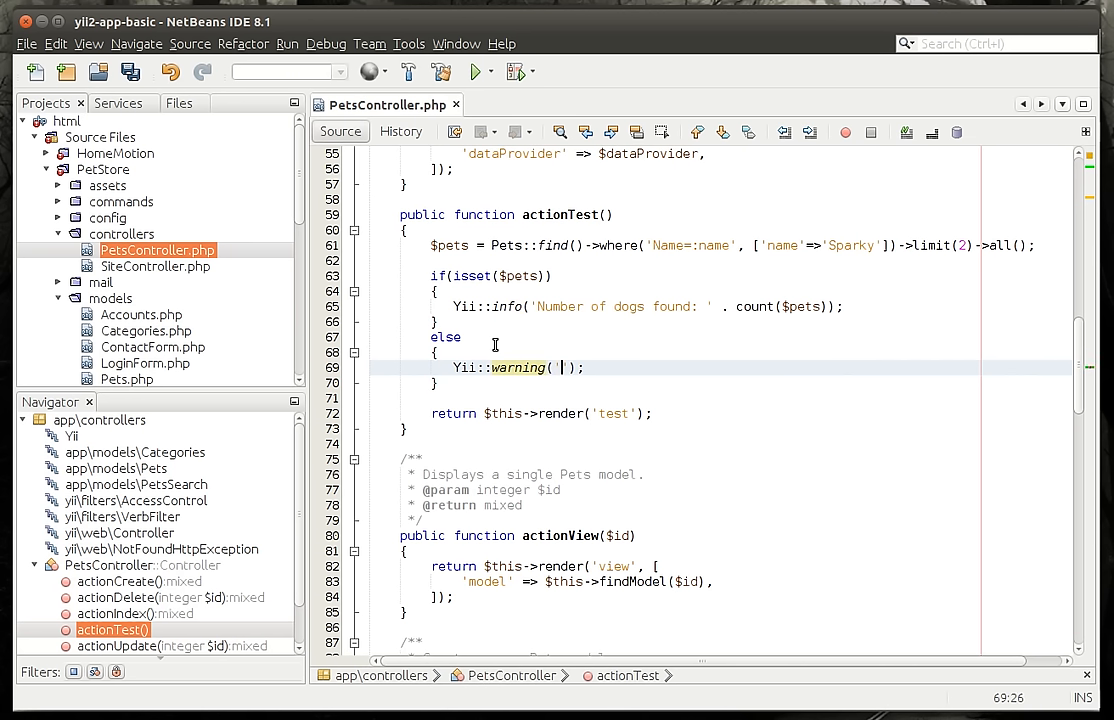
pyautogui.write('No dogs fu')
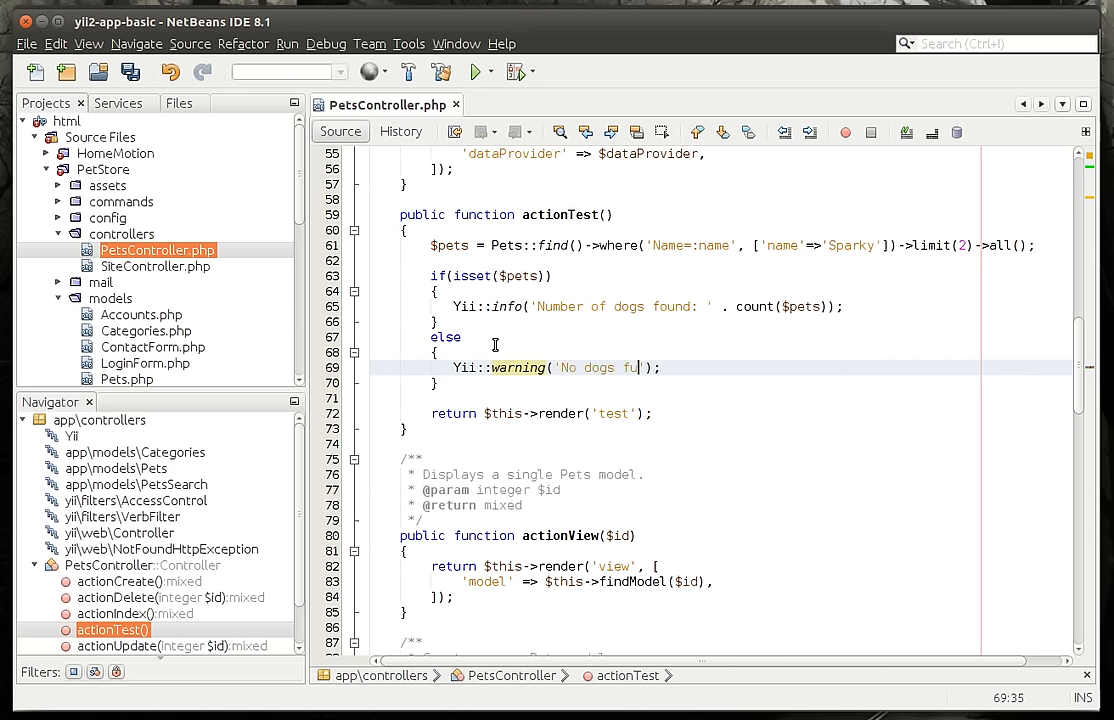
pyautogui.write('found.')
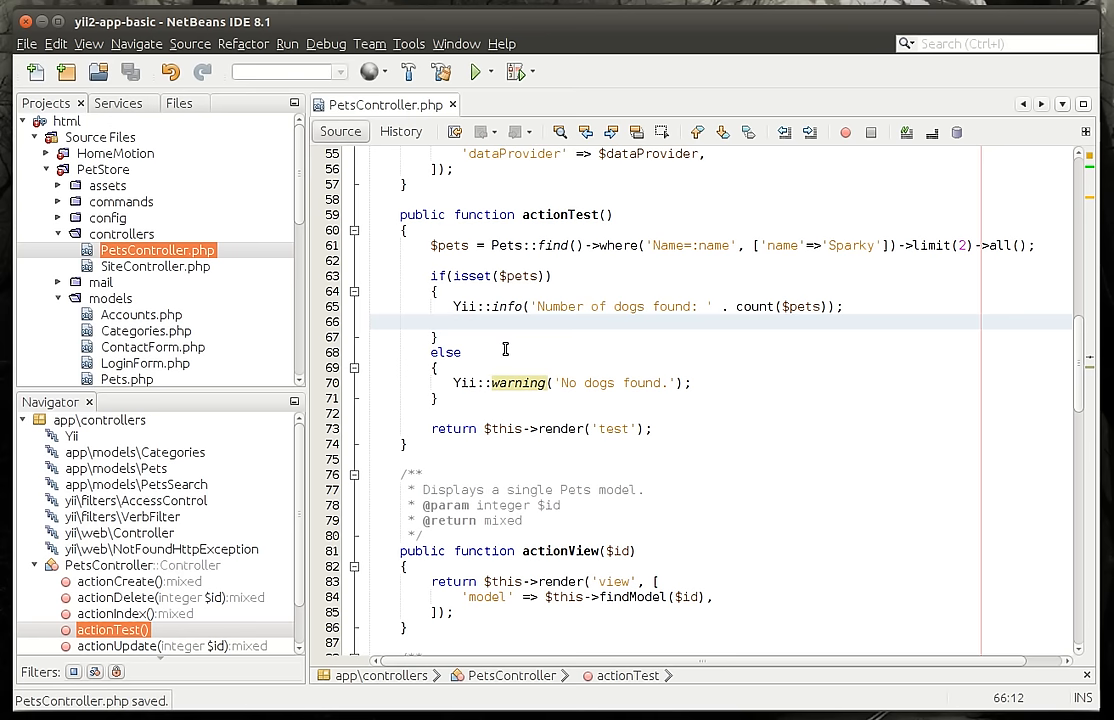
# Step: View the Yii Debugger log messages for the pets/test request in Chromium
pyautogui.click(456, 320)
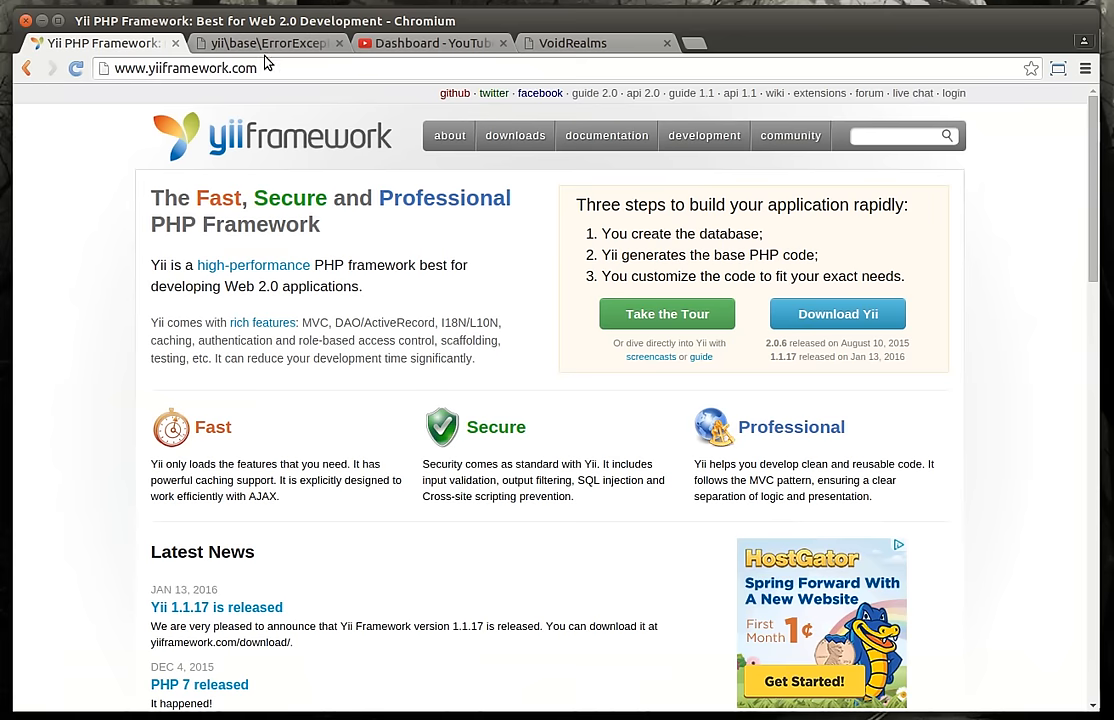
pyautogui.click(260, 44)
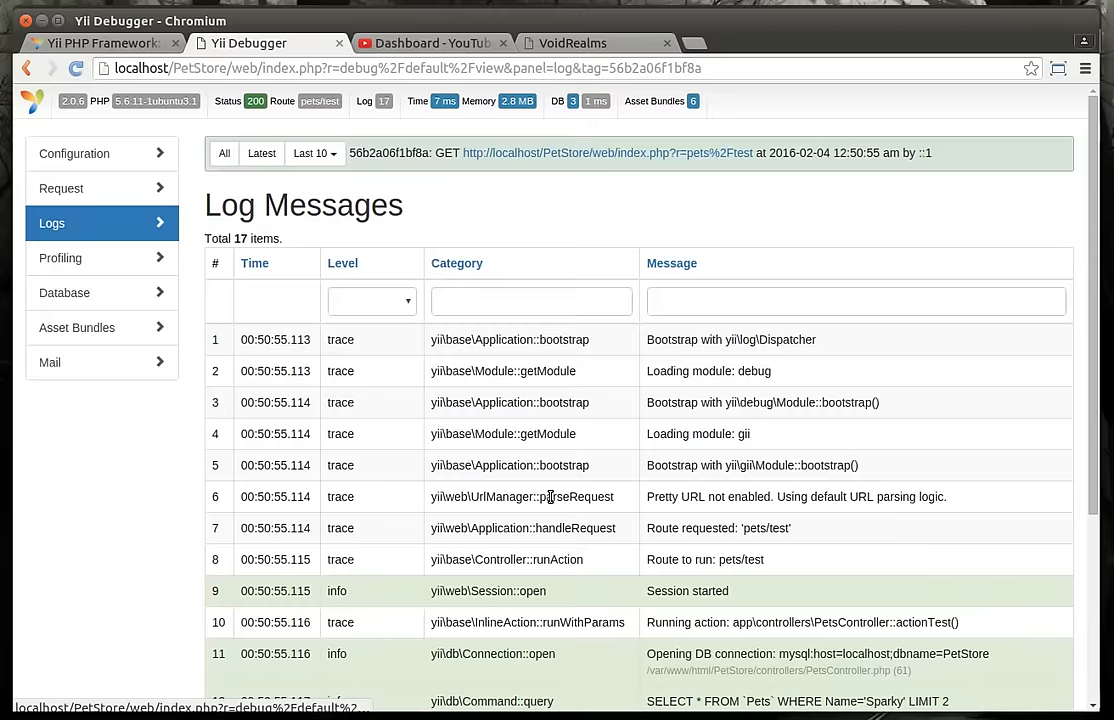
pyautogui.scroll(-3)
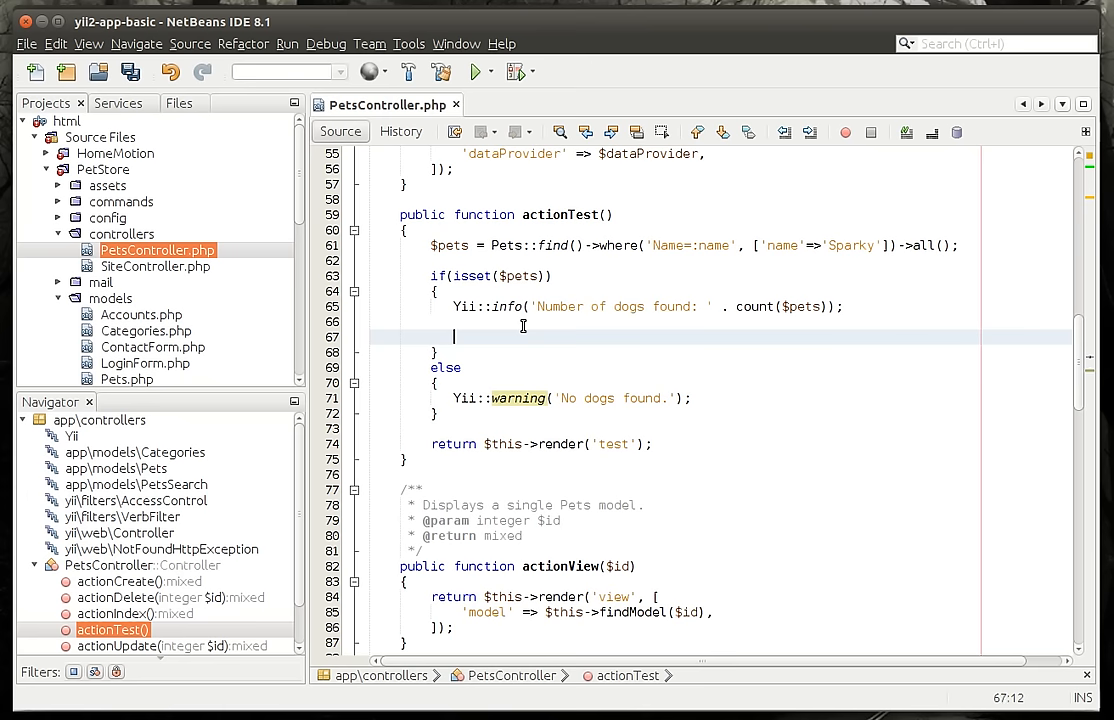
# Step: Start a foreach($pets as $item) loop inside the if block
pyautogui.write('for')
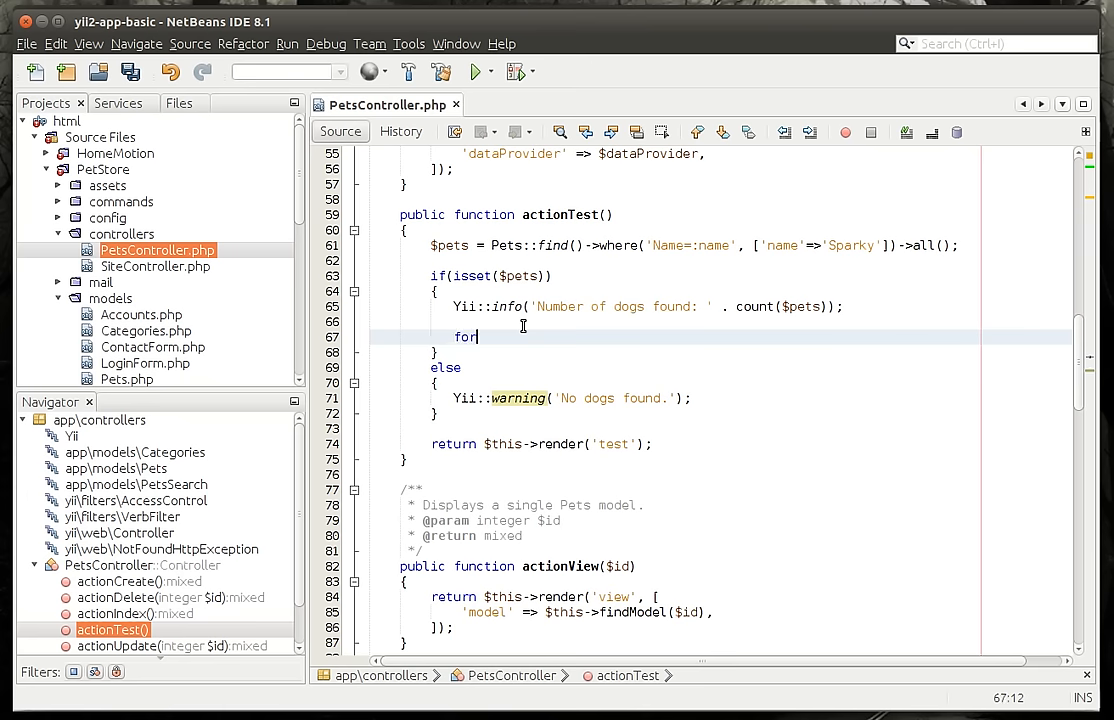
pyautogui.write('each()')
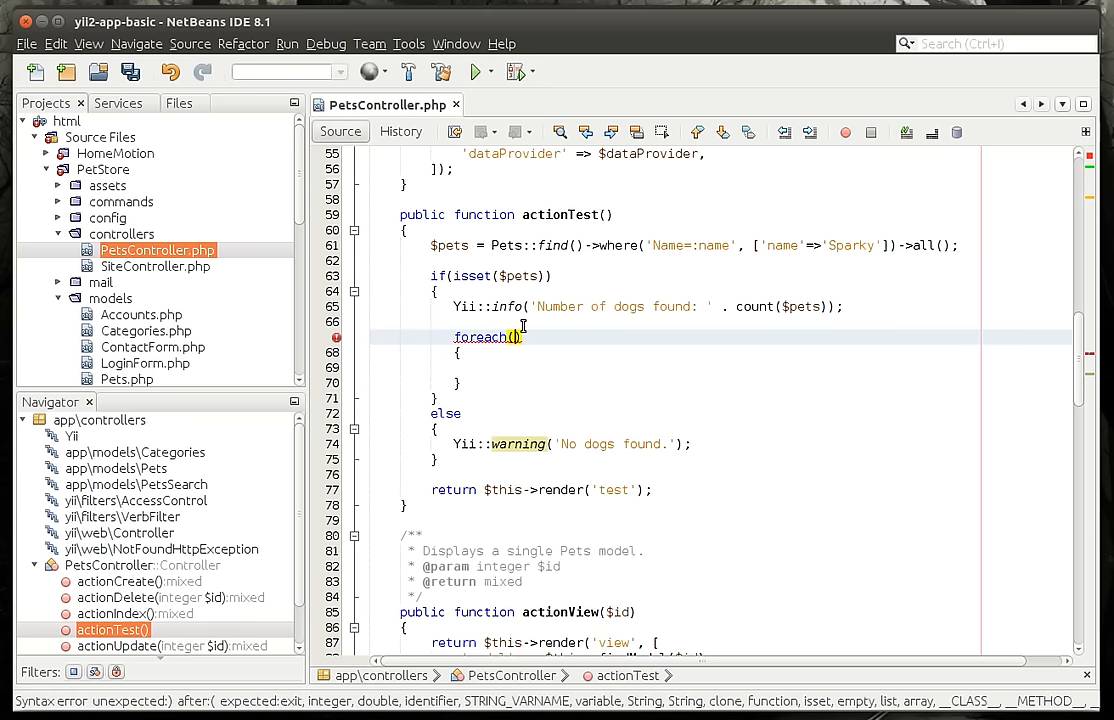
pyautogui.write('$pet')
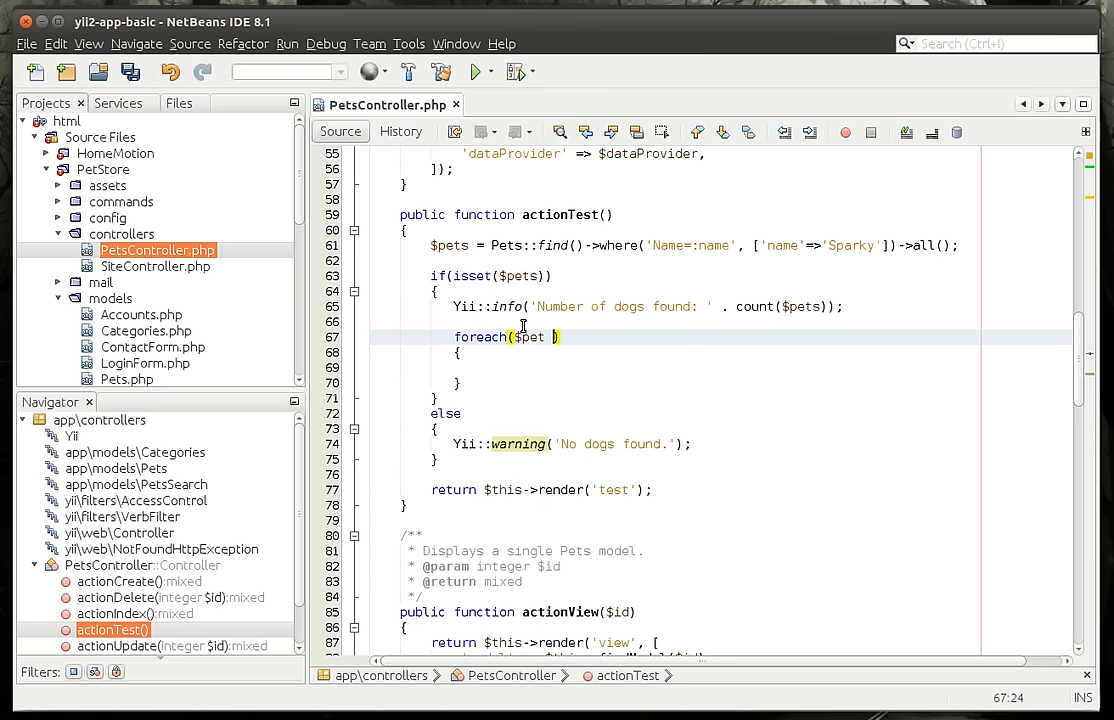
pyautogui.write('as $item')
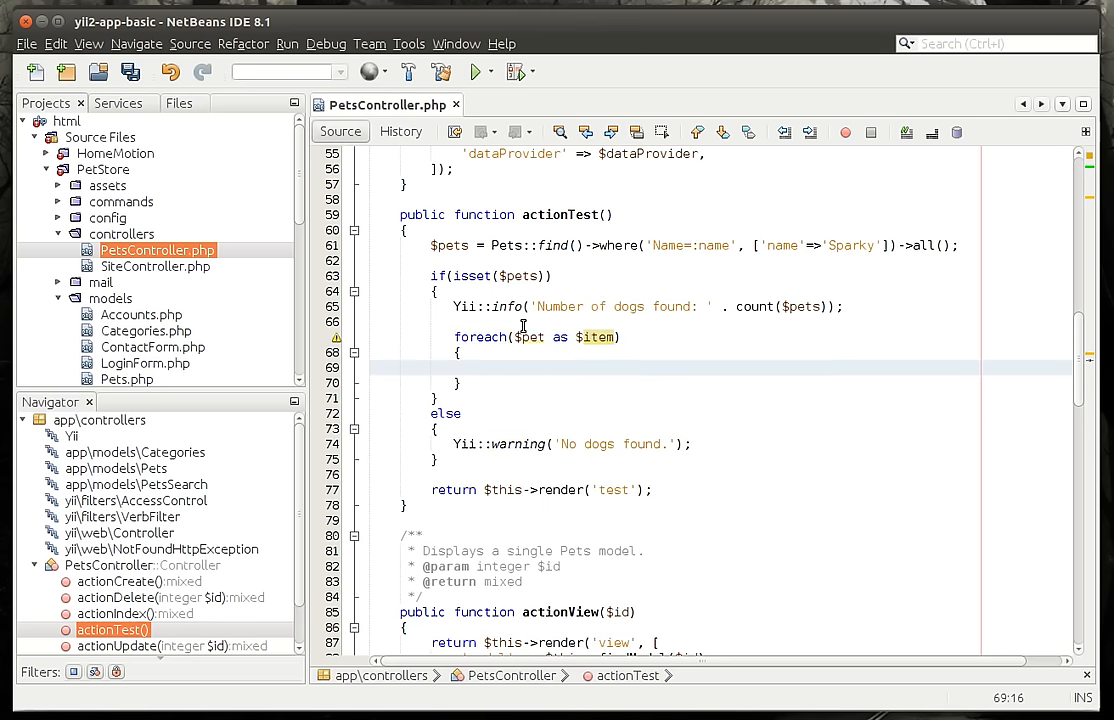
pyautogui.click(486, 368)
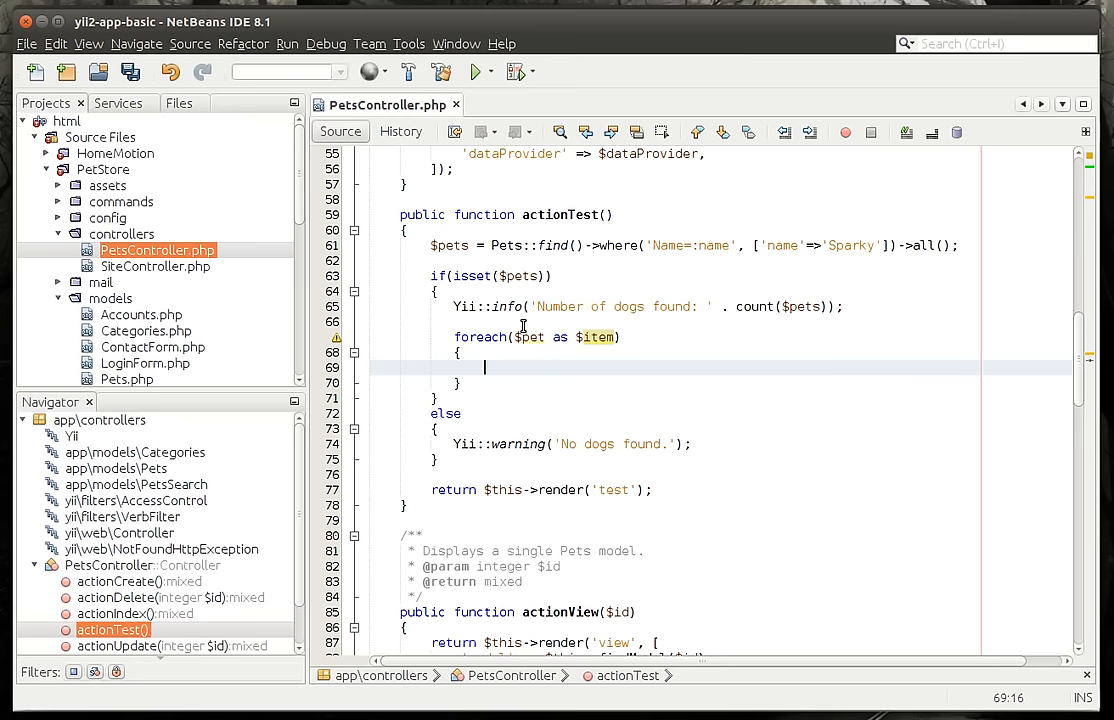
# Step: Log each pet with Yii::info($item->Name . ' ' . $item->primaryKey)
pyautogui.write('Yii::info')
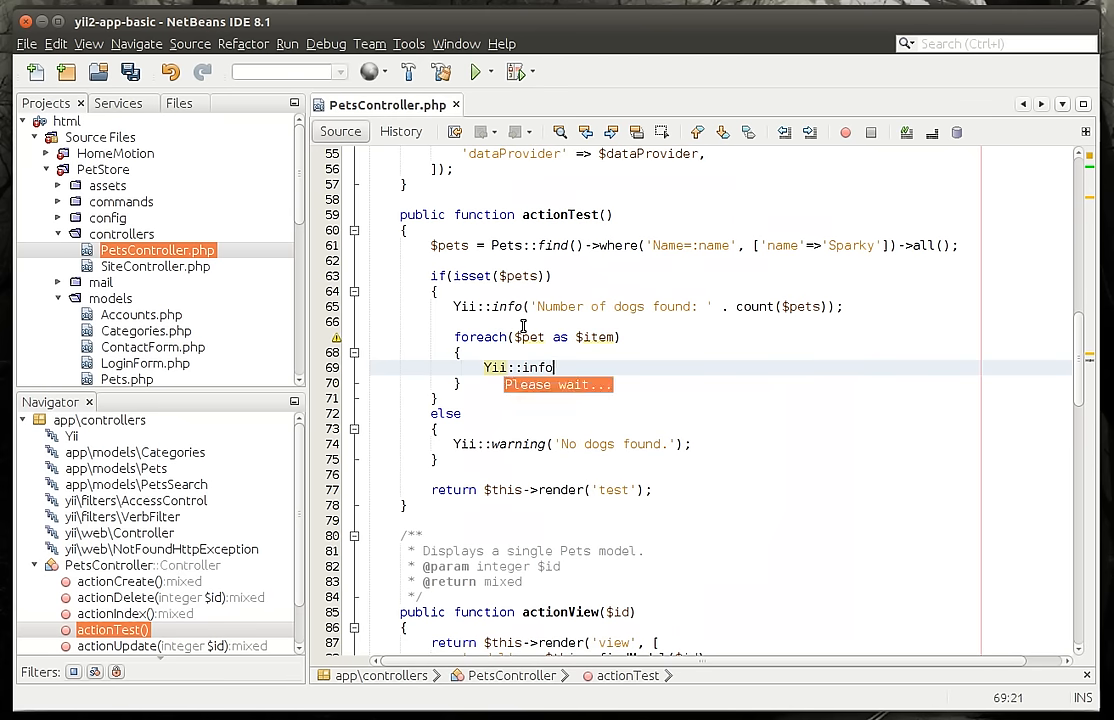
pyautogui.write('()')
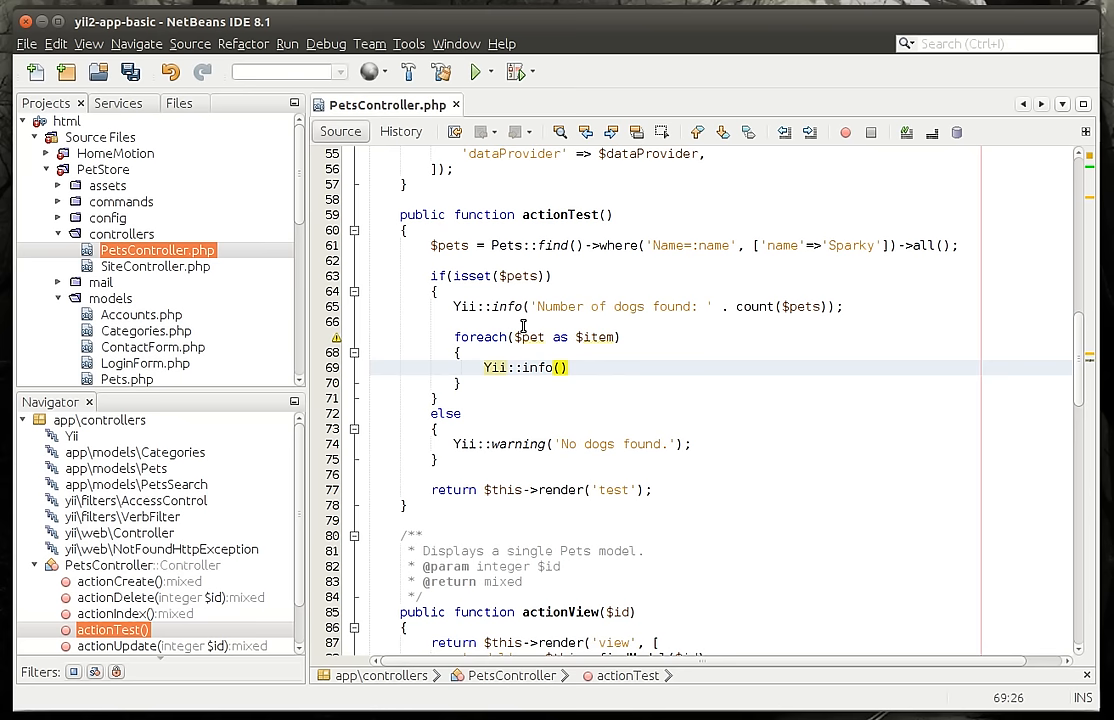
pyautogui.write('$ite')
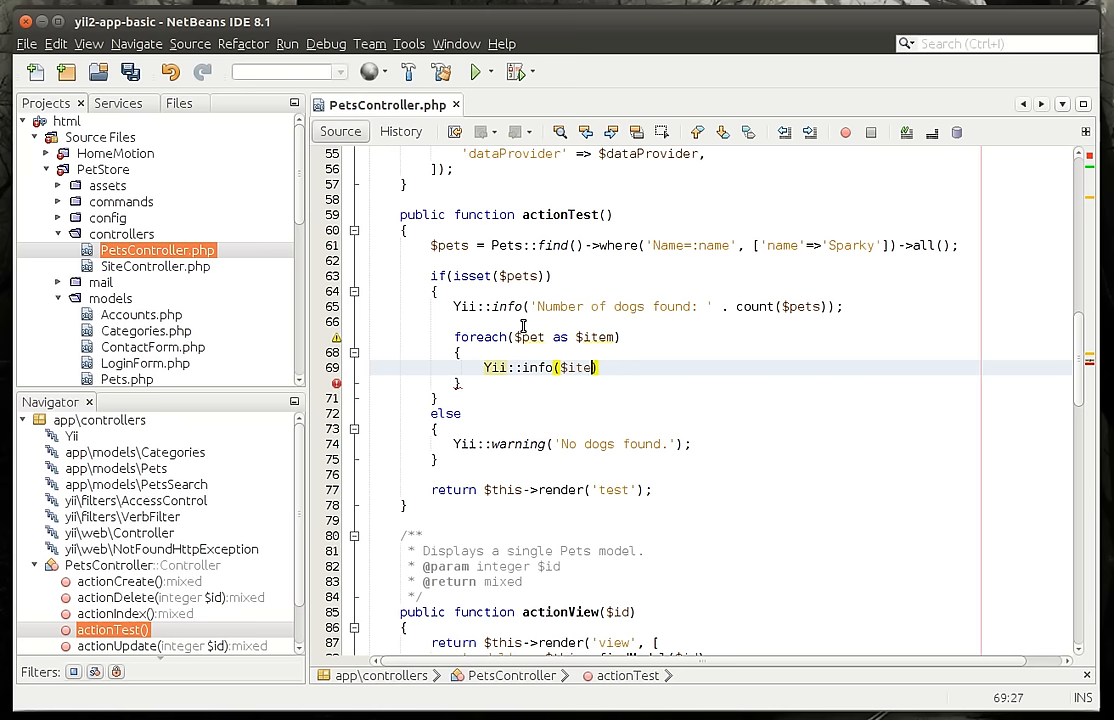
pyautogui.write('->Name .')
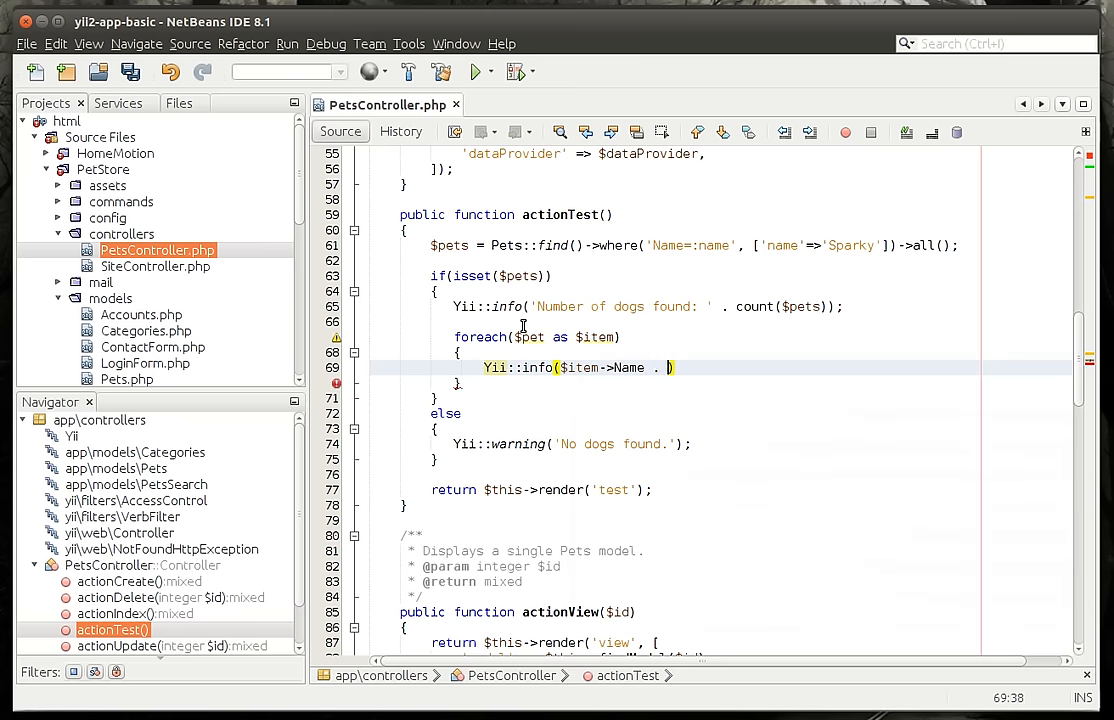
pyautogui.write("' '")
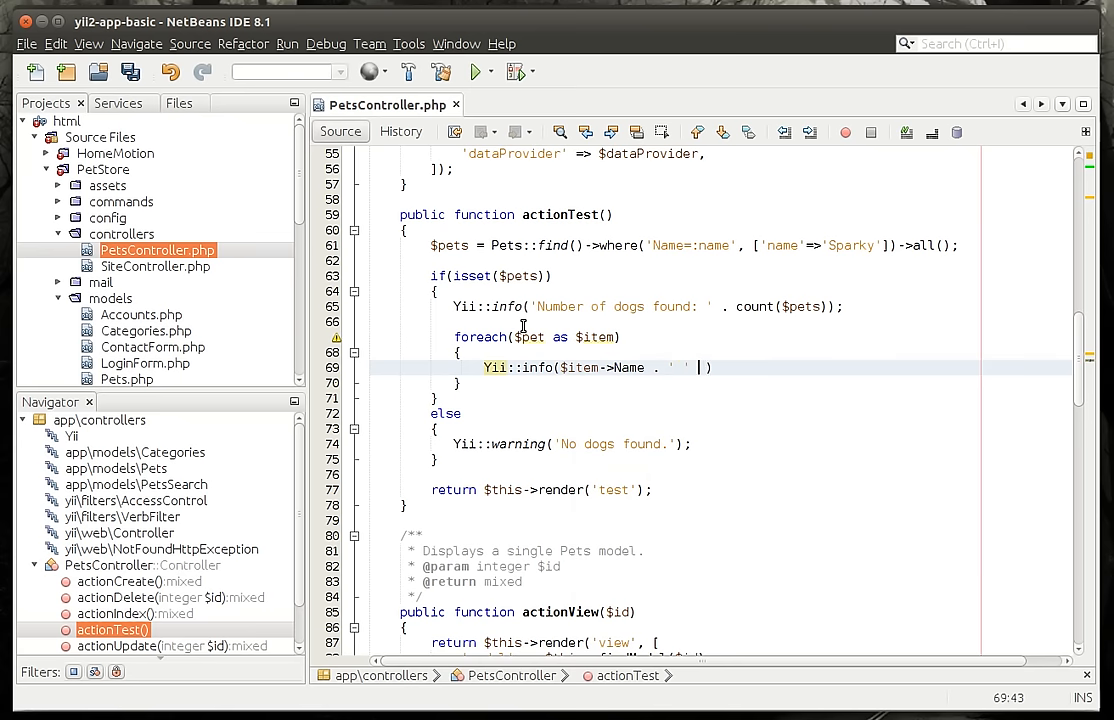
pyautogui.write('$item')
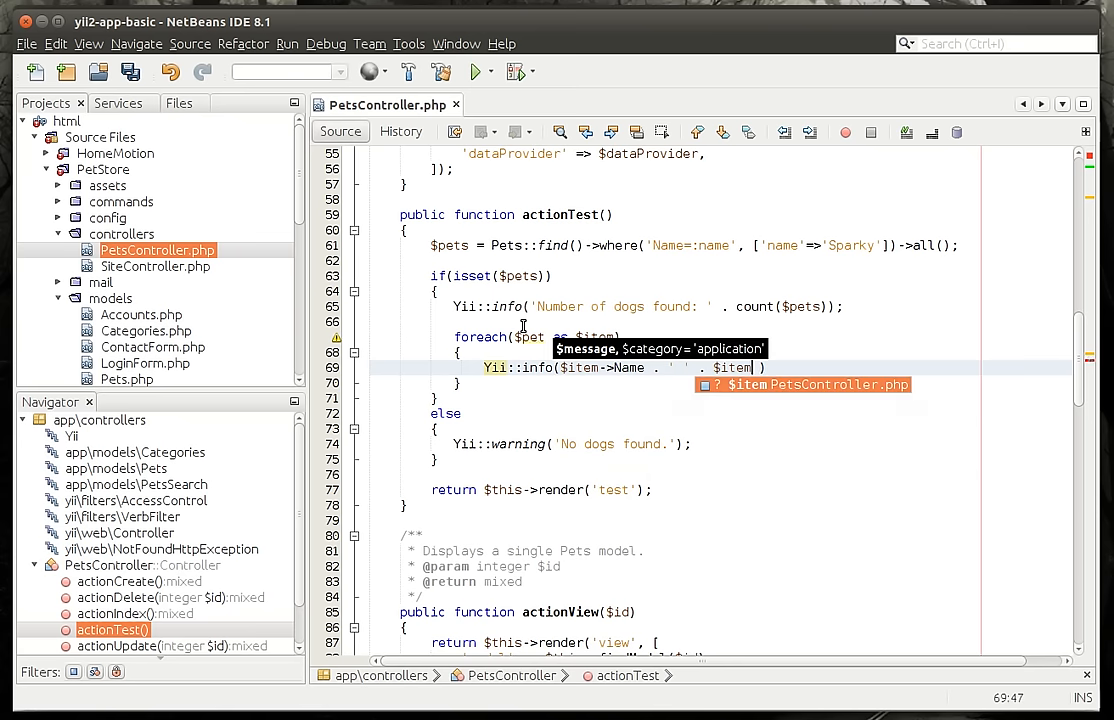
pyautogui.write('->primary')
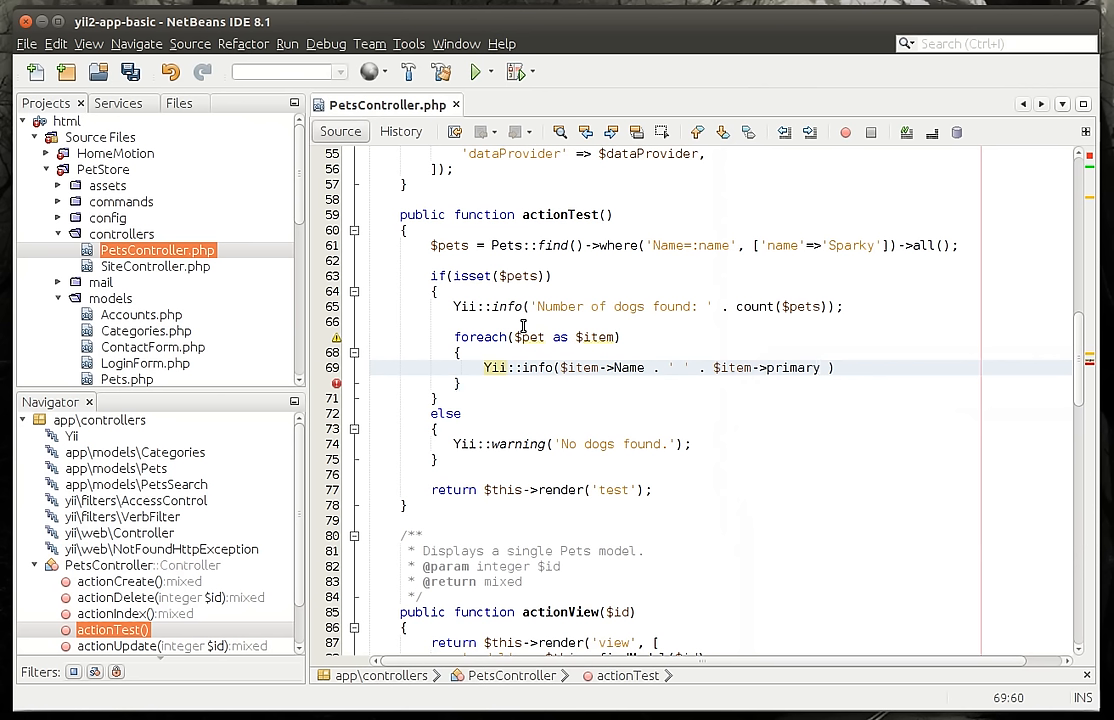
pyautogui.write('Key')
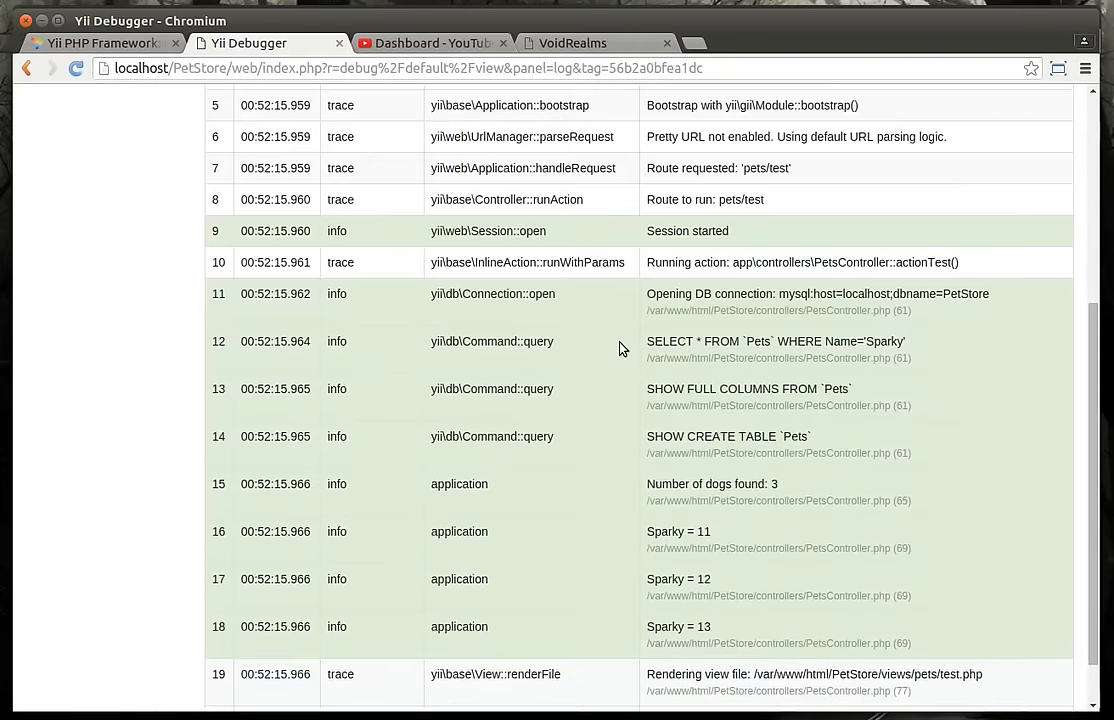
# Step: Scroll the debugger log to the entries listing three Sparky dogs with keys 11, 12, 13
pyautogui.scroll(-3)
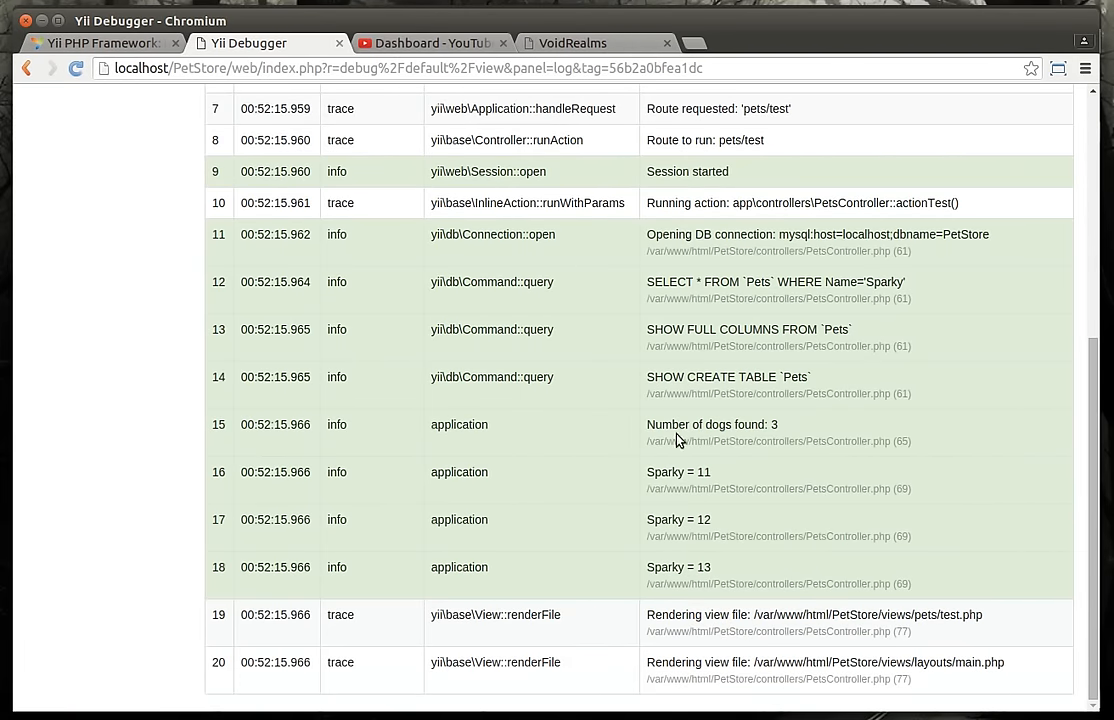
pyautogui.moveTo(10, 252)
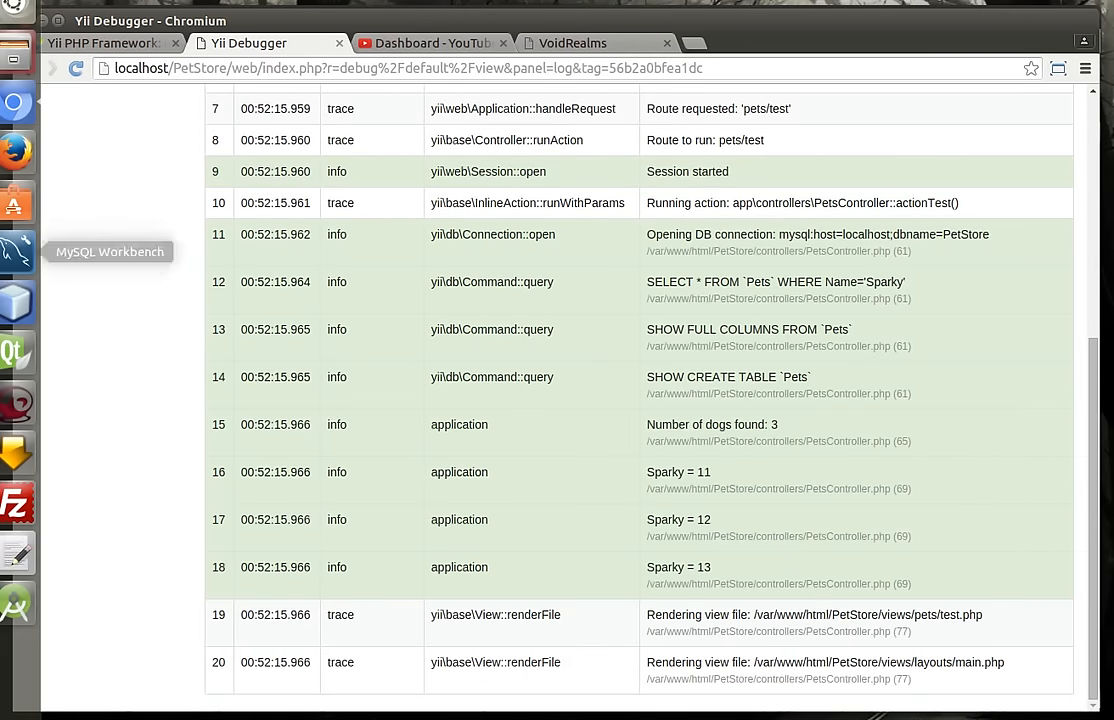
# Step: Switch to MySQL Workbench and add new Sparky rows in the Pets result grid
pyautogui.click(12, 252)
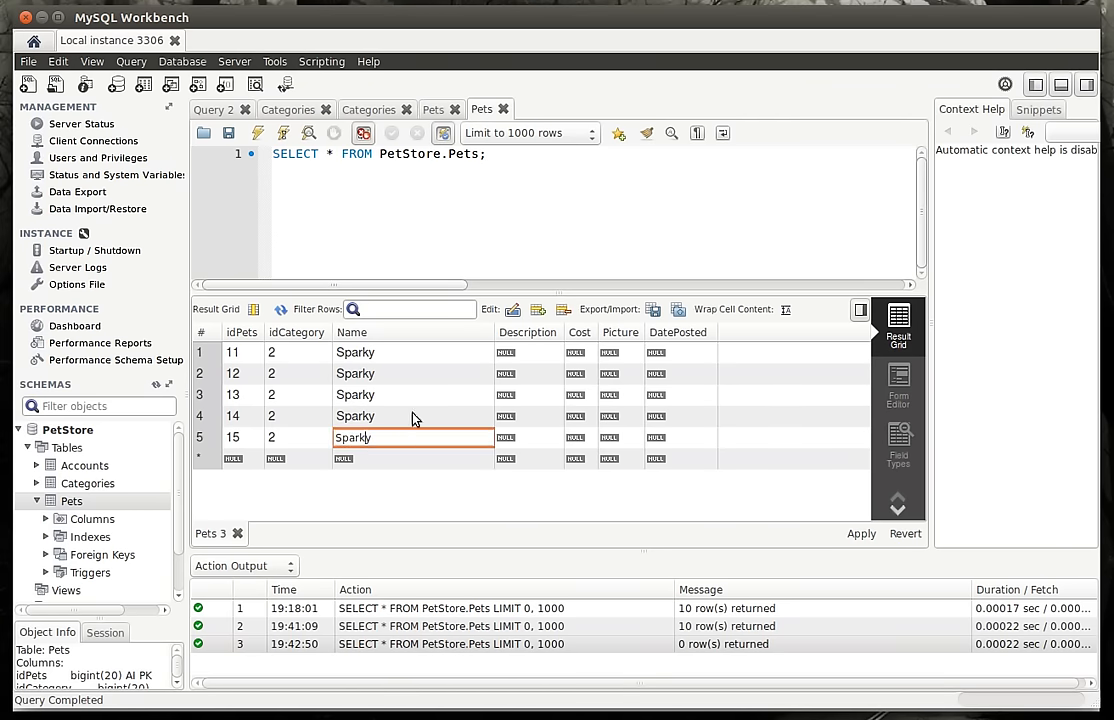
pyautogui.click(860, 534)
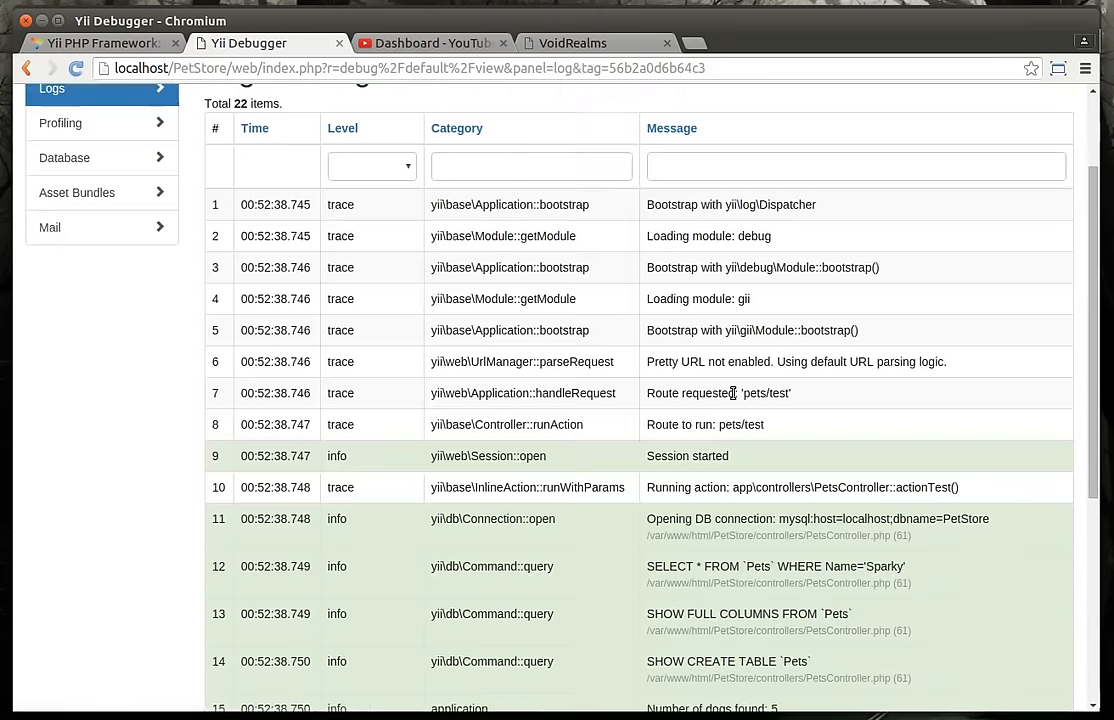
pyautogui.scroll(-3)
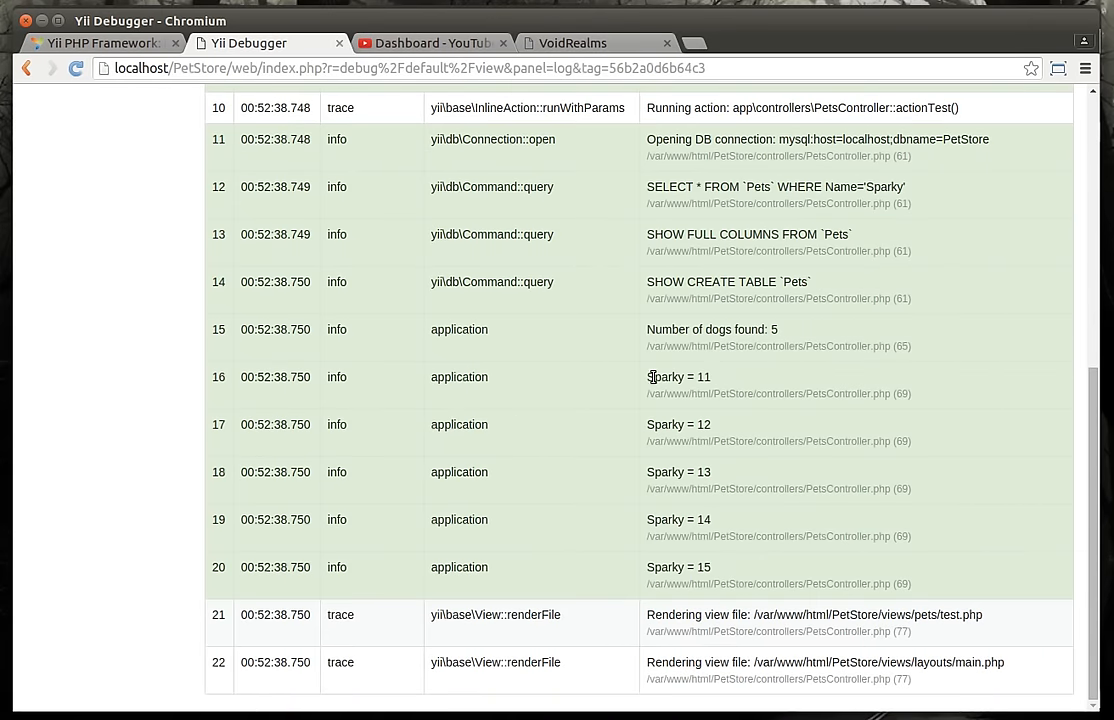
pyautogui.moveTo(656, 376)
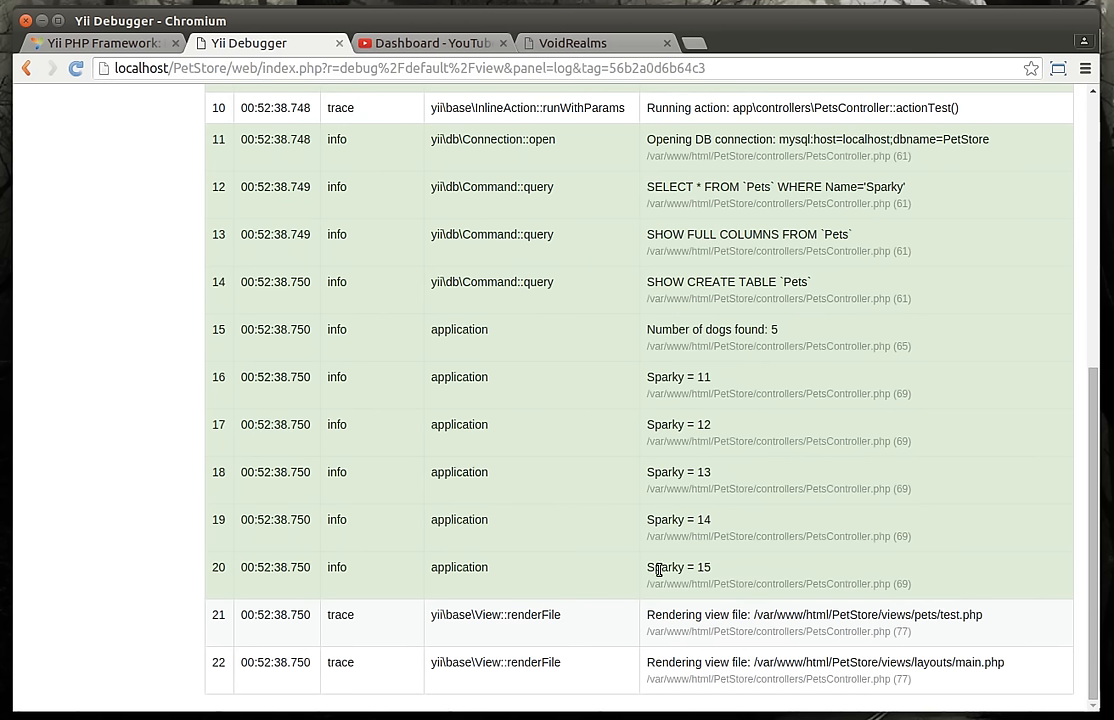
pyautogui.moveTo(660, 376)
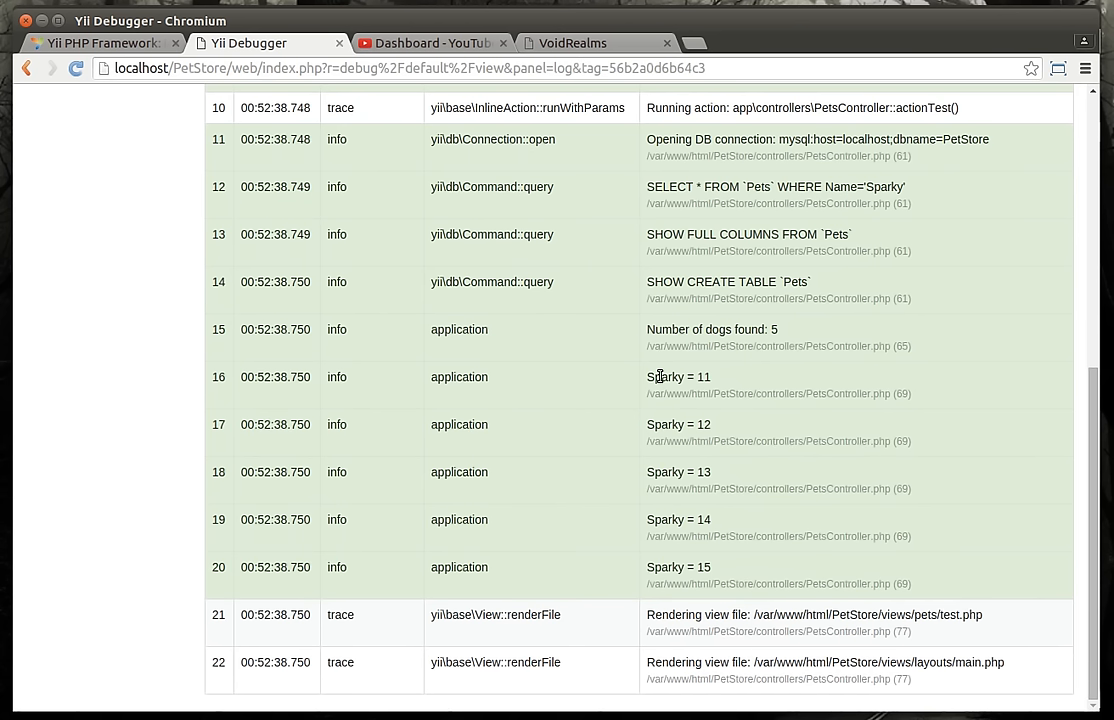
pyautogui.doubleClick(664, 376)
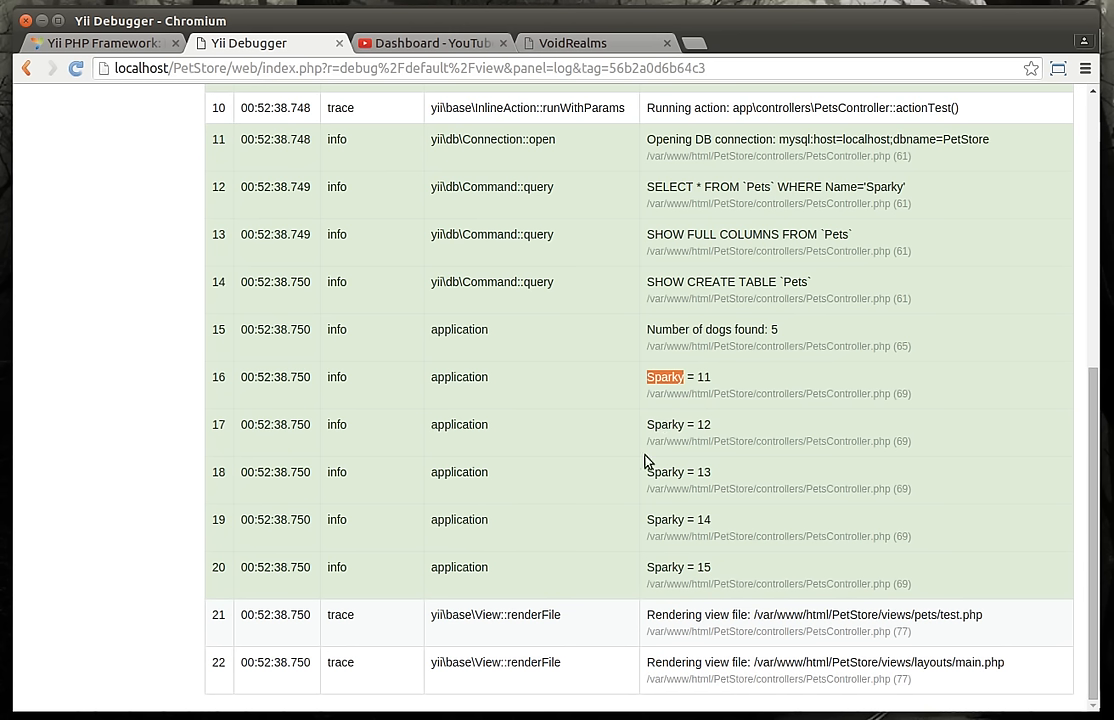
pyautogui.moveTo(606, 436)
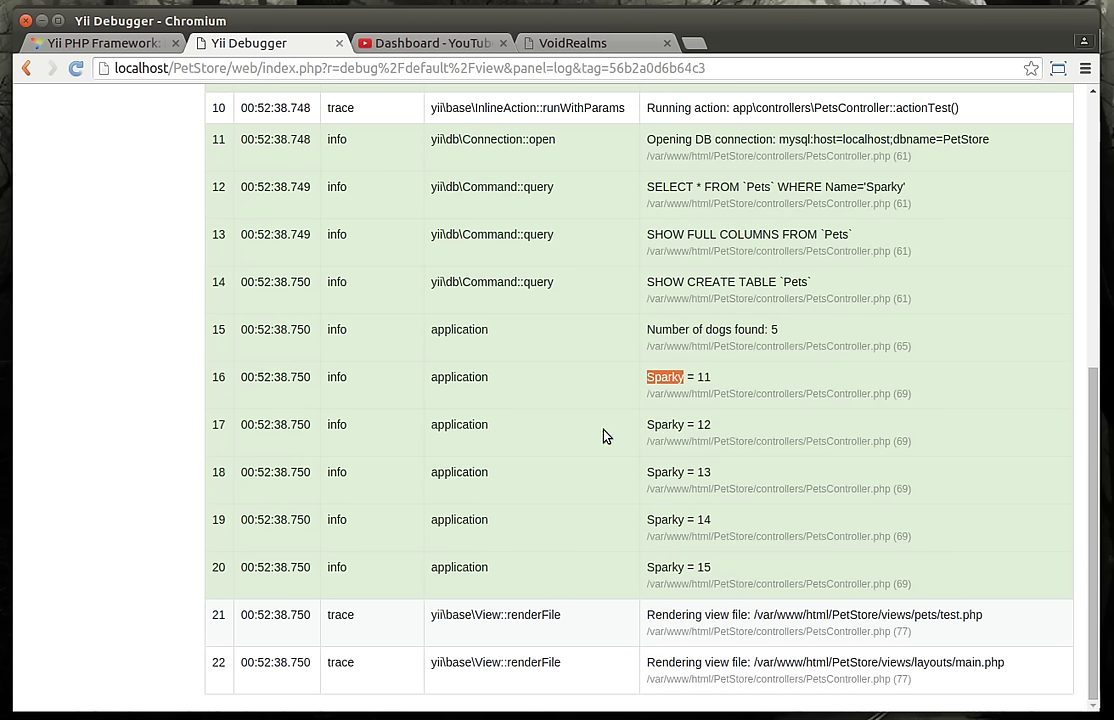
pyautogui.moveTo(646, 396)
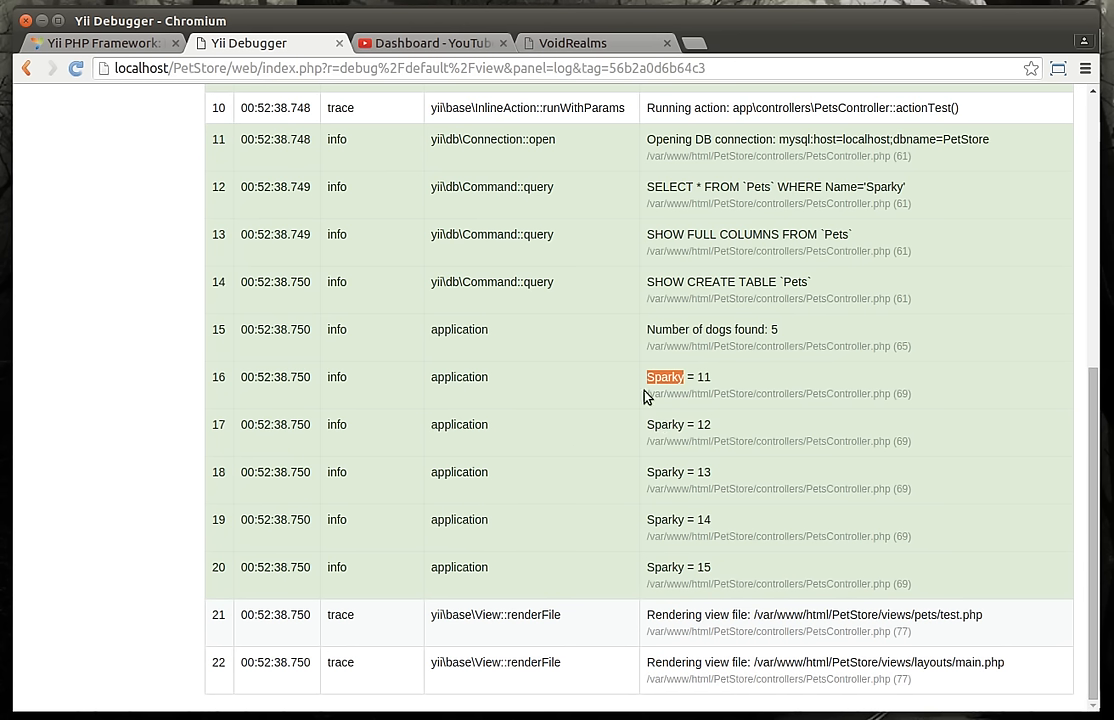
pyautogui.moveTo(622, 264)
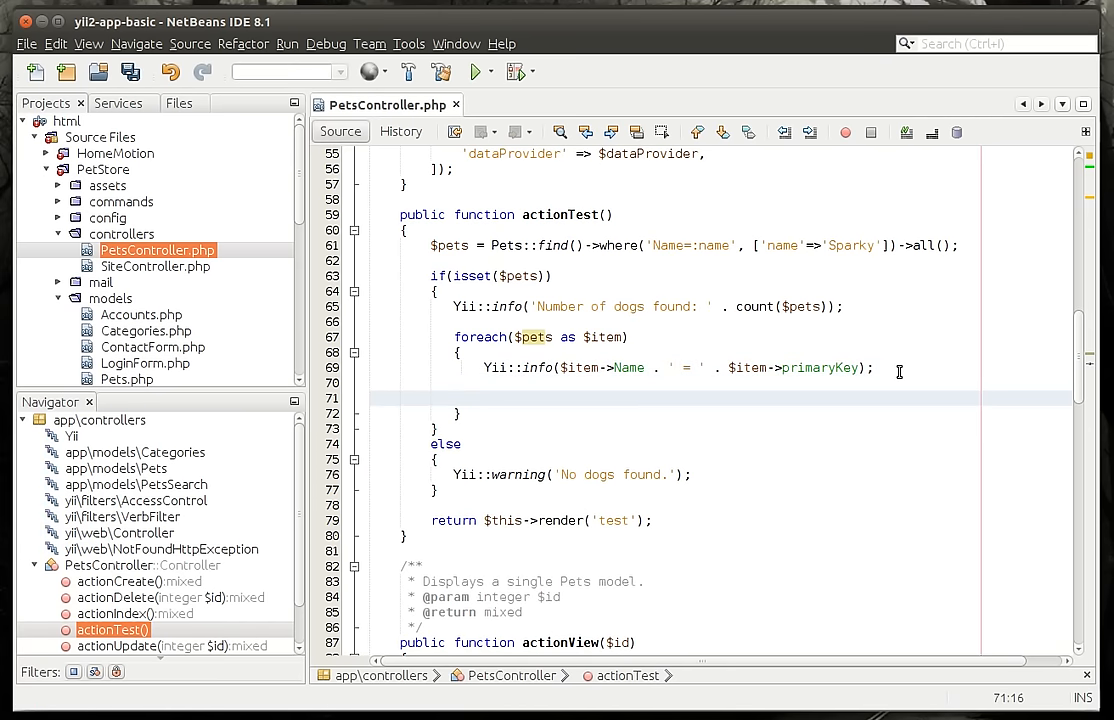
# Step: Set $item->Name = 'Sparkey ' . $item->primaryKey inside the foreach
pyautogui.write('$item')
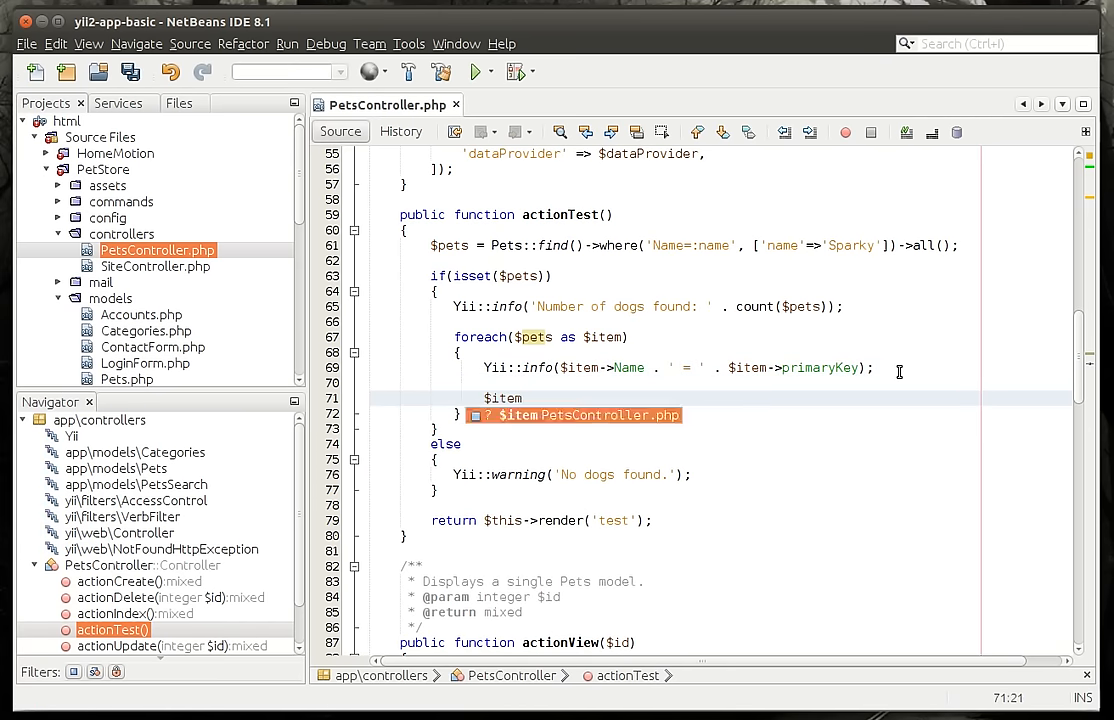
pyautogui.write('->Name')
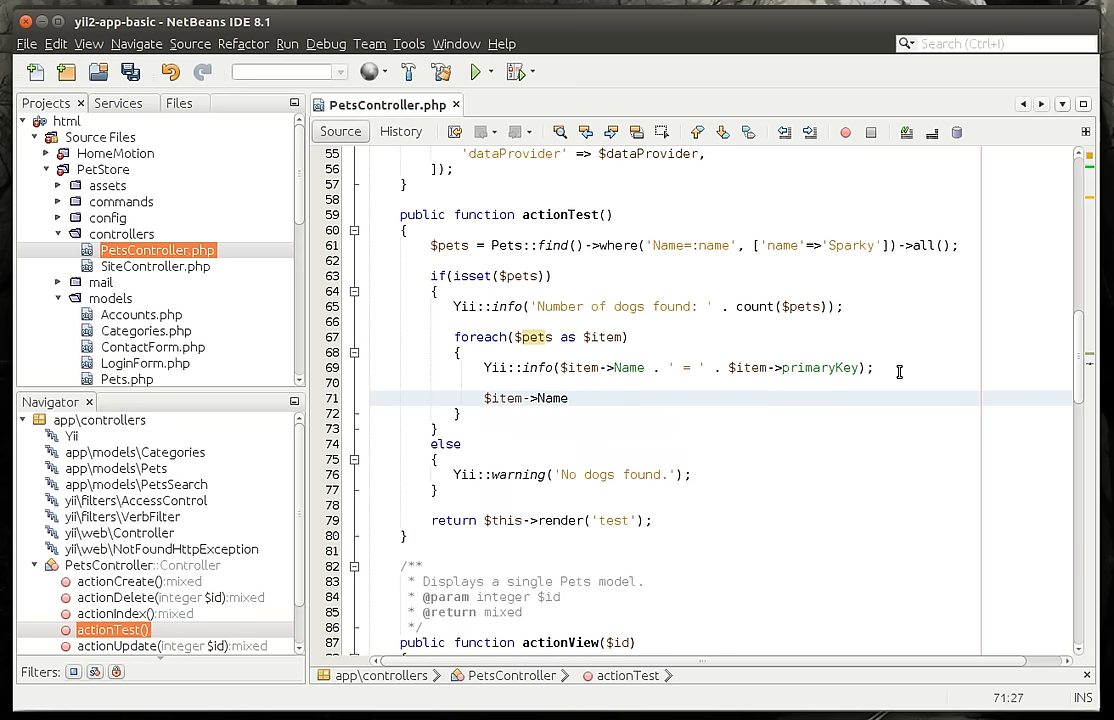
pyautogui.write("= ''")
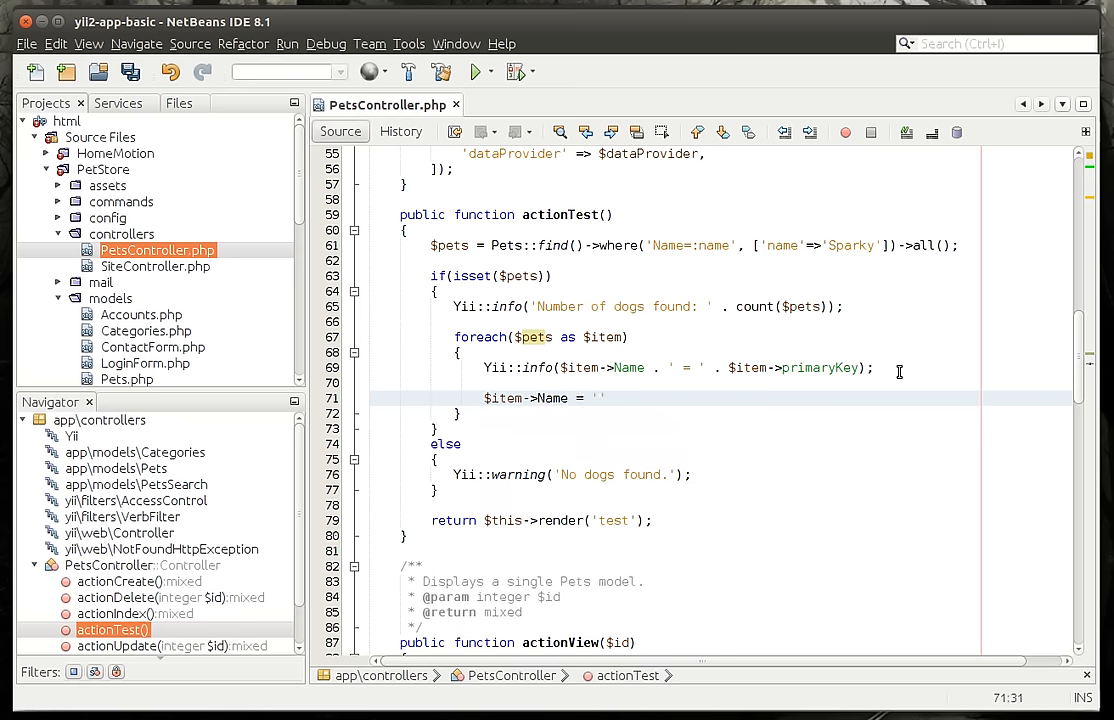
pyautogui.write('Spark')
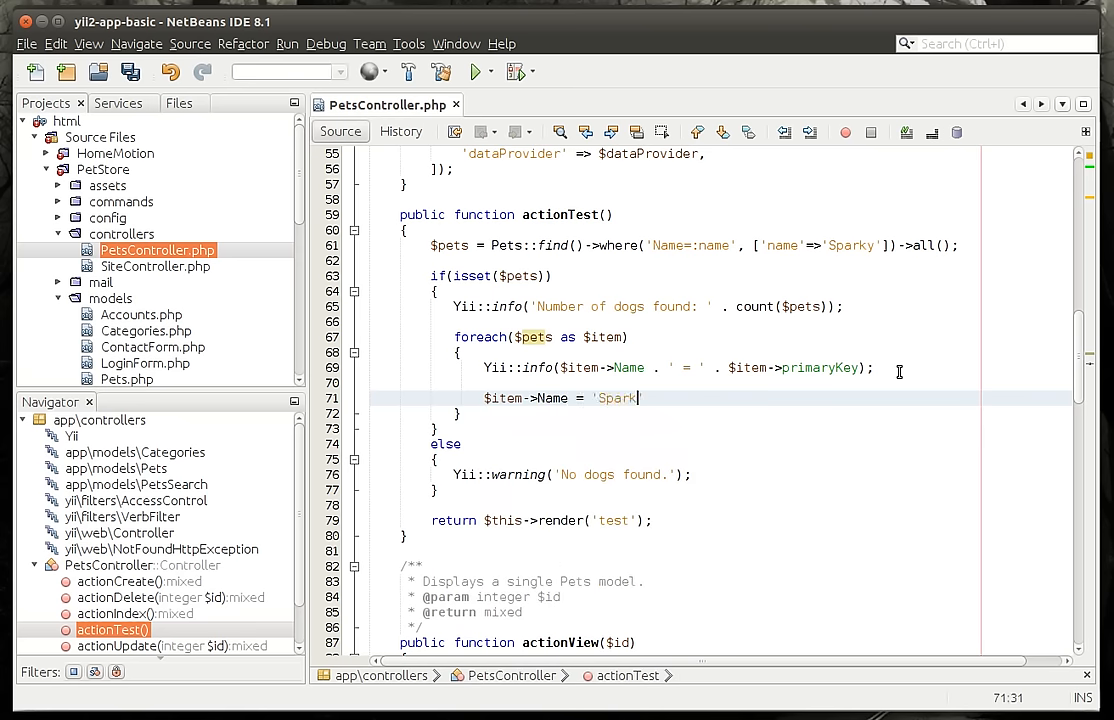
pyautogui.write("y'")
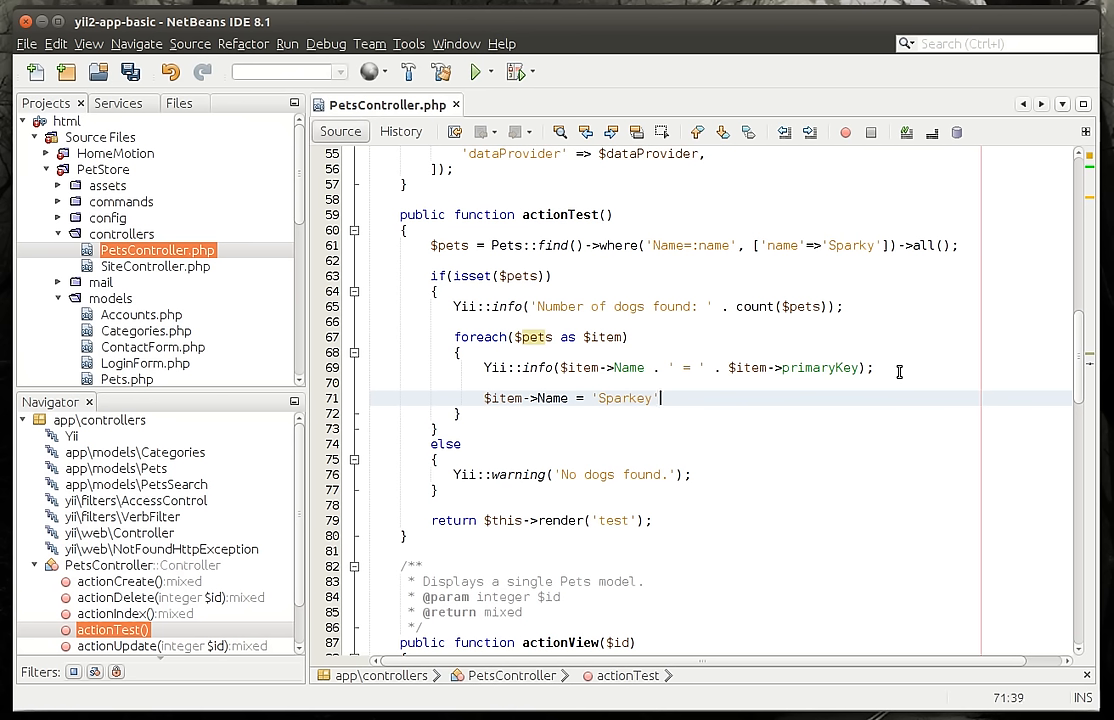
pyautogui.write('.')
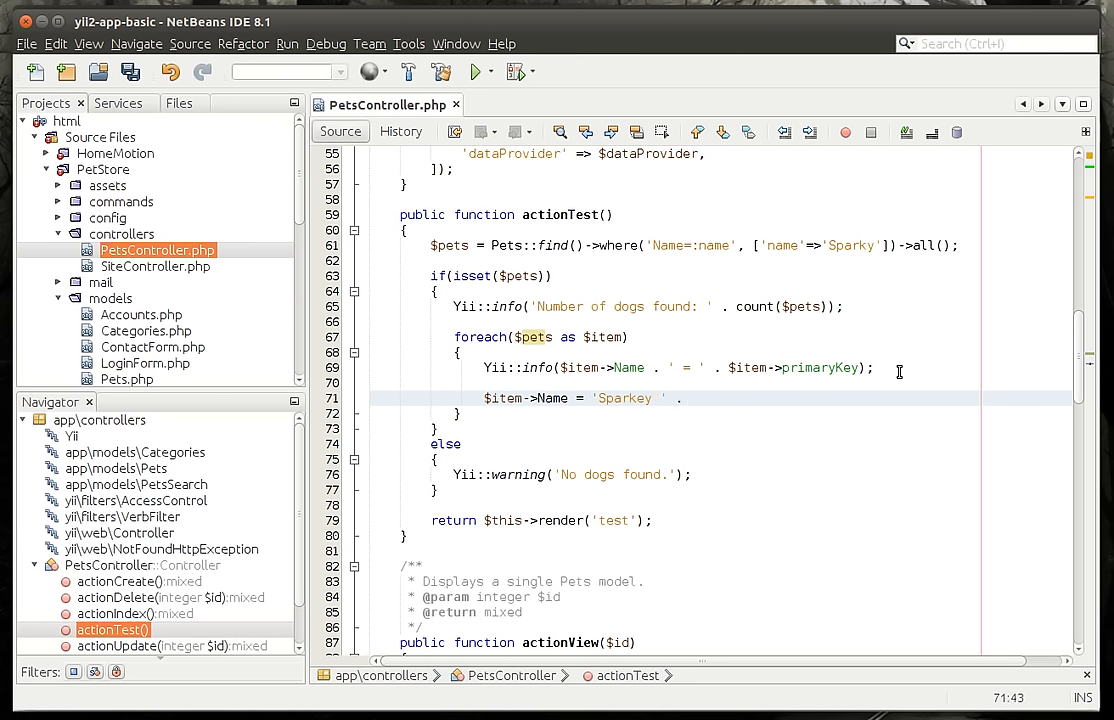
pyautogui.write('$item->p')
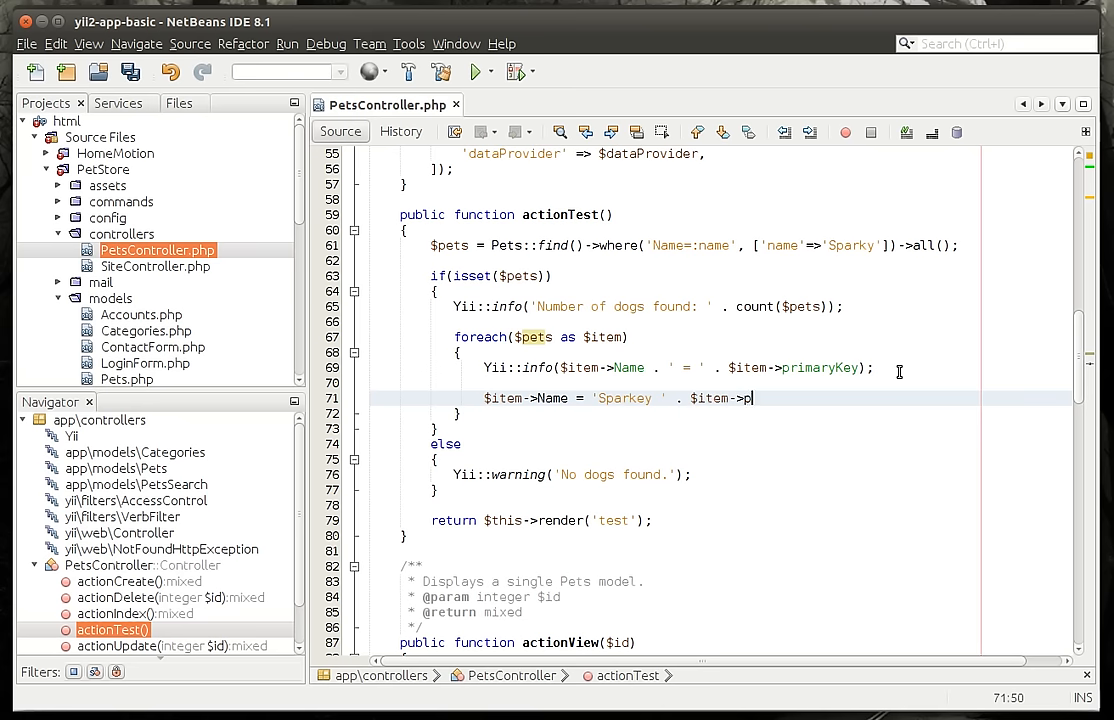
pyautogui.write('rimaryKey;')
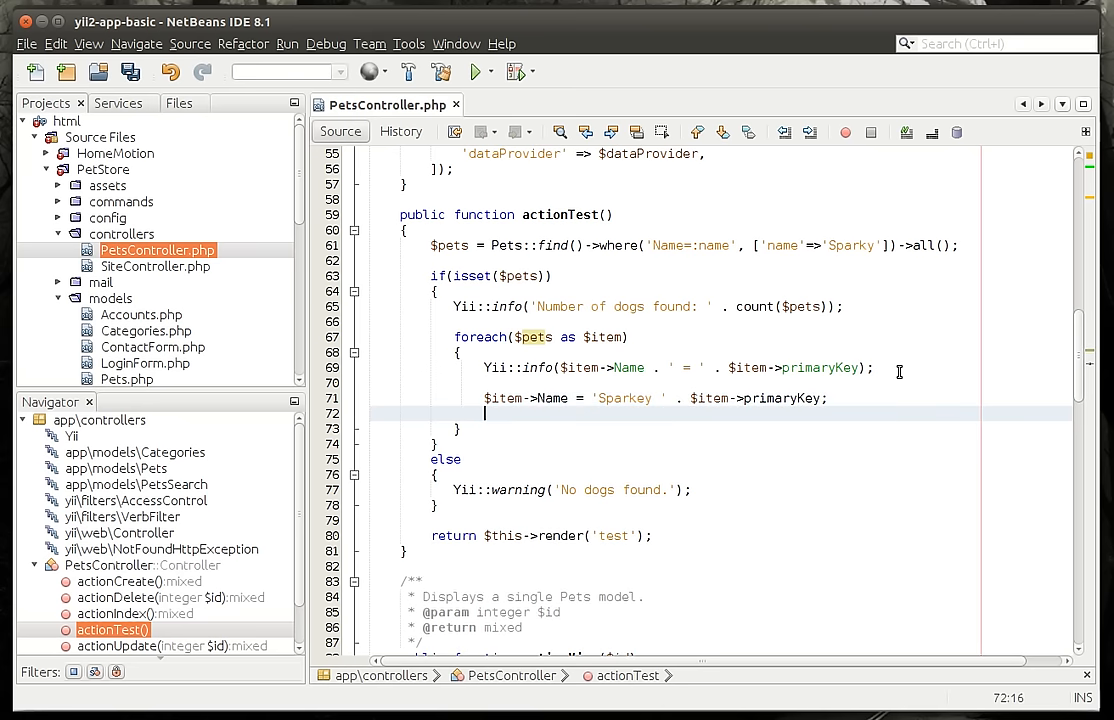
# Step: Save the item when $item->validate() succeeds
pyautogui.write('if(')
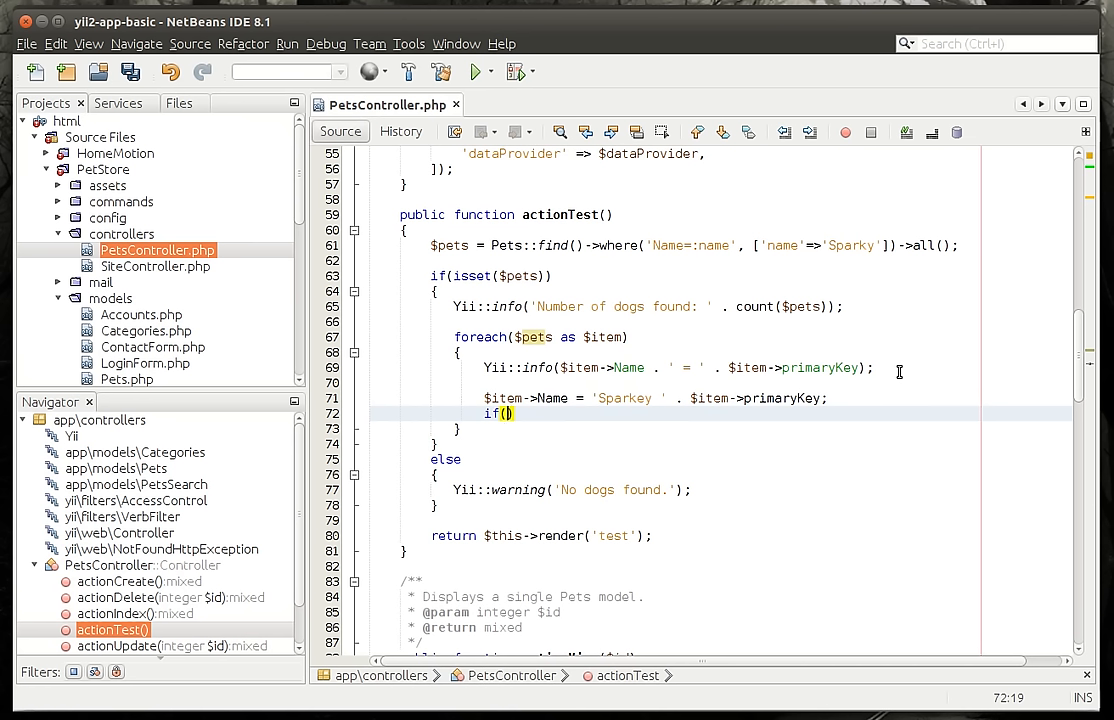
pyautogui.write('$item')
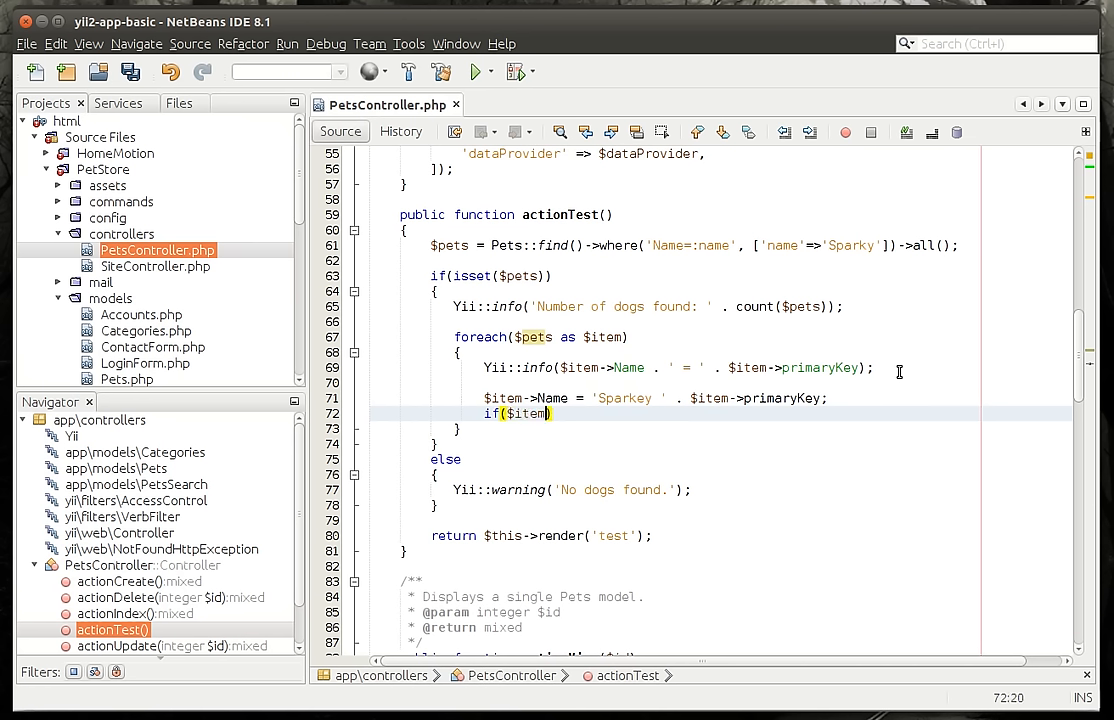
pyautogui.write('->va')
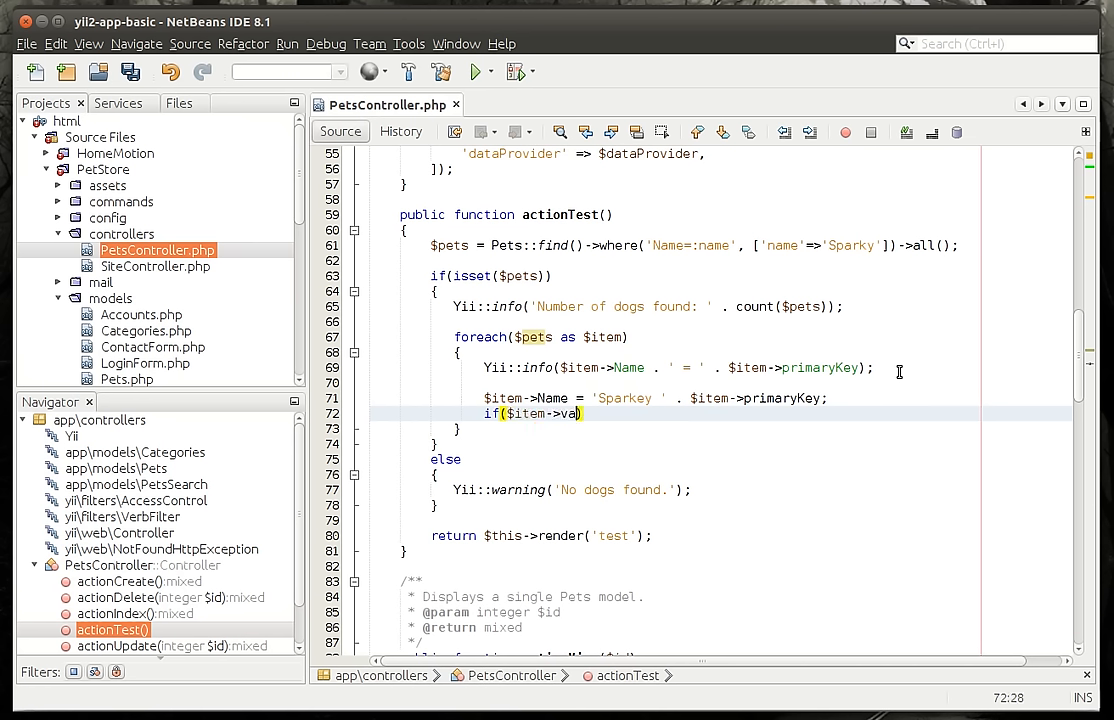
pyautogui.write('lidate(')
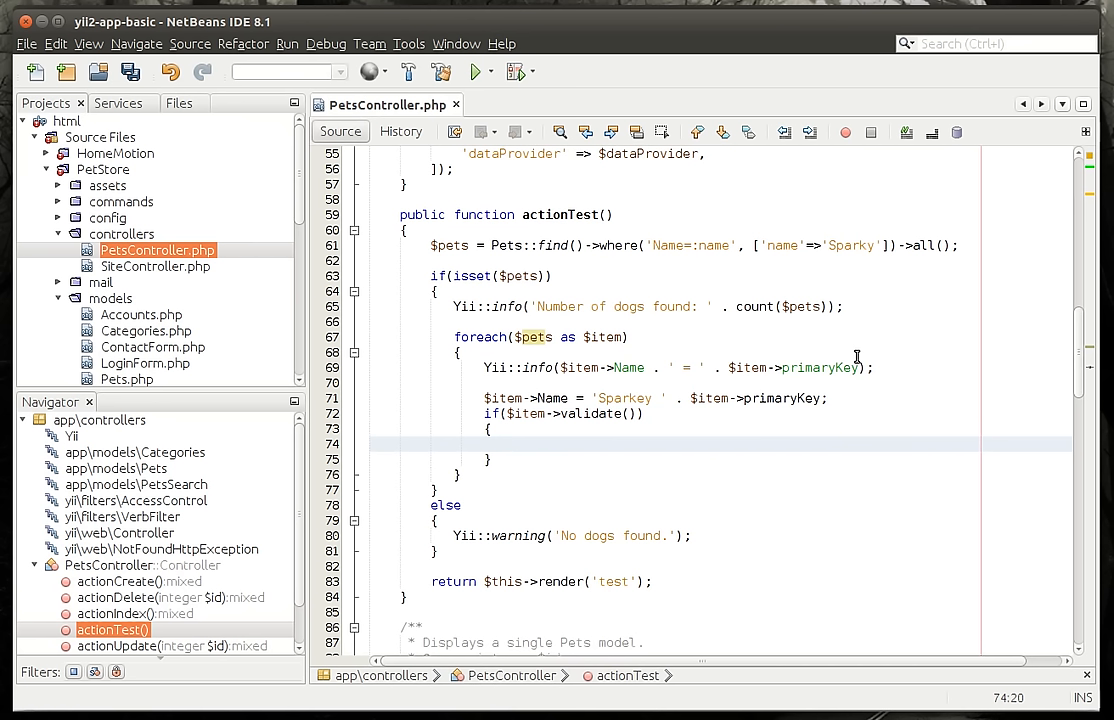
pyautogui.write('$item-')
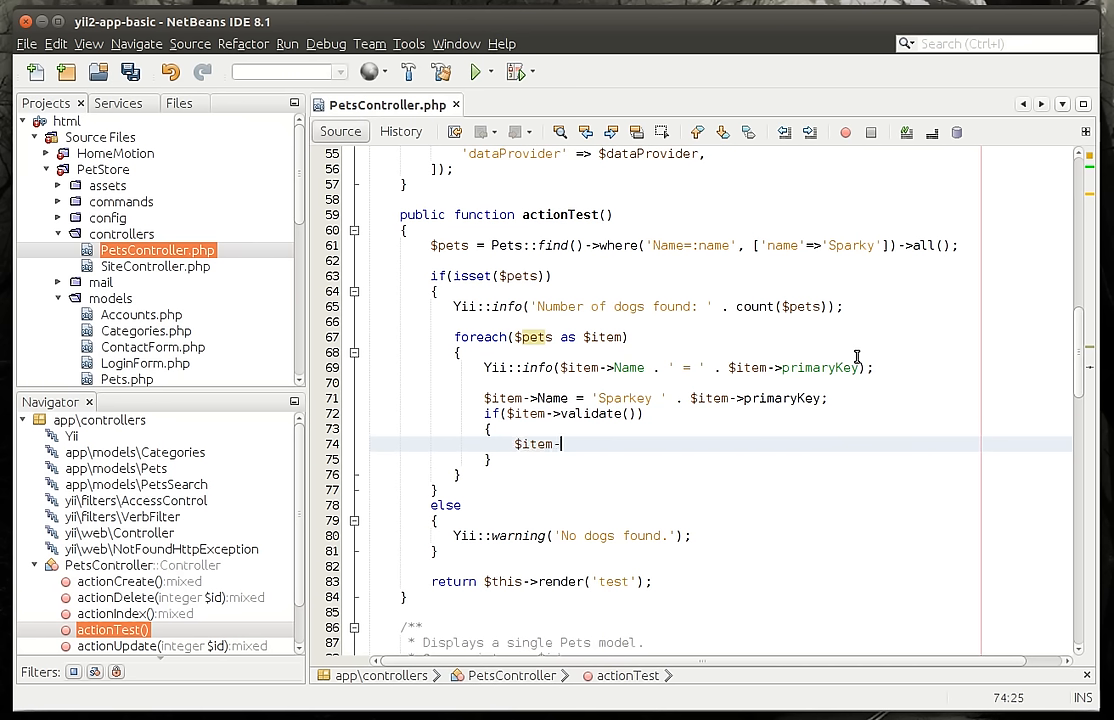
pyautogui.write('save();')
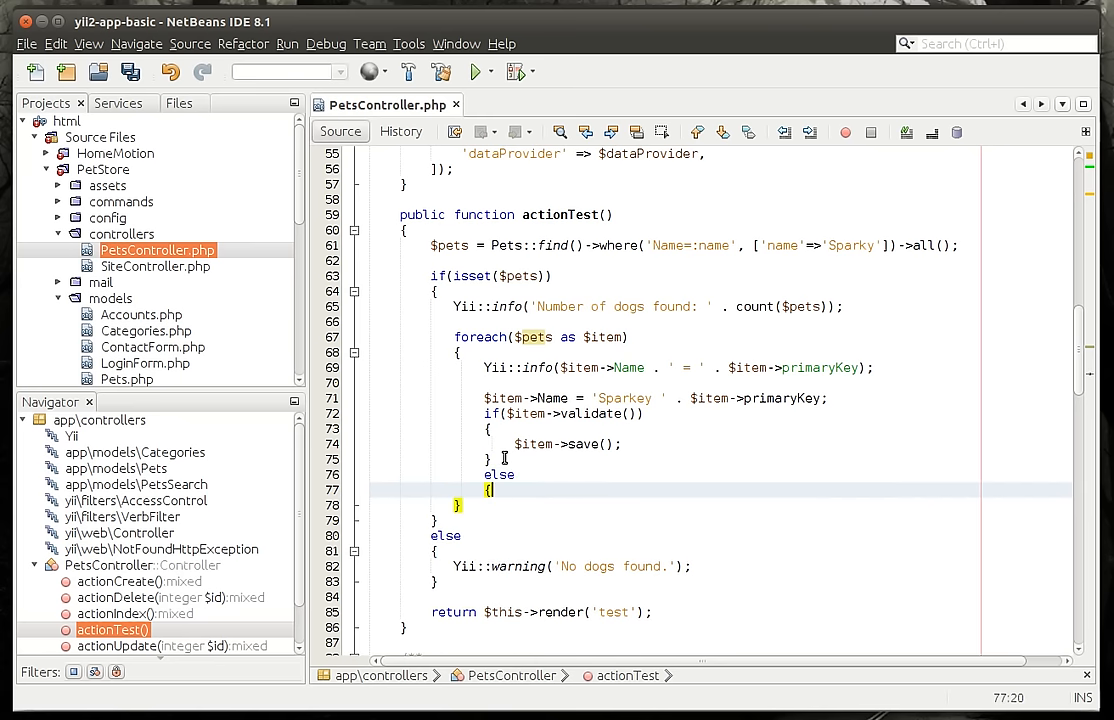
# Step: Otherwise log Yii::warning('Could not validate!!!!')
pyautogui.write('Yii')
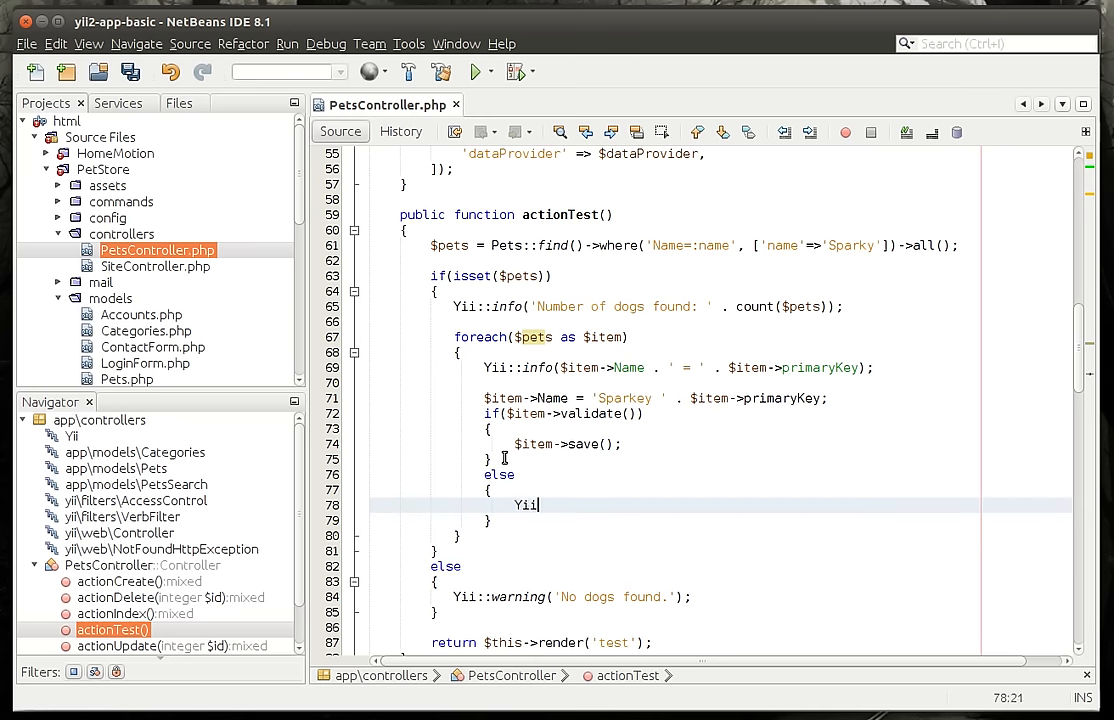
pyautogui.write('::wa')
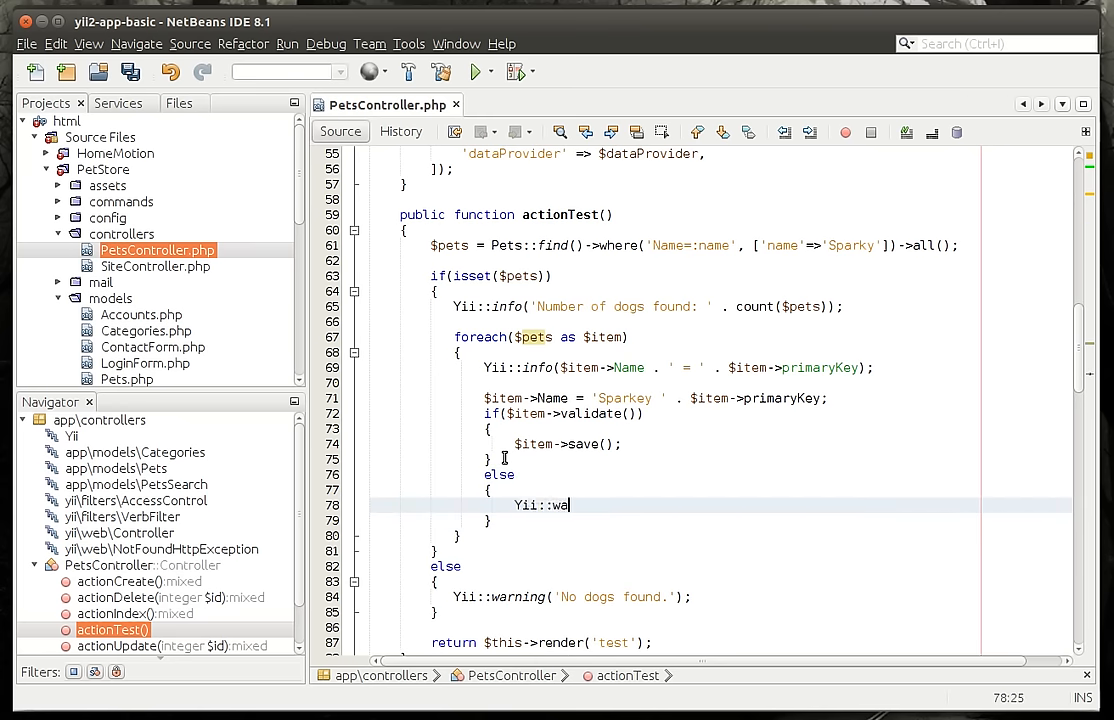
pyautogui.write('rning()')
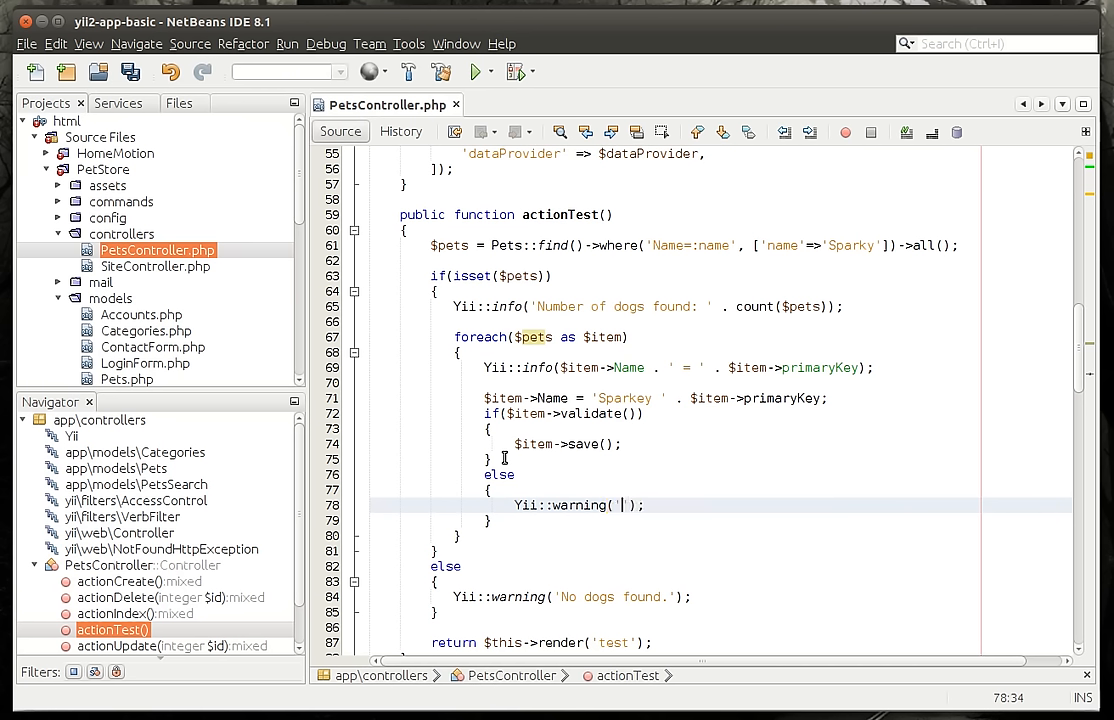
pyautogui.write('Could not validate model@')
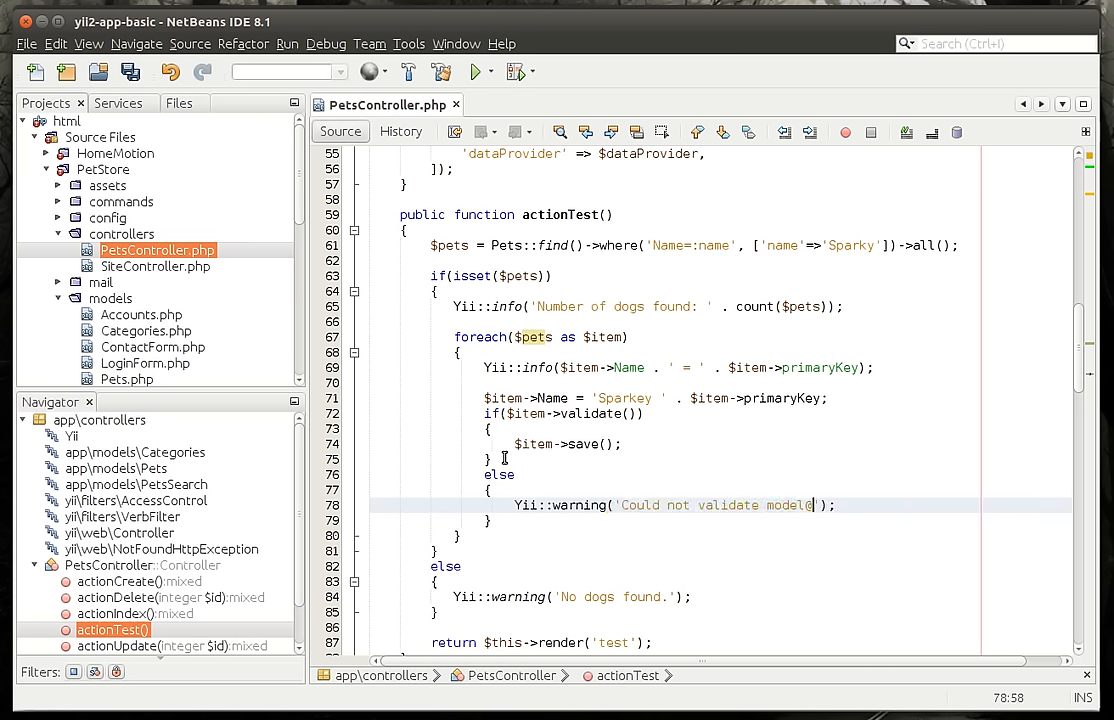
pyautogui.write('!!!!')
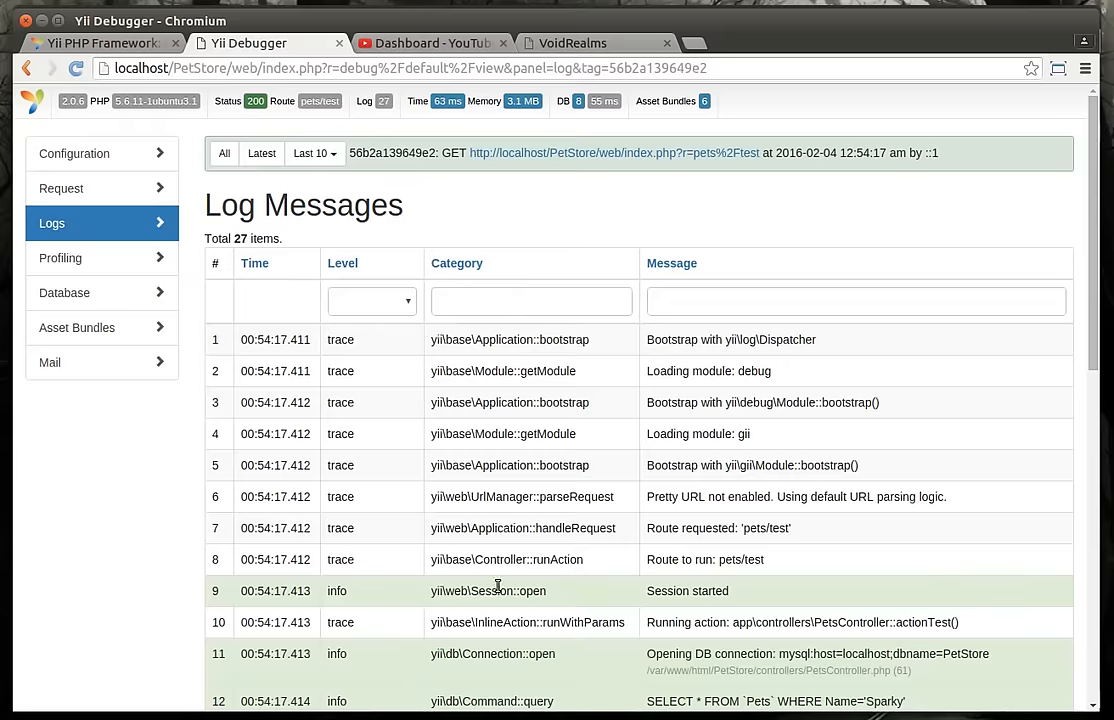
pyautogui.scroll(-3)
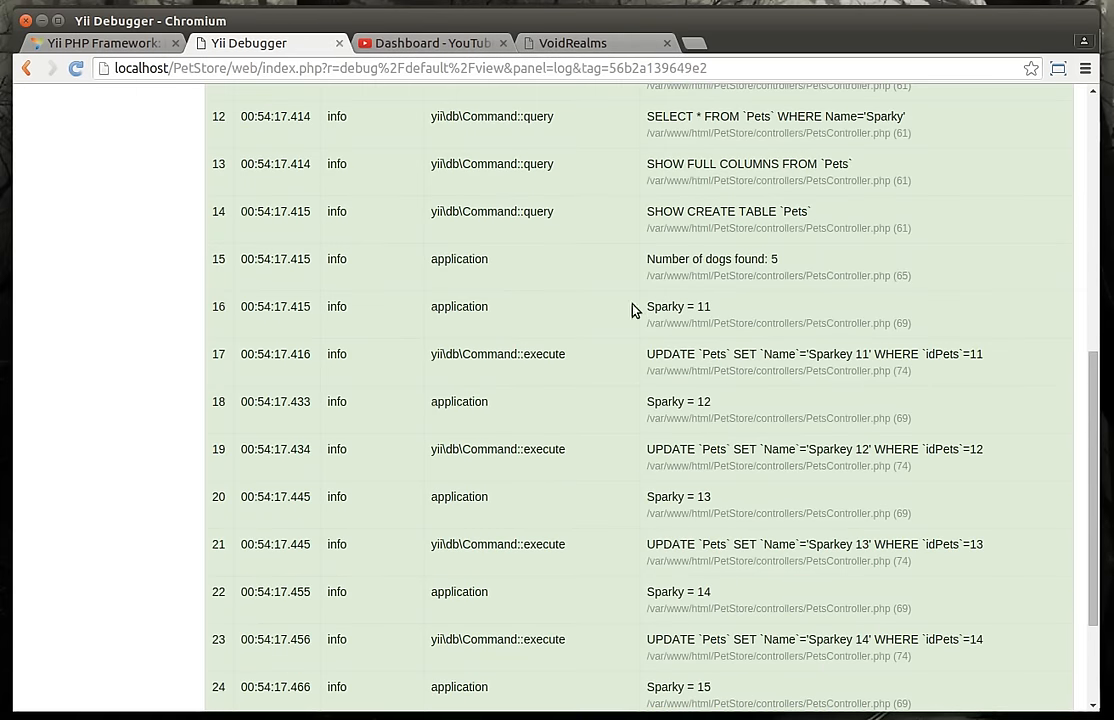
pyautogui.moveTo(648, 354)
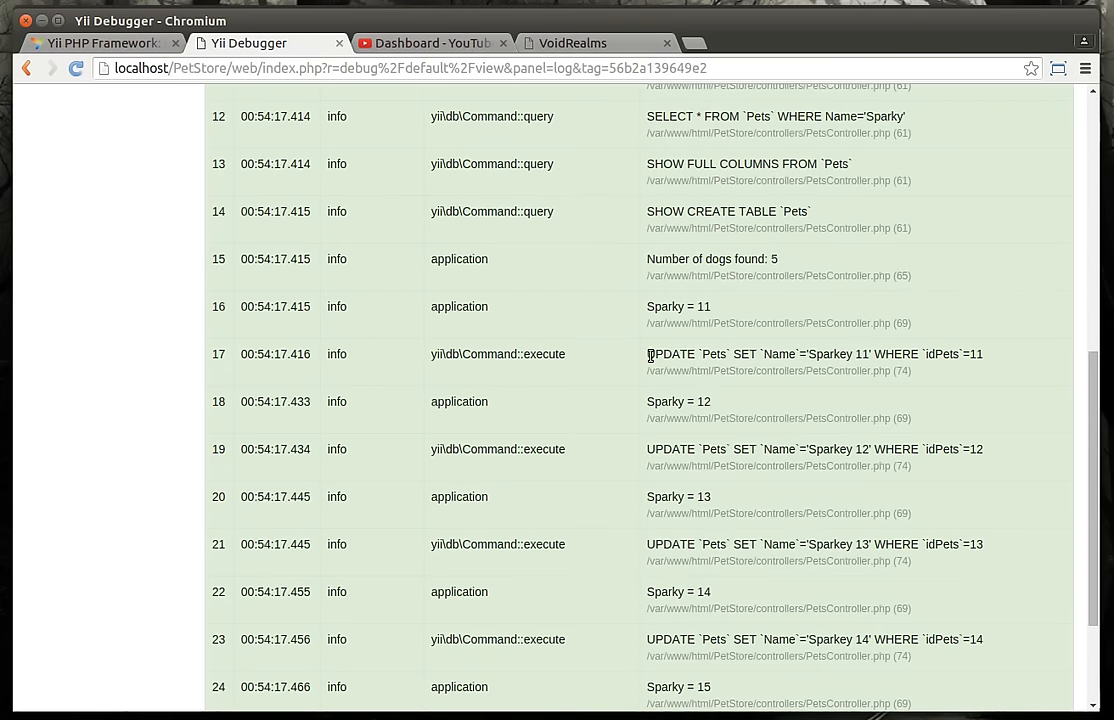
pyautogui.moveTo(682, 488)
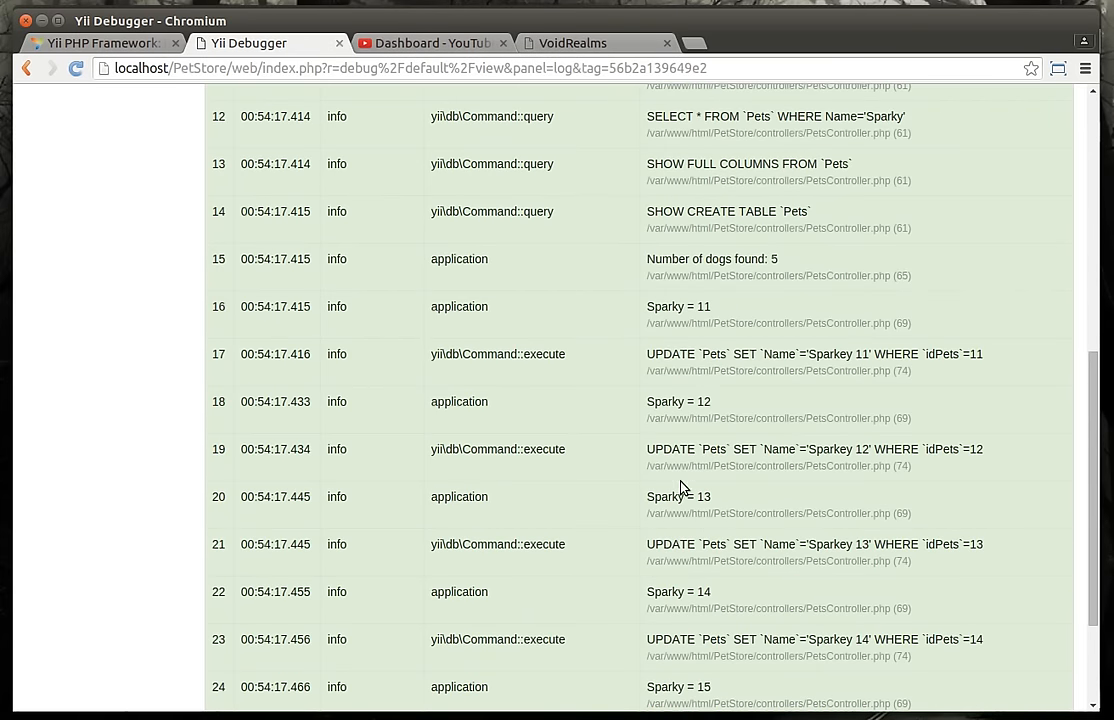
pyautogui.scroll(-3)
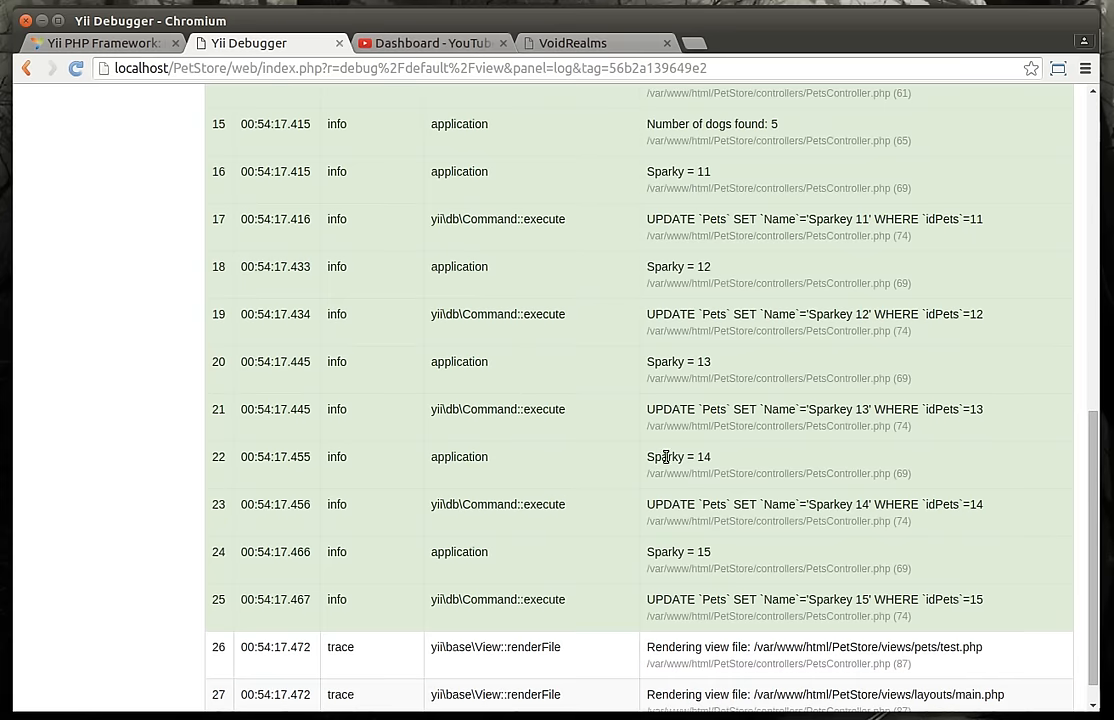
pyautogui.moveTo(656, 552)
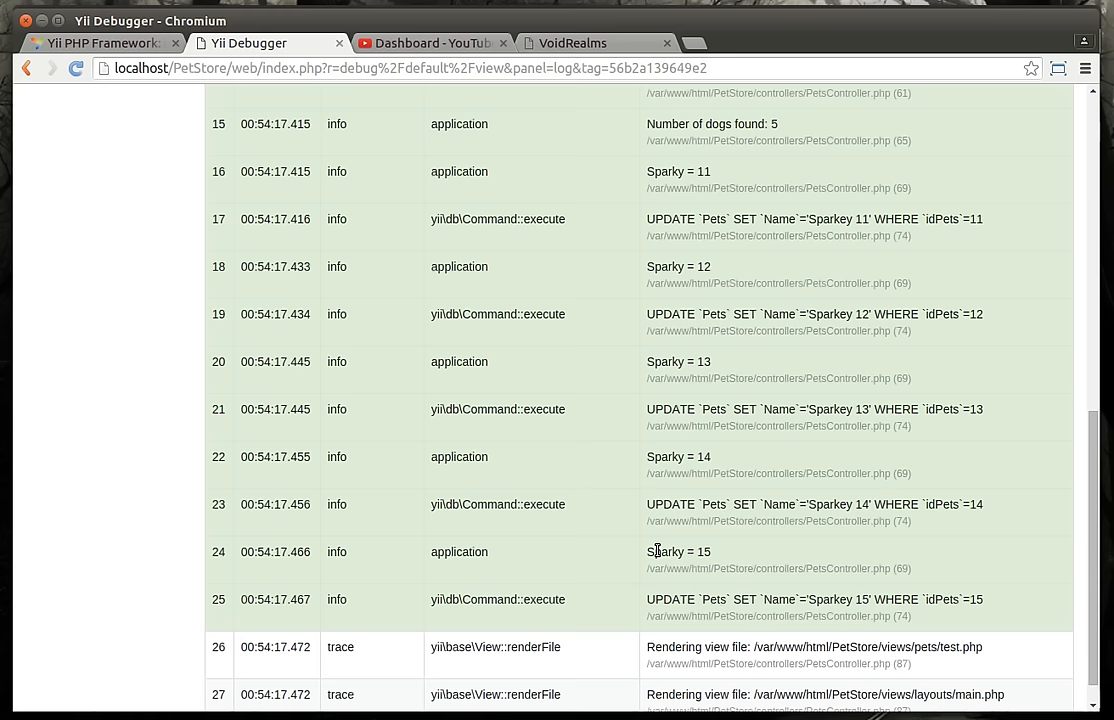
pyautogui.scroll(3)
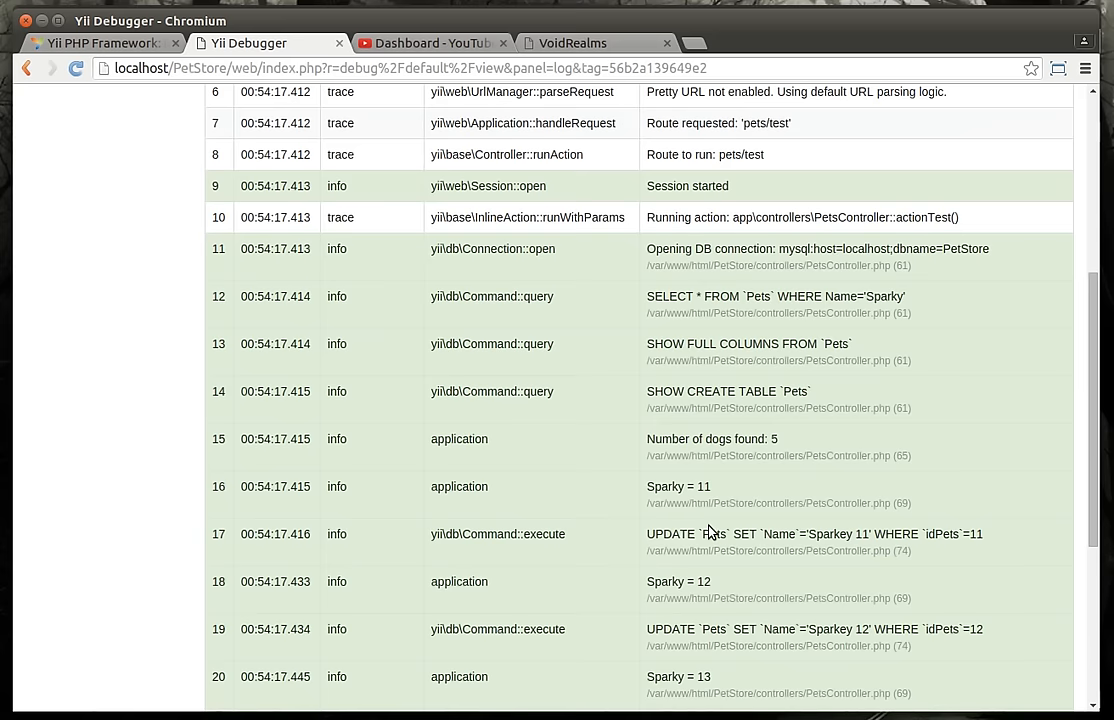
pyautogui.scroll(-3)
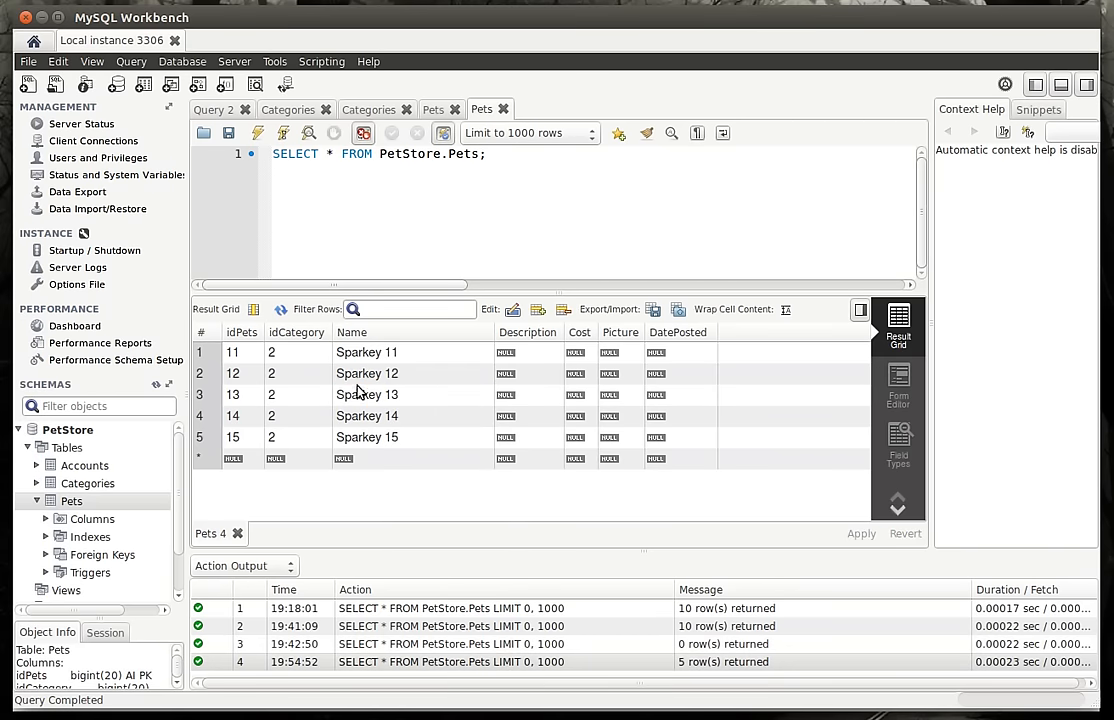
pyautogui.moveTo(378, 430)
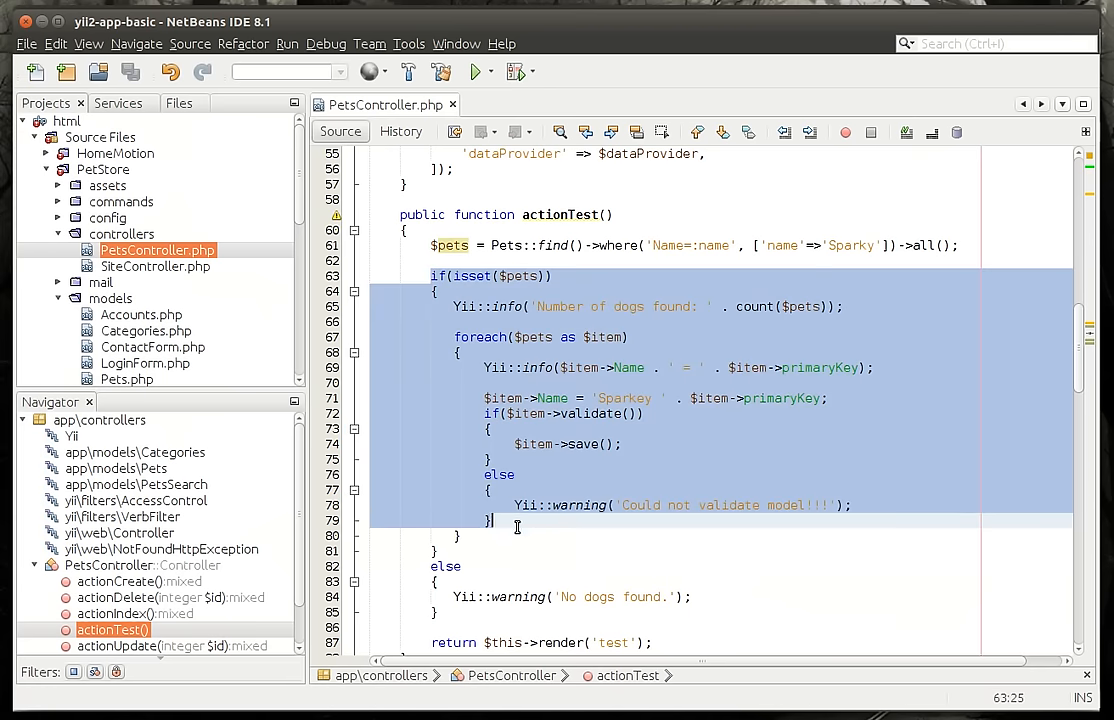
# Step: Remove the rename loop and write a Pets::deleteAll call with its condition arguments
pyautogui.press('Delete')
pyautogui.write('// ')
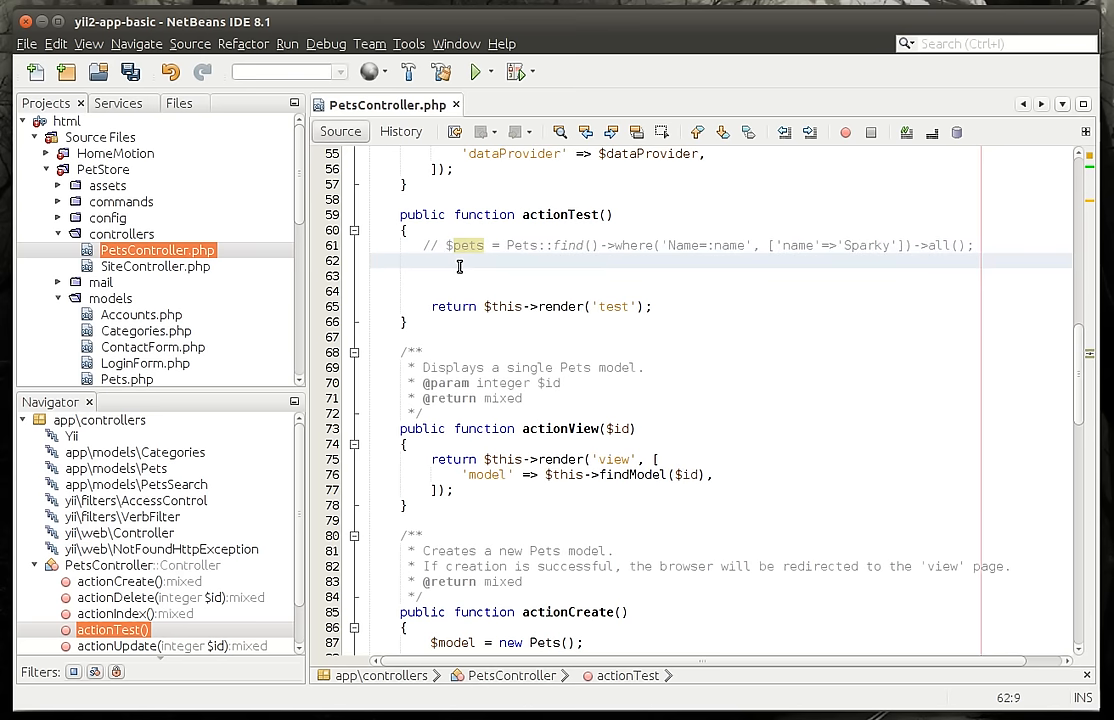
pyautogui.write('Pets:')
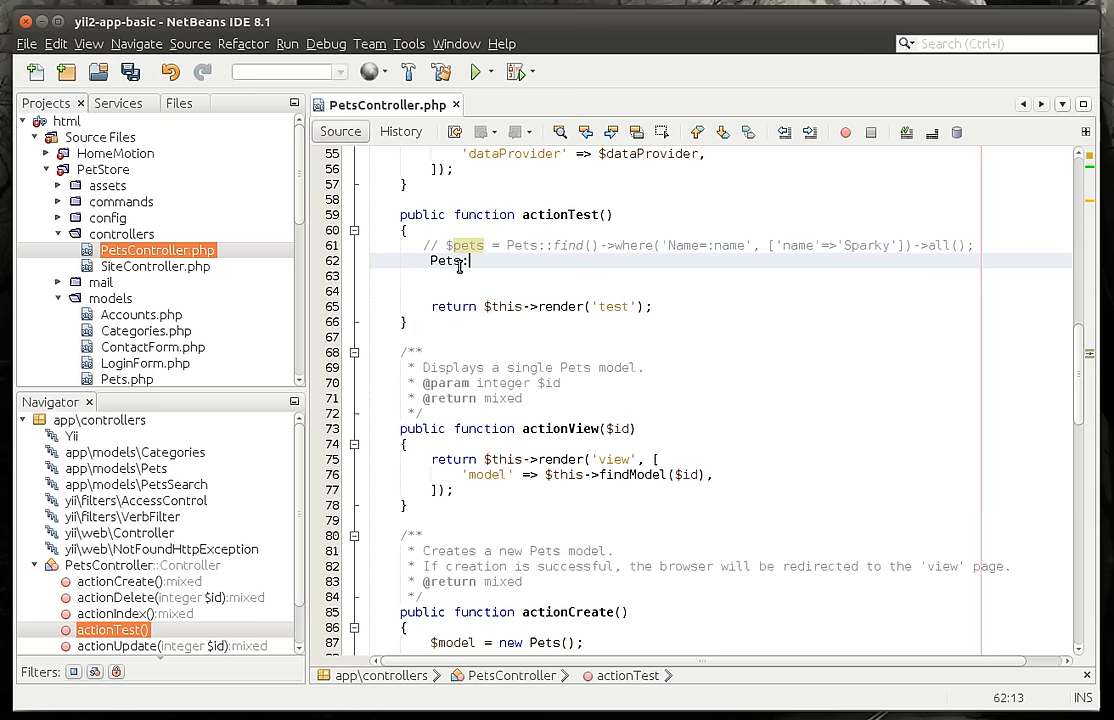
pyautogui.write('::dele')
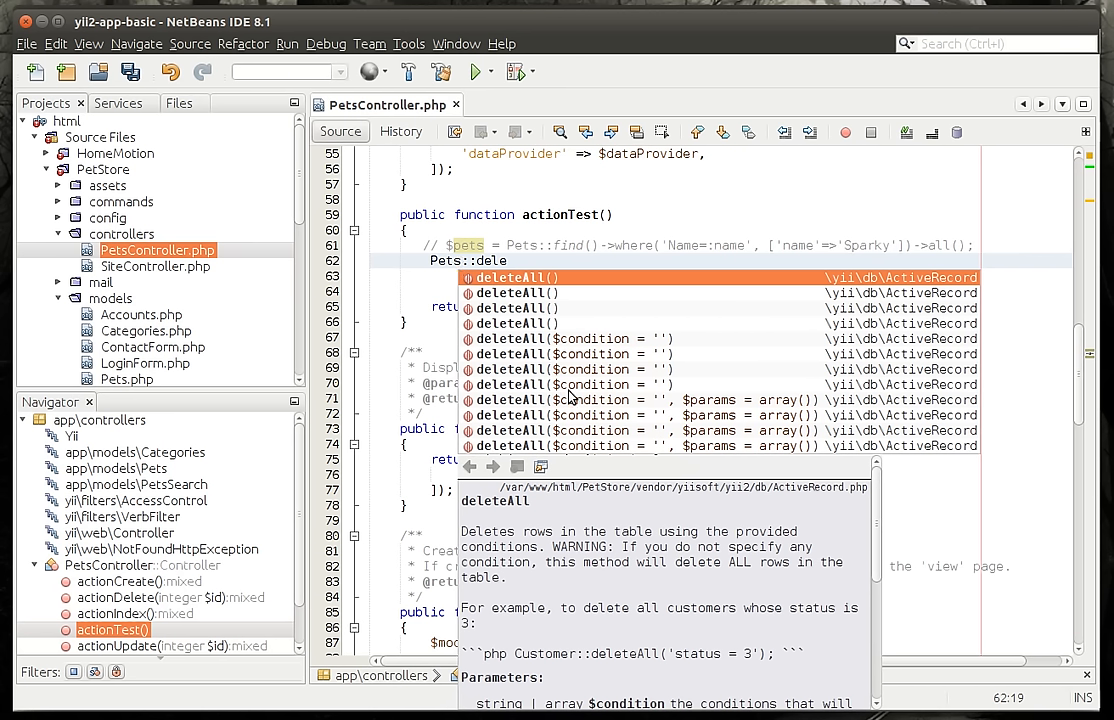
pyautogui.moveTo(594, 394)
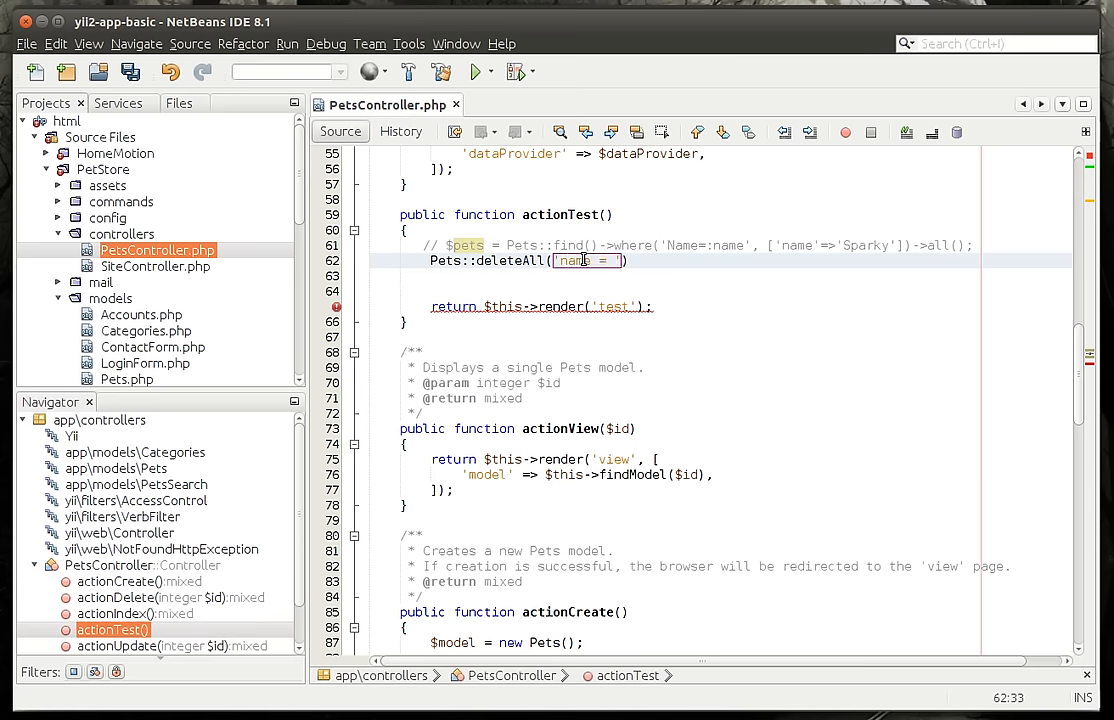
pyautogui.write('Spar')
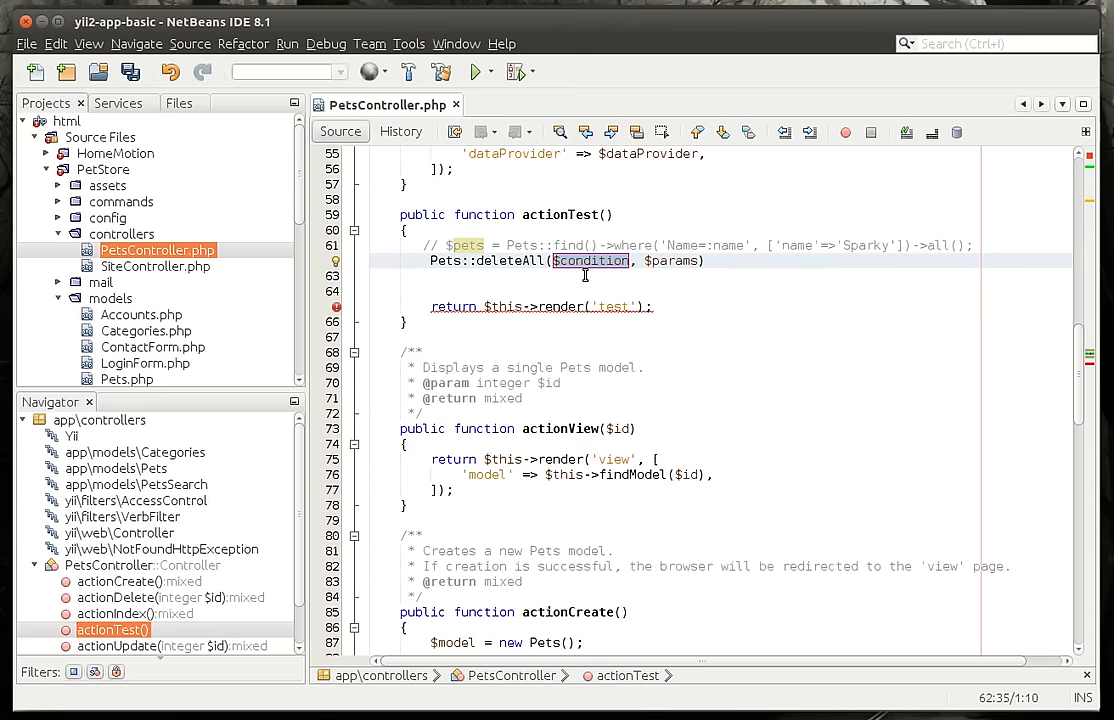
pyautogui.press('Delete')
pyautogui.write("'Name")
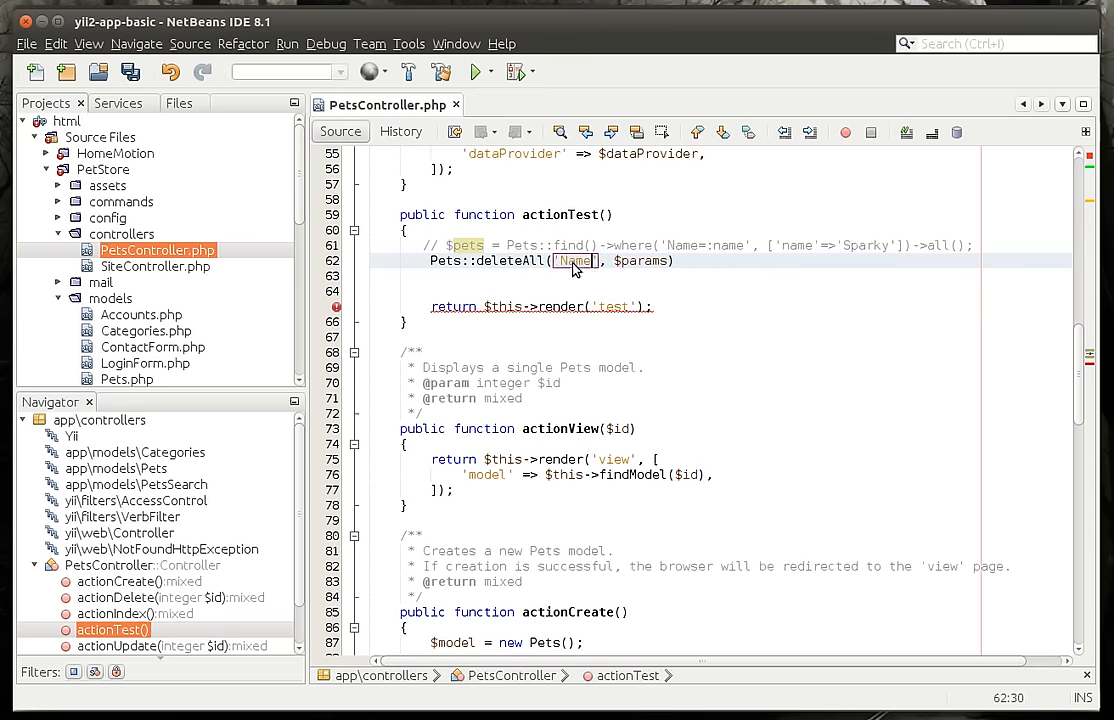
pyautogui.write('_')
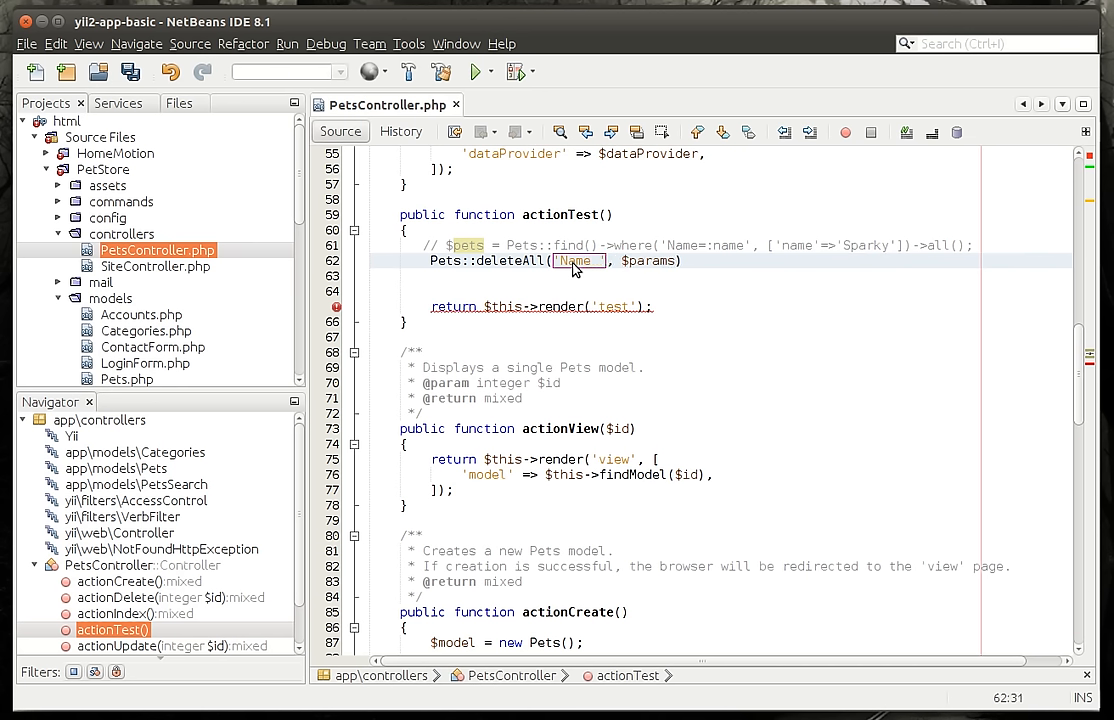
pyautogui.write('=')
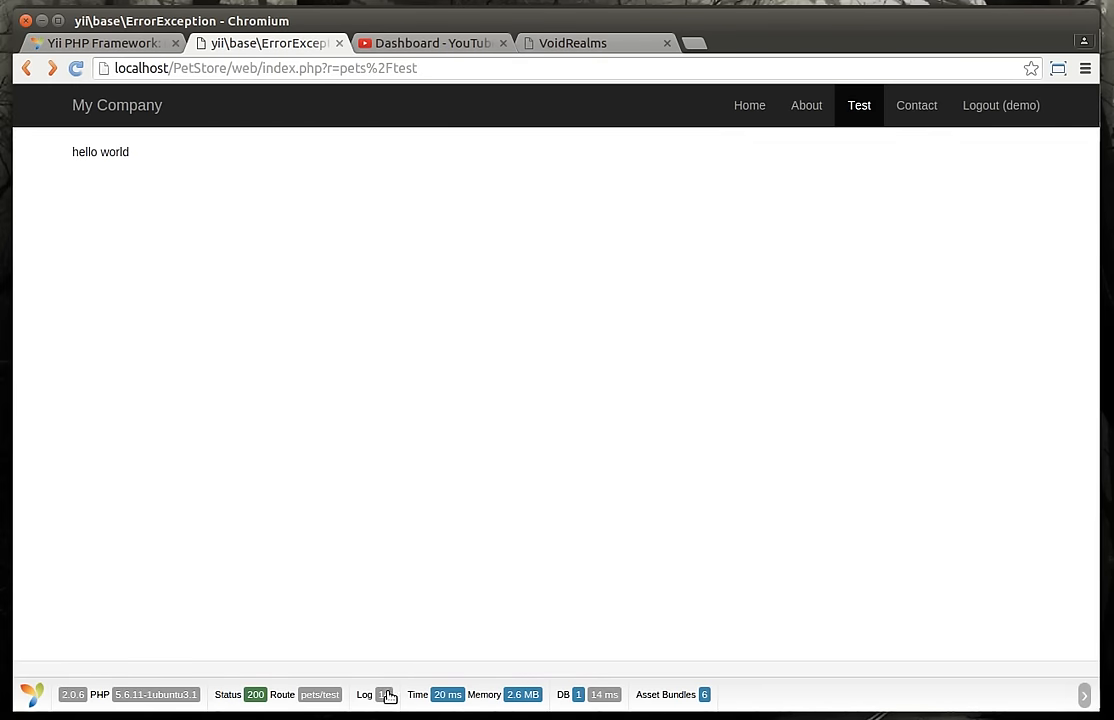
# Step: Open the request log showing the DELETE FROM `Pets` entry
pyautogui.click(384, 696)
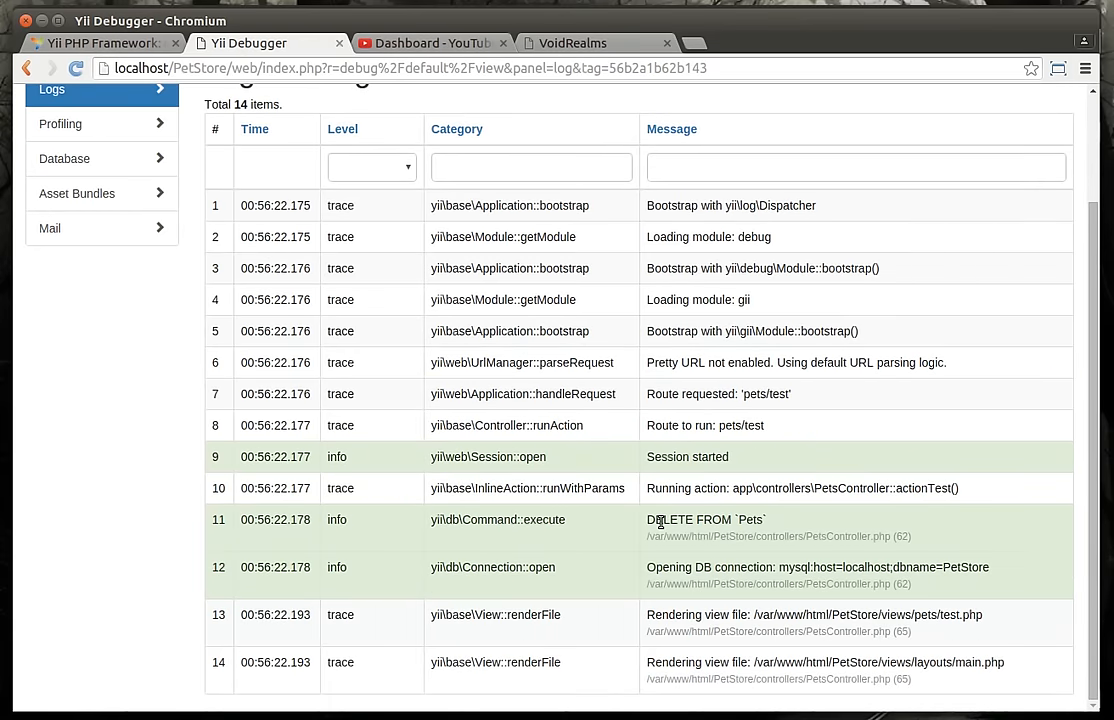
pyautogui.moveTo(684, 552)
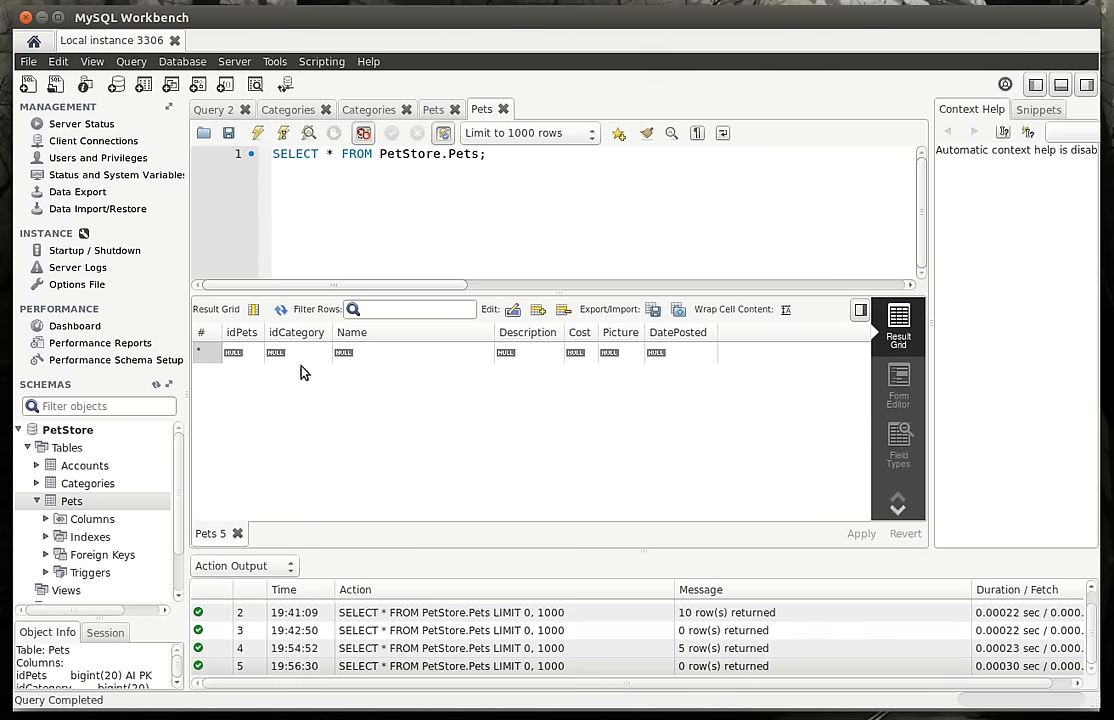
pyautogui.moveTo(312, 372)
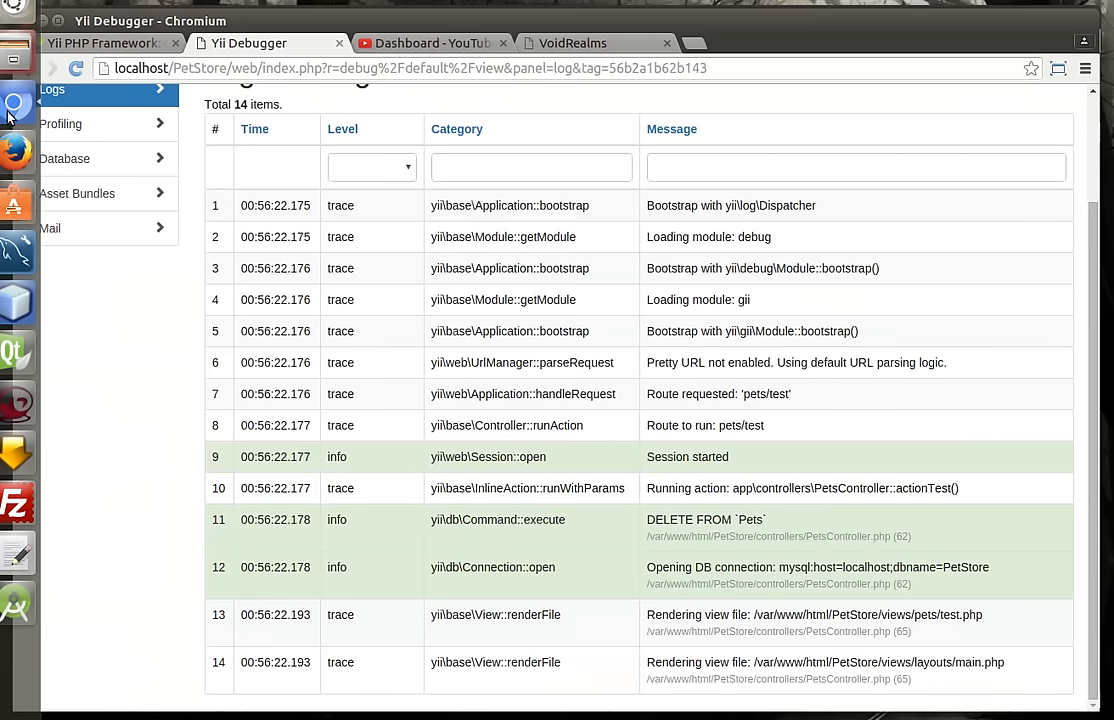
# Step: Move through the YouTube dashboard and VoidRealms tabs to the VoidRealms Contact page
pyautogui.click(430, 44)
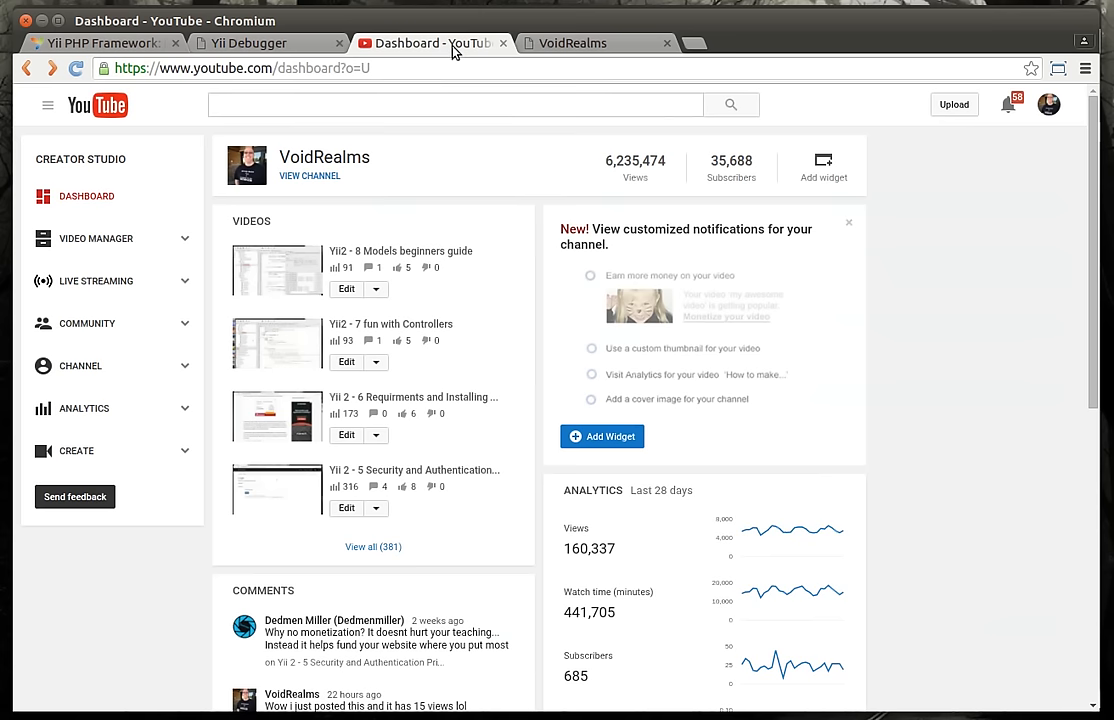
pyautogui.moveTo(432, 210)
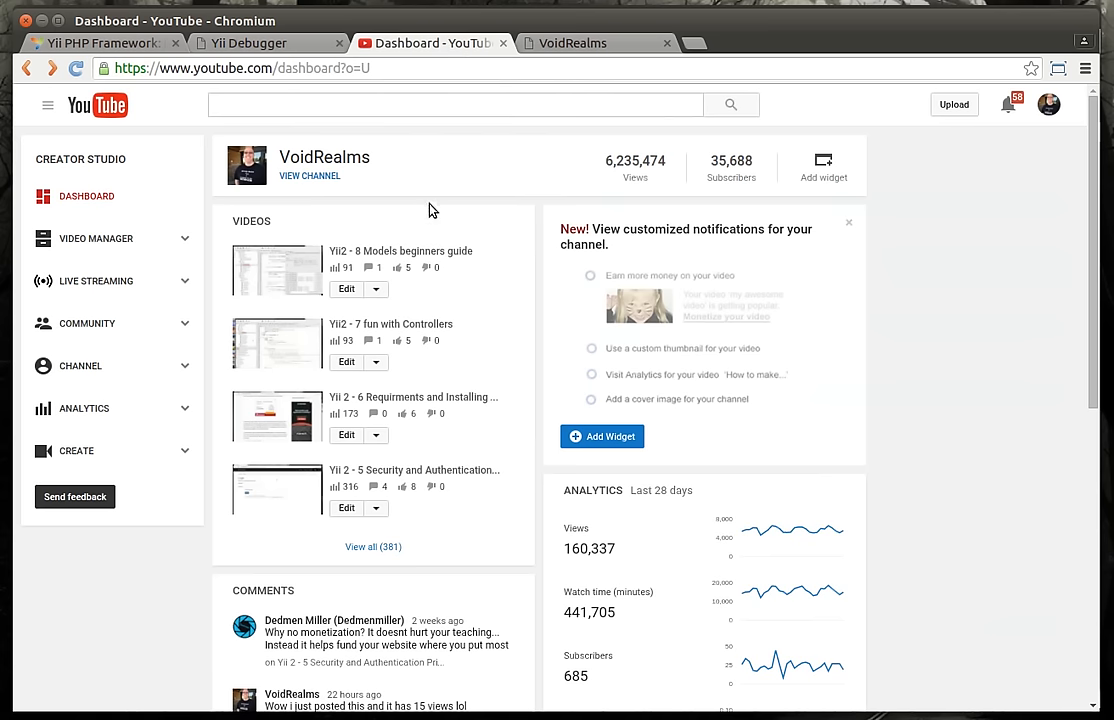
pyautogui.click(570, 44)
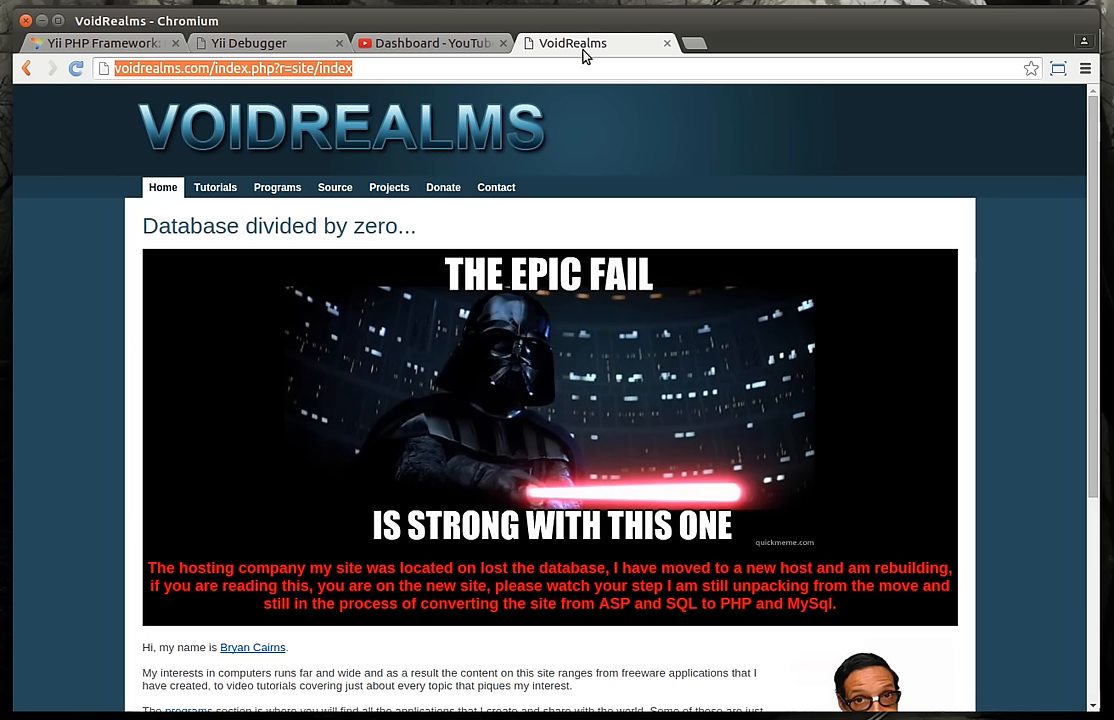
pyautogui.moveTo(488, 138)
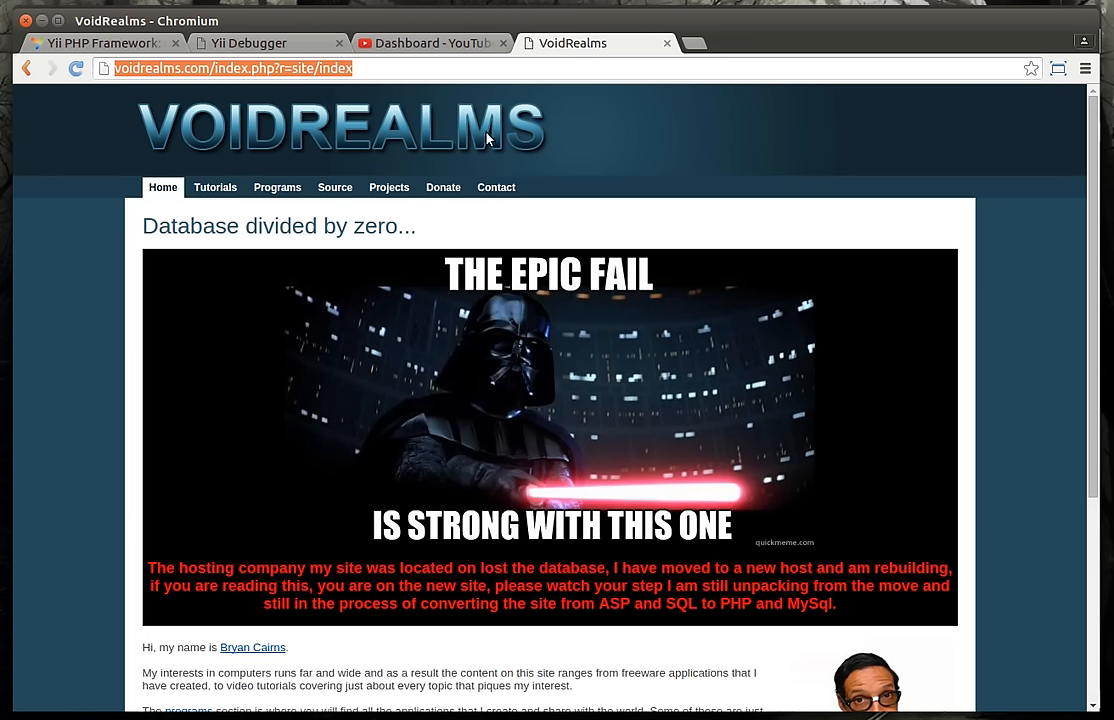
pyautogui.moveTo(496, 188)
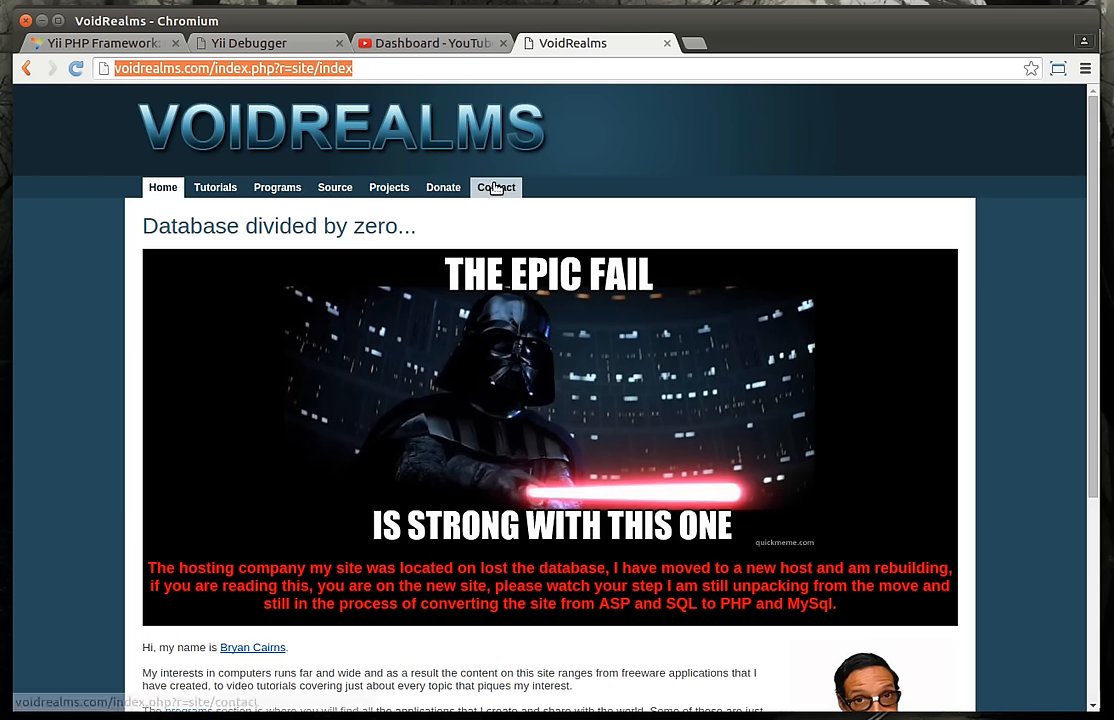
pyautogui.click(496, 188)
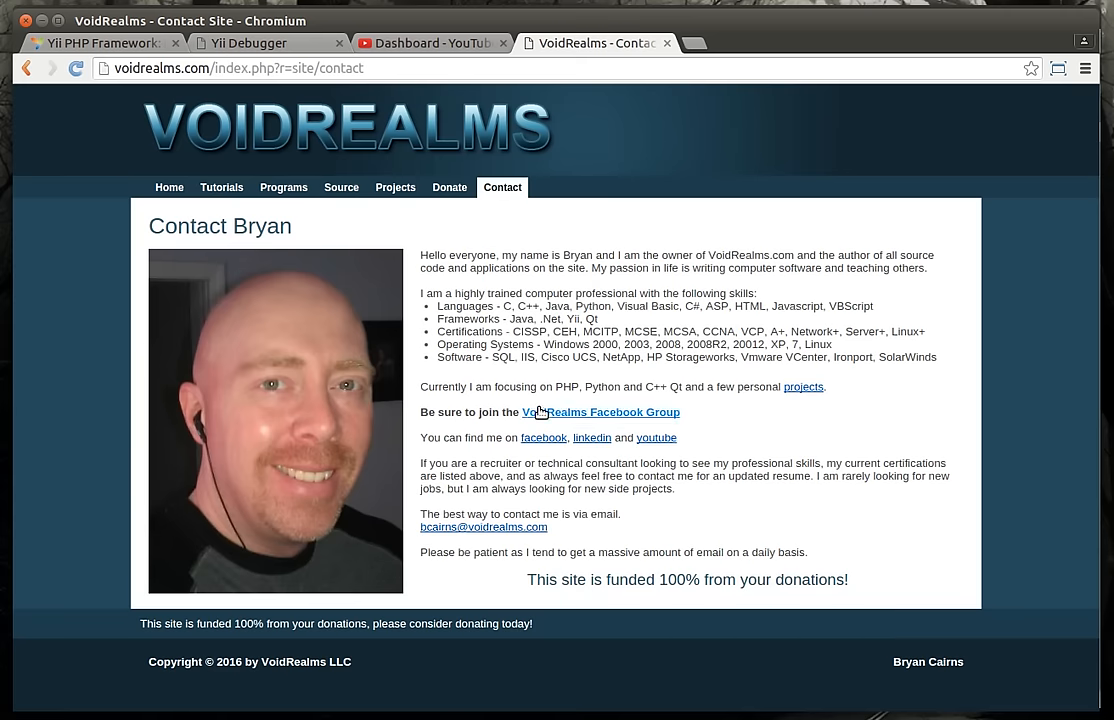
pyautogui.moveTo(622, 412)
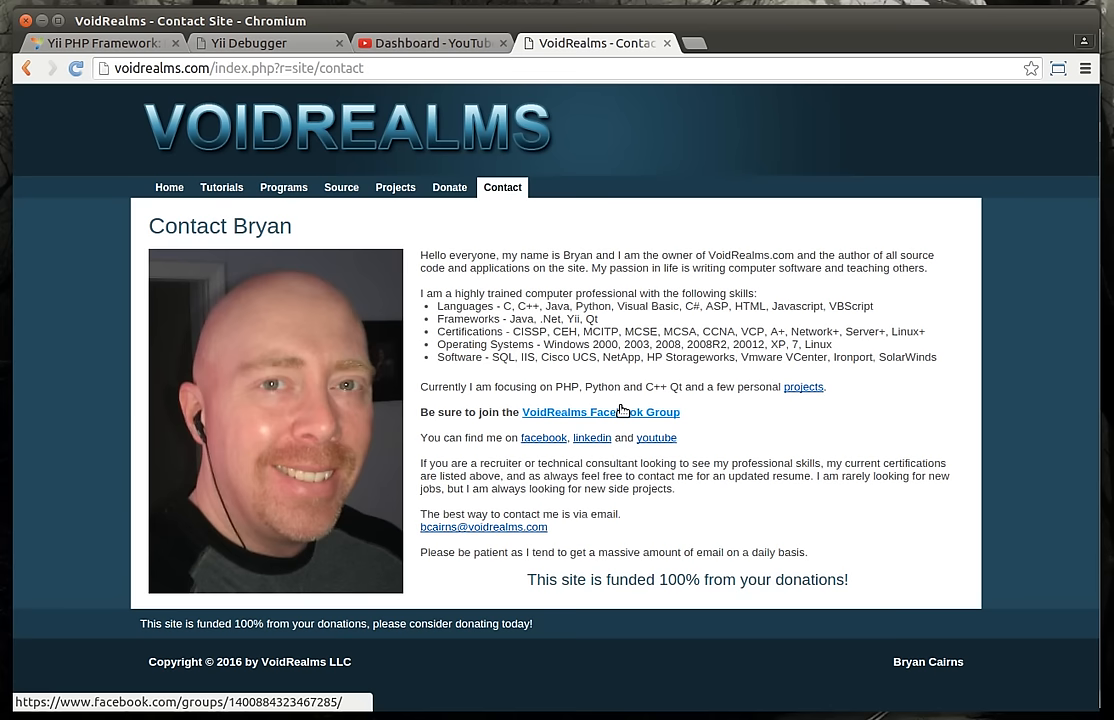
pyautogui.moveTo(716, 292)
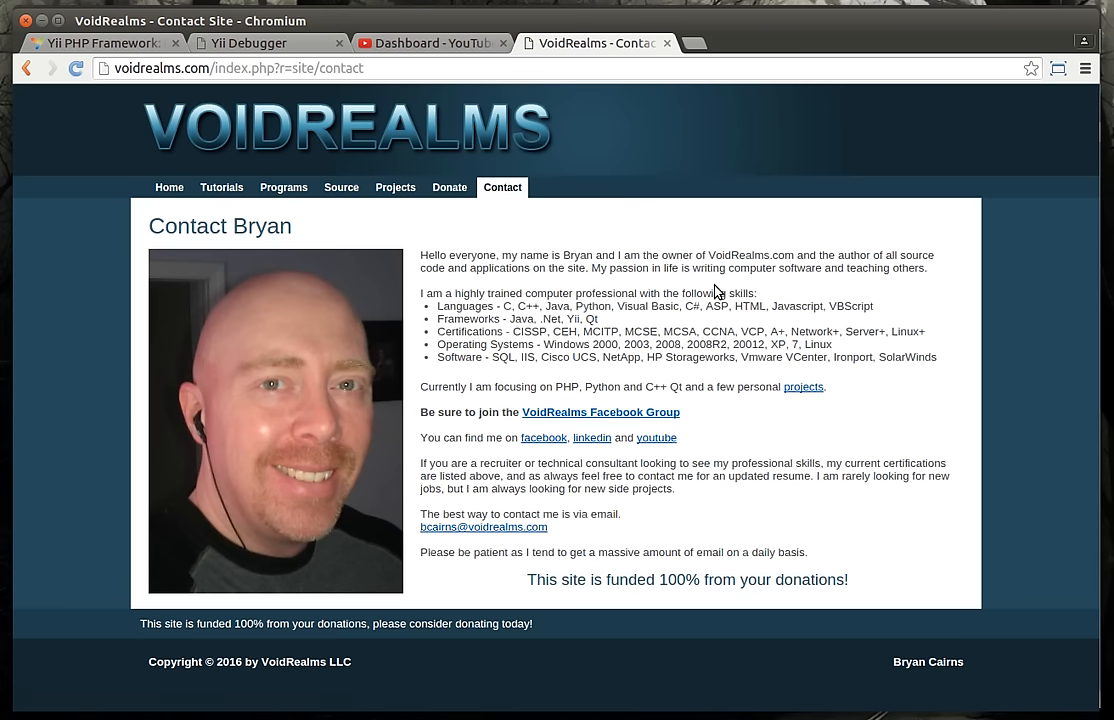